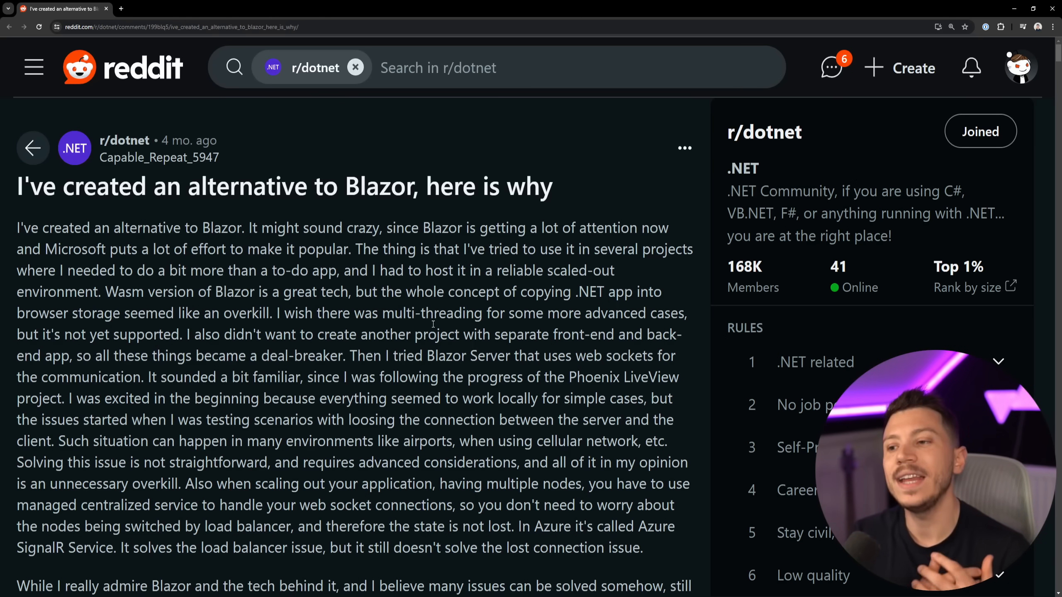
Scroll the template list to the Web App (Razor Pages) template.
scroll(down, 3)
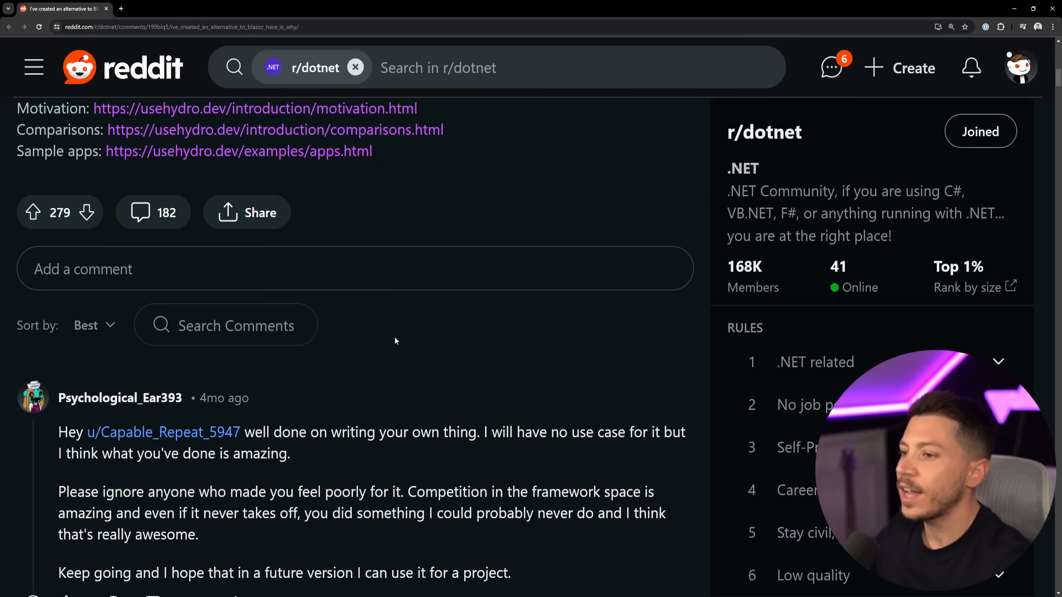
scroll(down, 3)
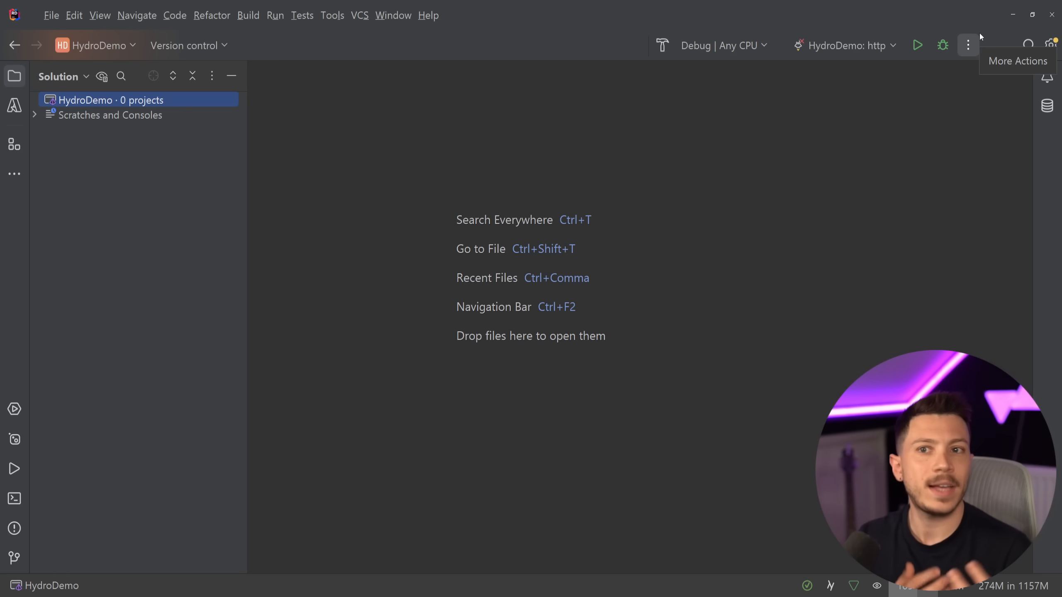
mouse_move(980, 36)
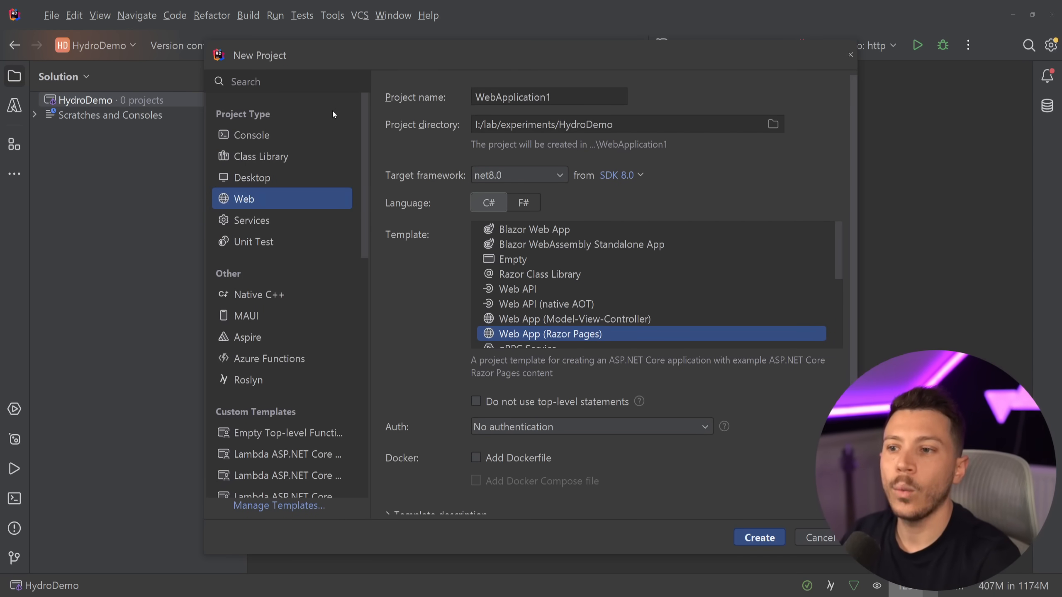
Name the project HydroDemo, create it, and open its layout and Error pages.
triple_click(547, 97)
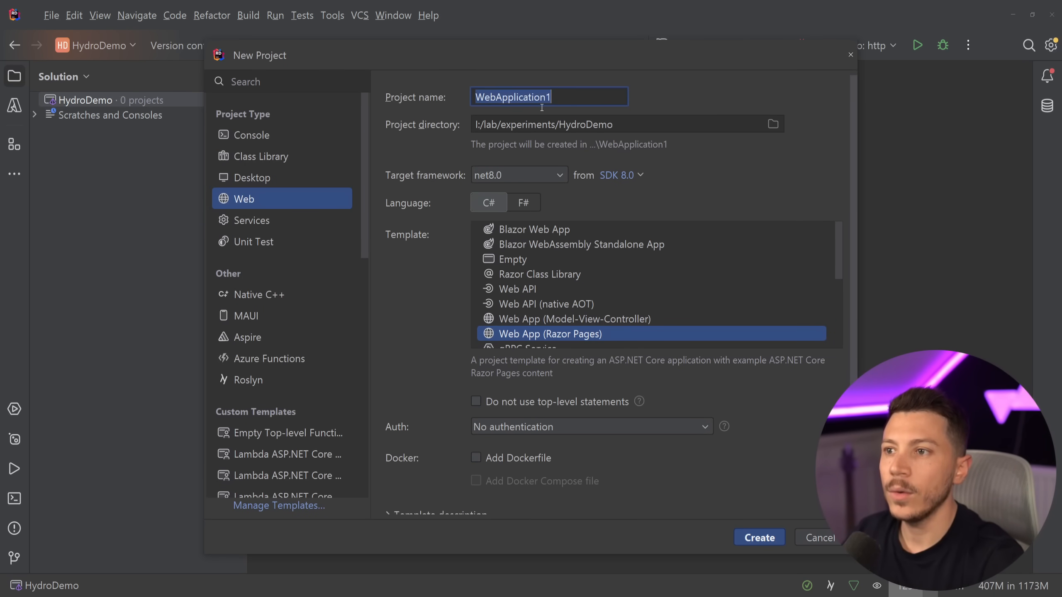
text(Hydro)
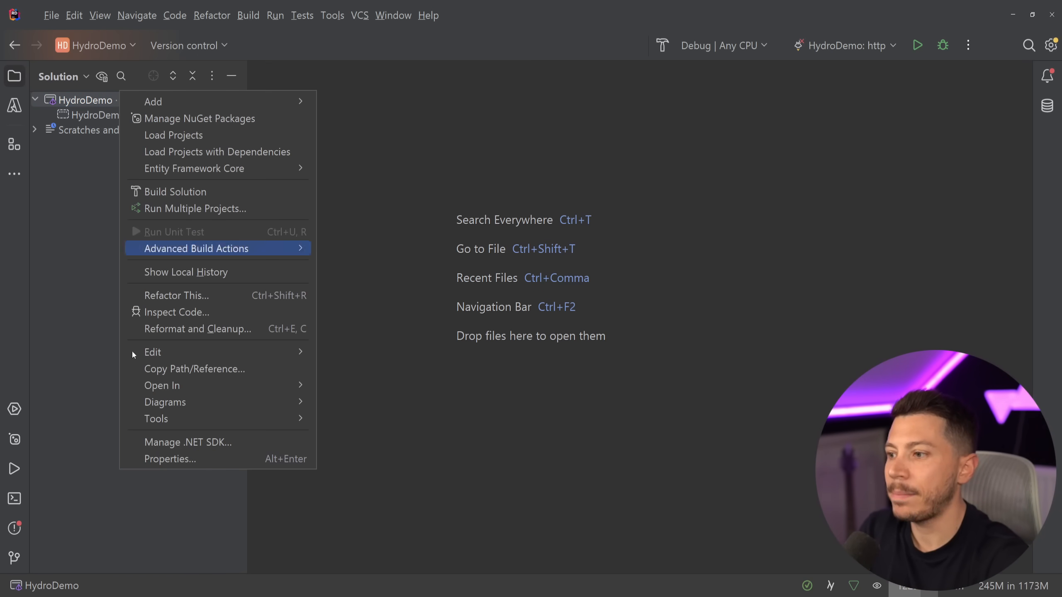
click(173, 135)
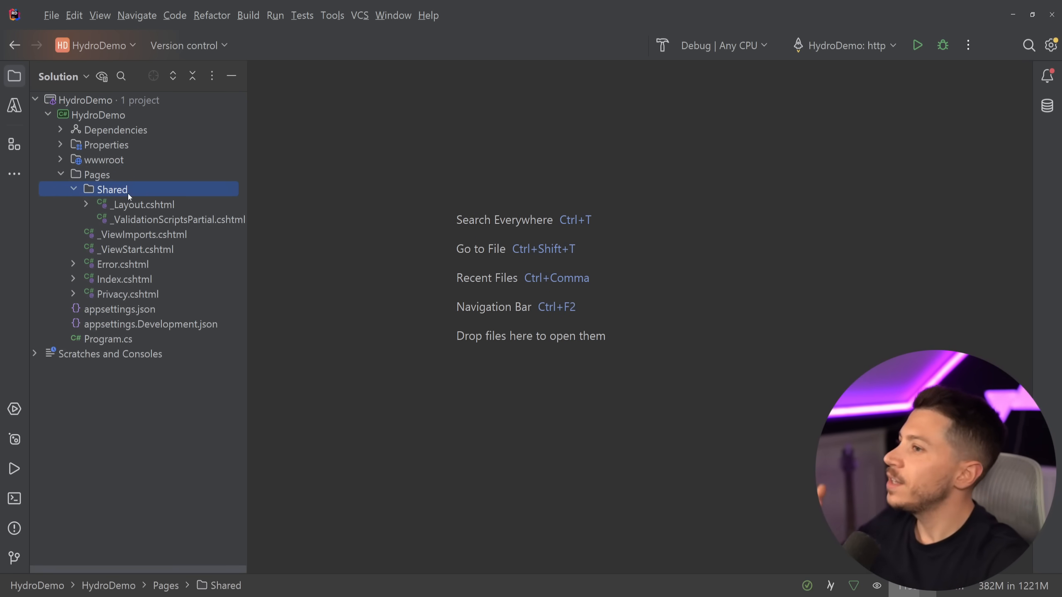
double_click(144, 205)
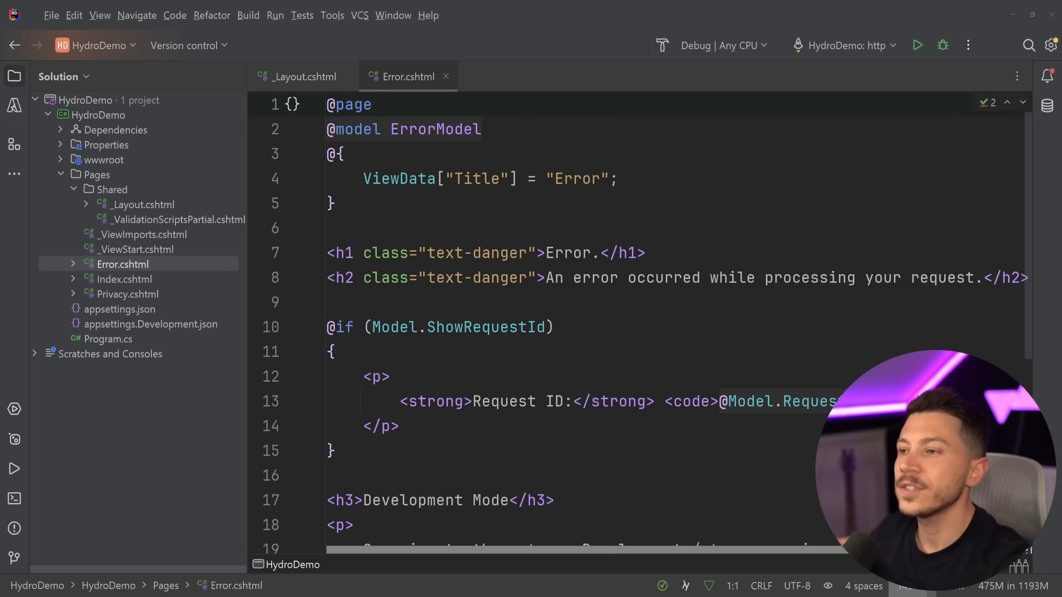
Install the Hydro NuGet package into the project via Manage NuGet Packages.
right_click(108, 130)
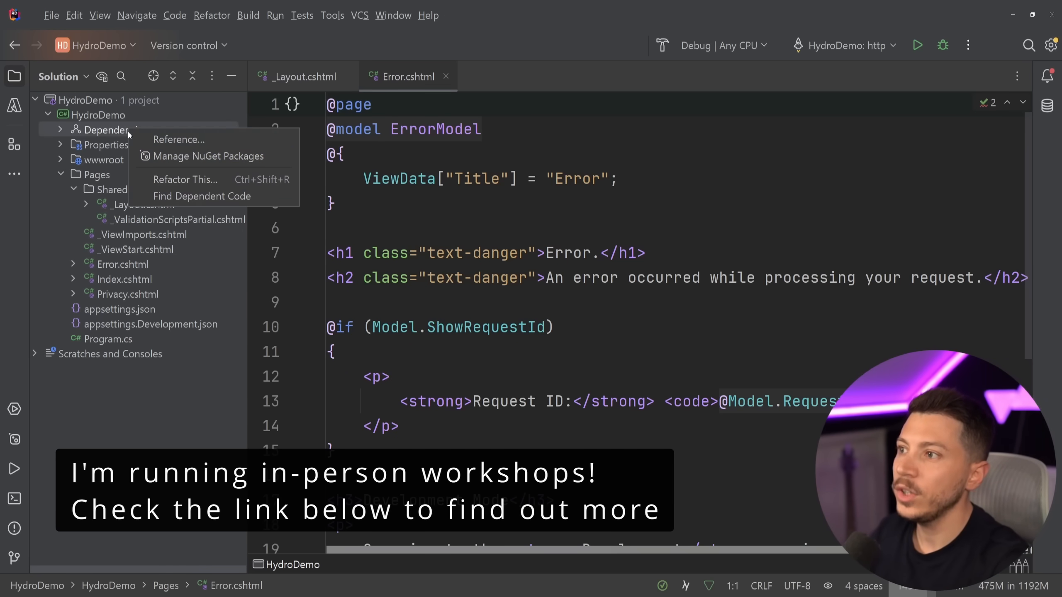
click(210, 156)
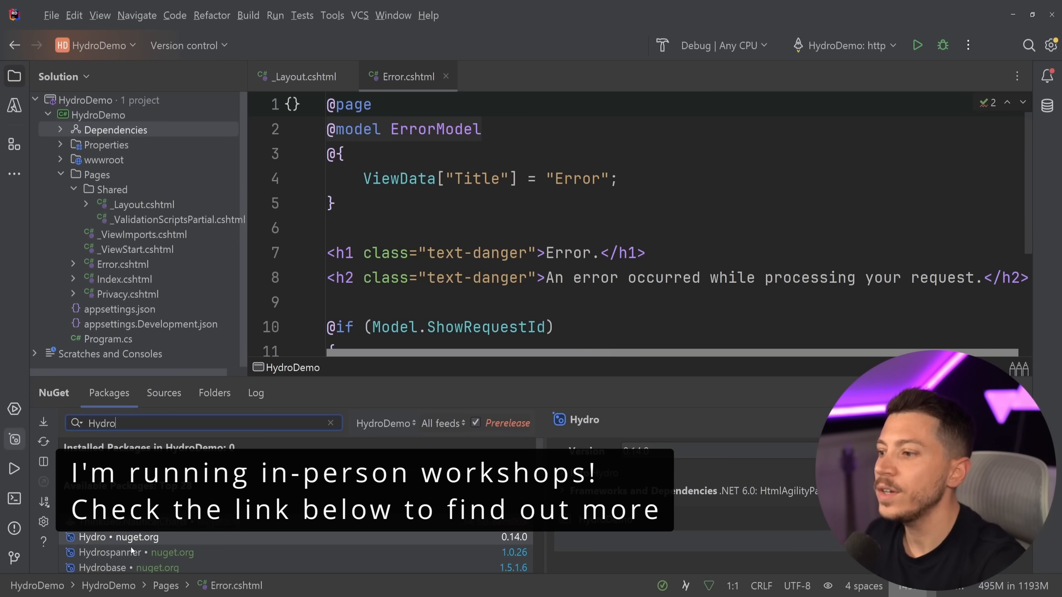
click(115, 536)
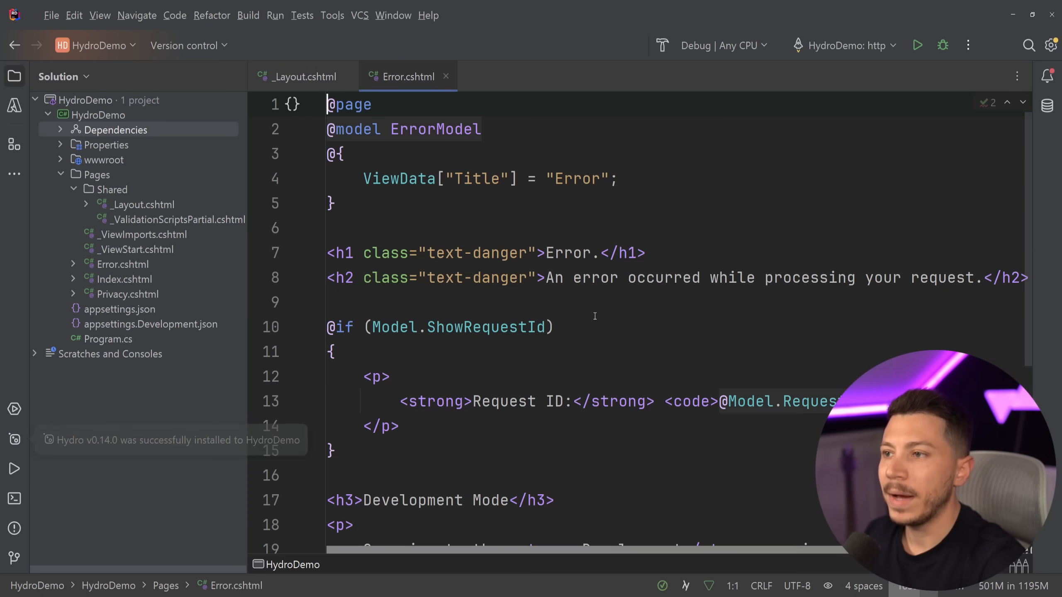
click(445, 75)
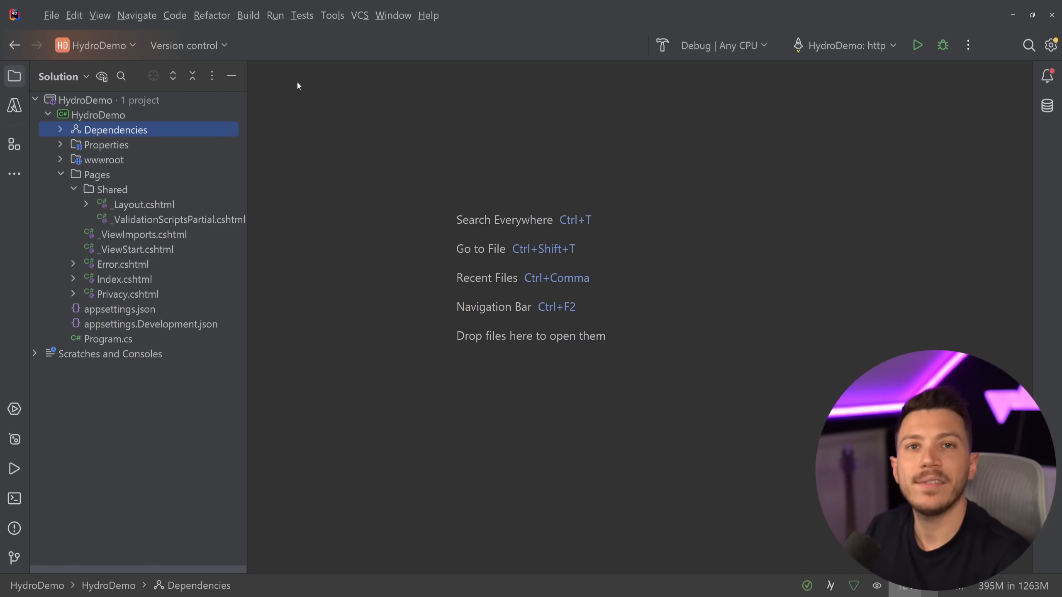
In Program.cs add builder.Services.AddHydro() and app.UseHydro(builder.Environment).
double_click(108, 338)
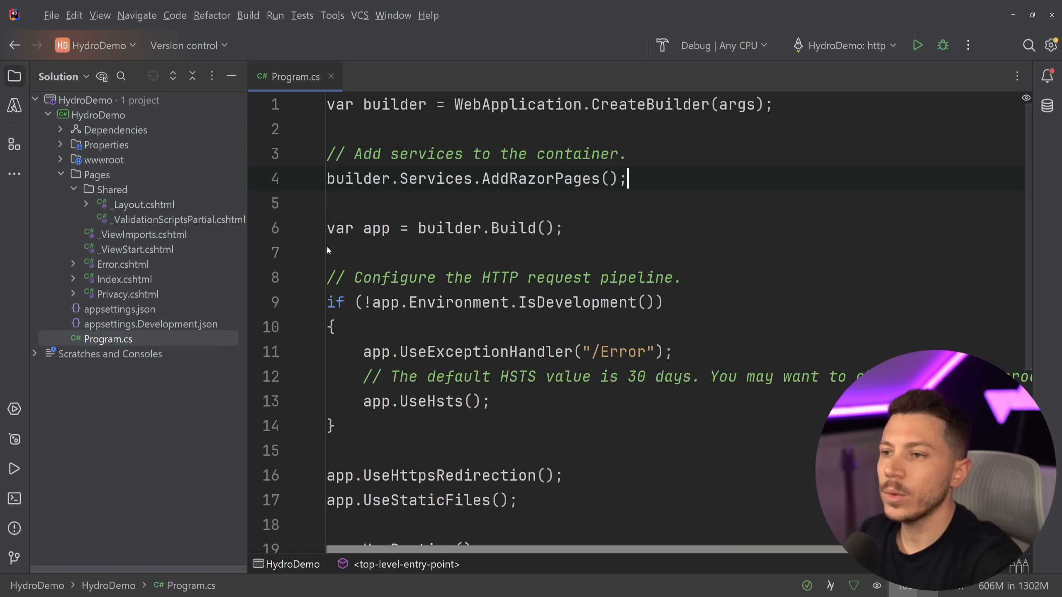
text(builder.)
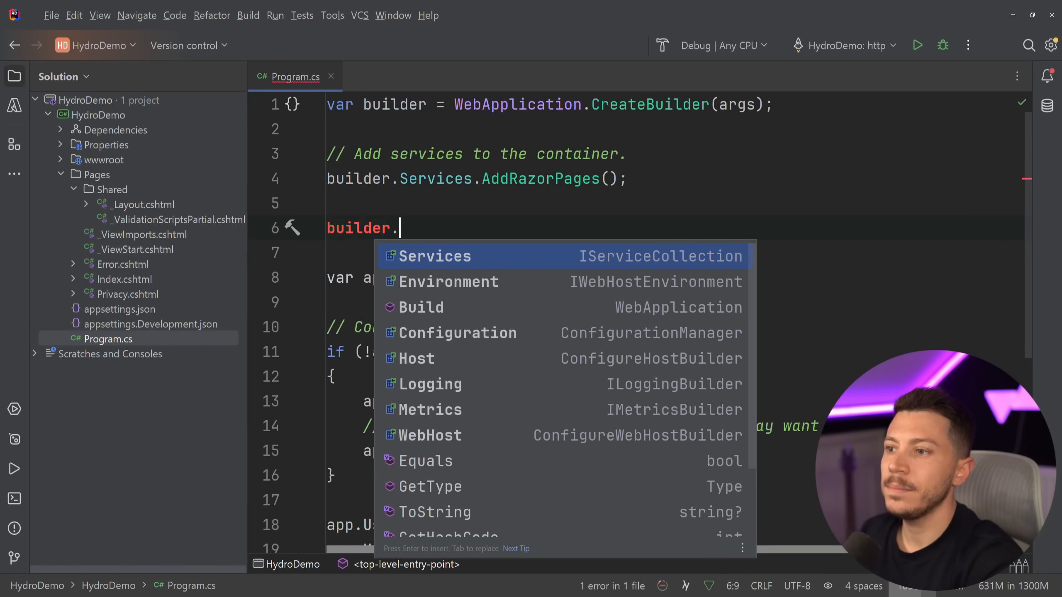
text(Services.AddJy)
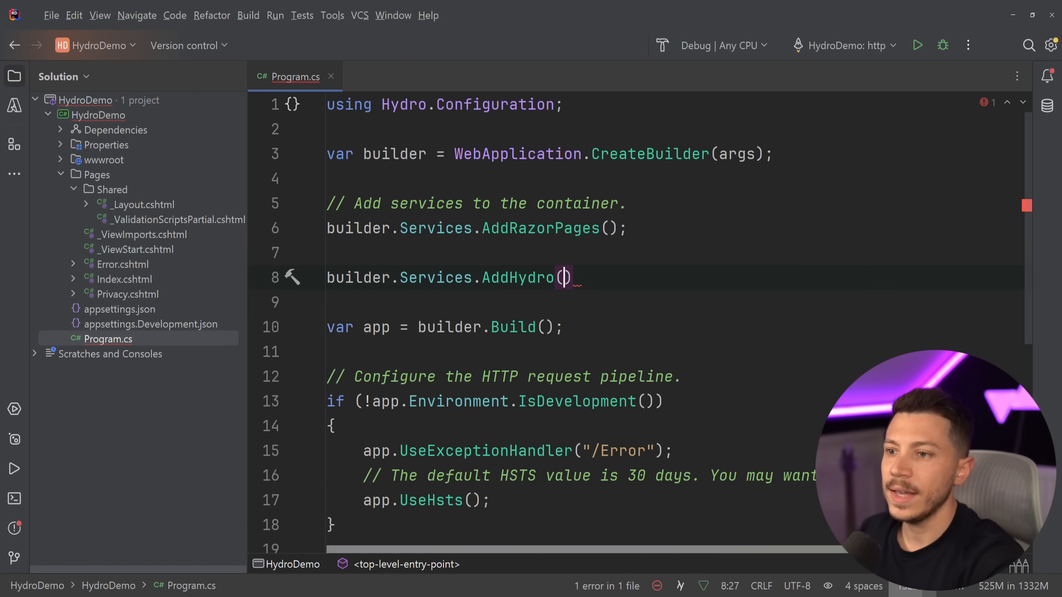
scroll(down, 3)
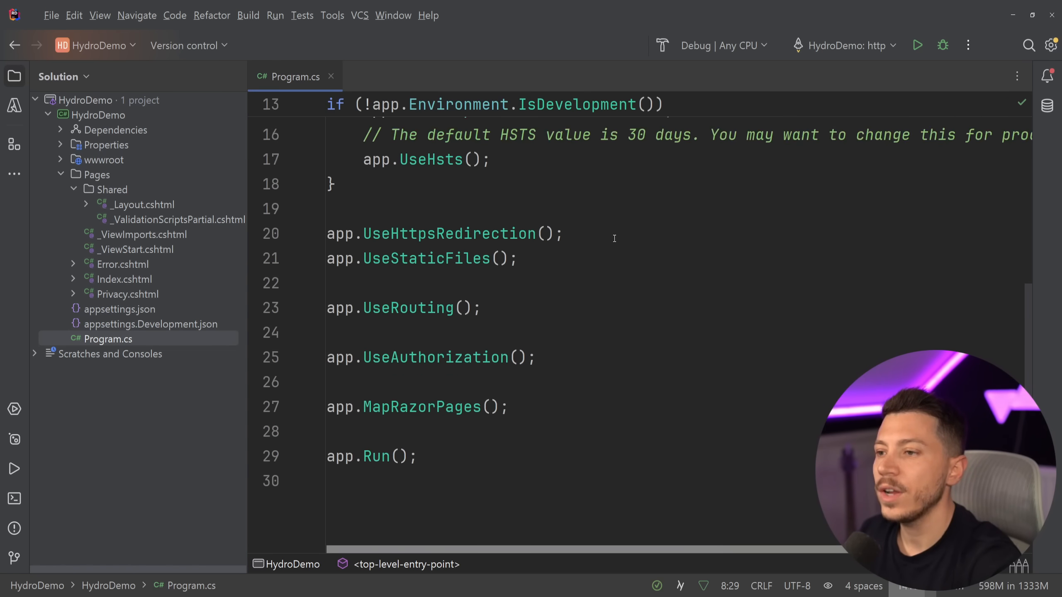
scroll(down, 3)
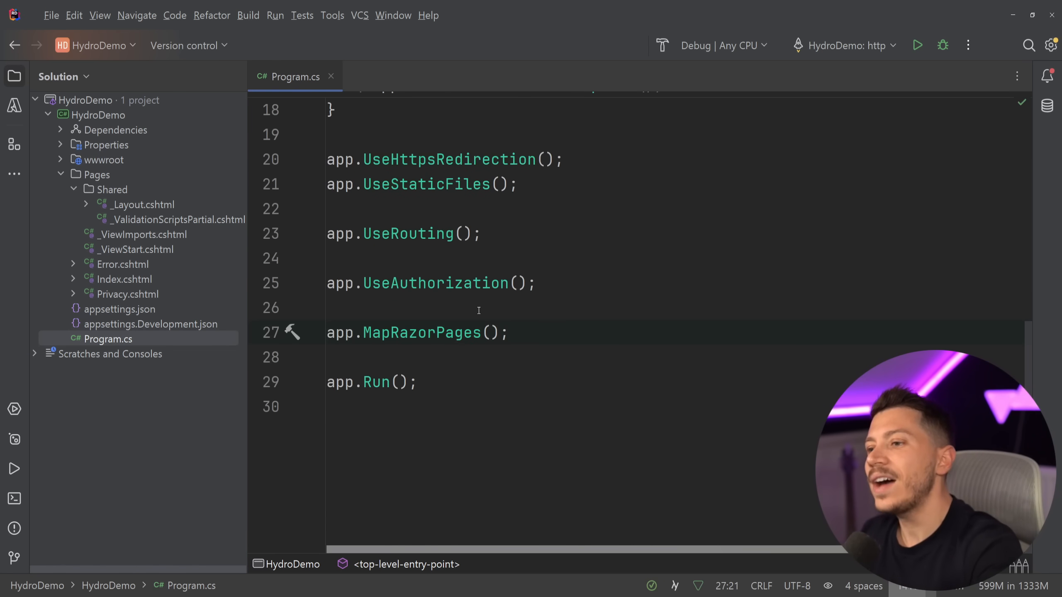
click(481, 234)
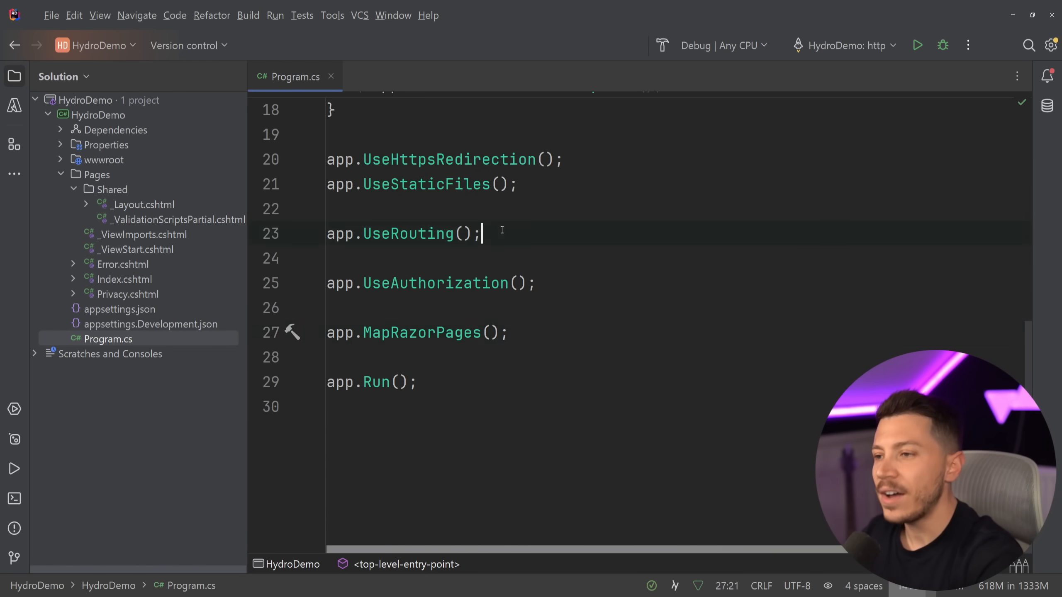
click(510, 332)
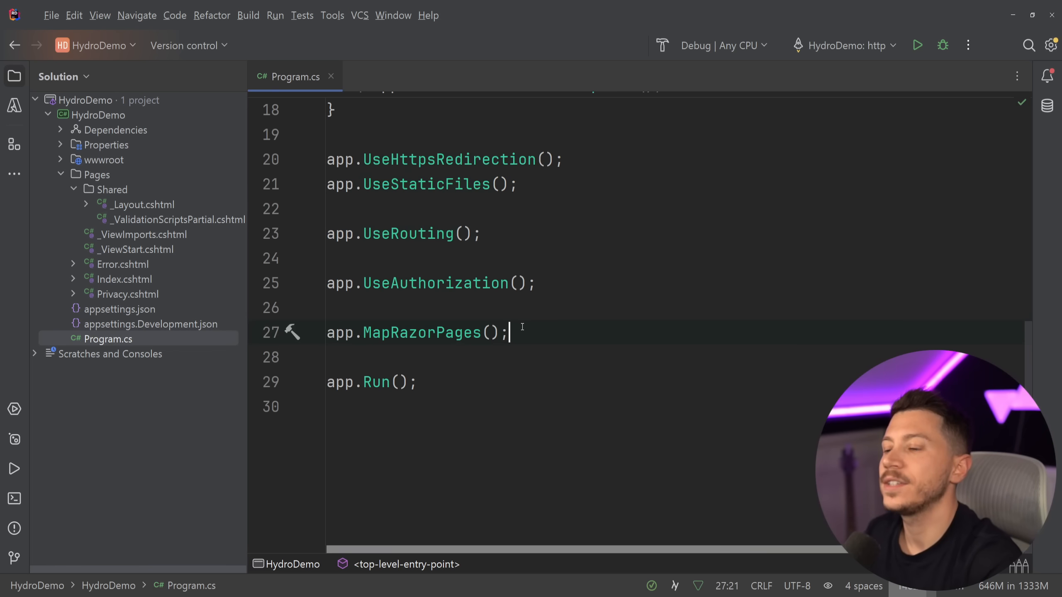
text(app.UseHydro()
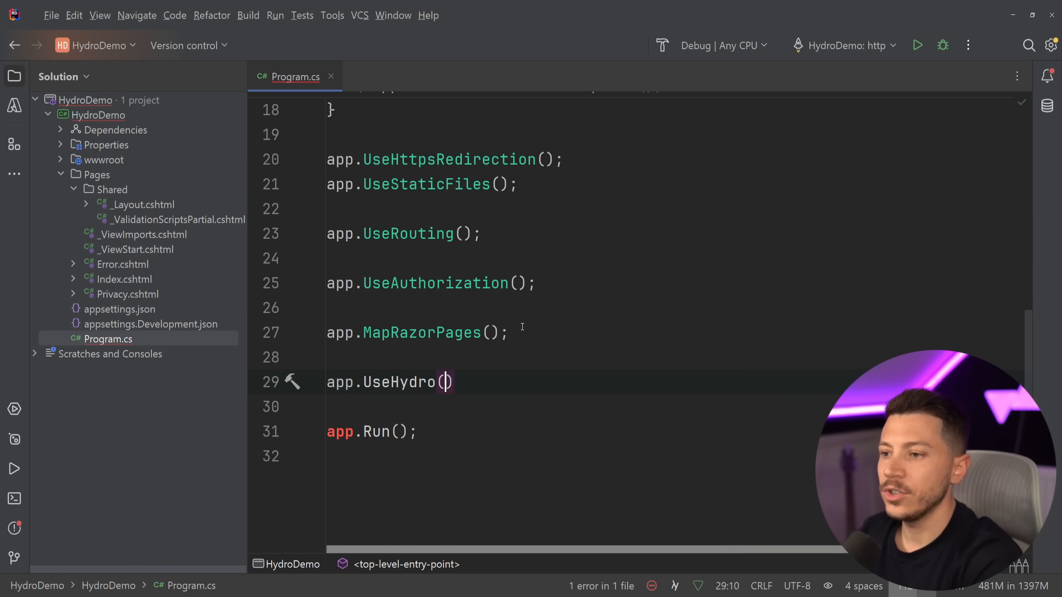
text(builder.)
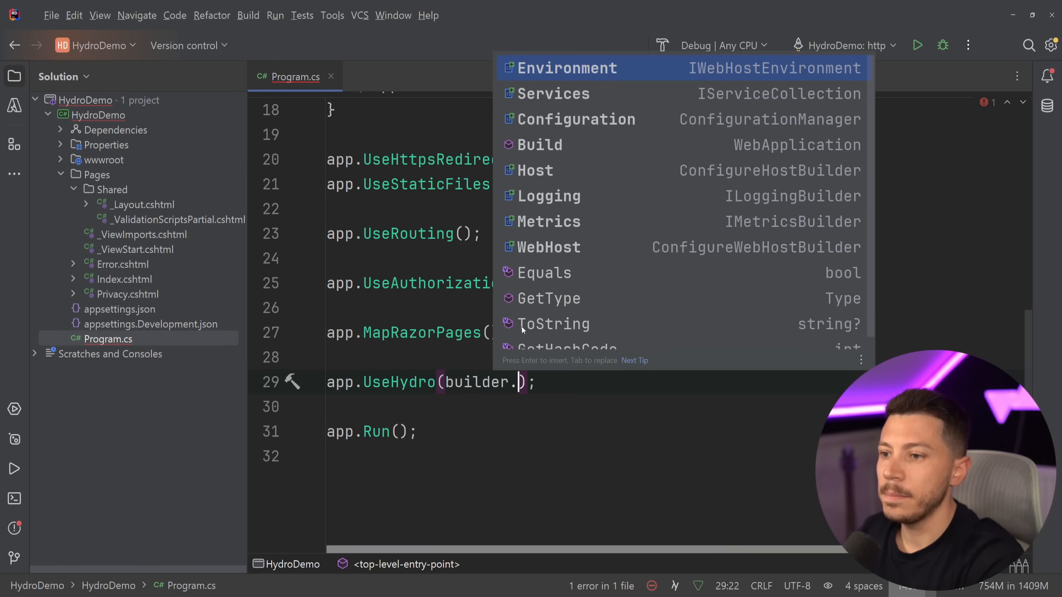
click(566, 68)
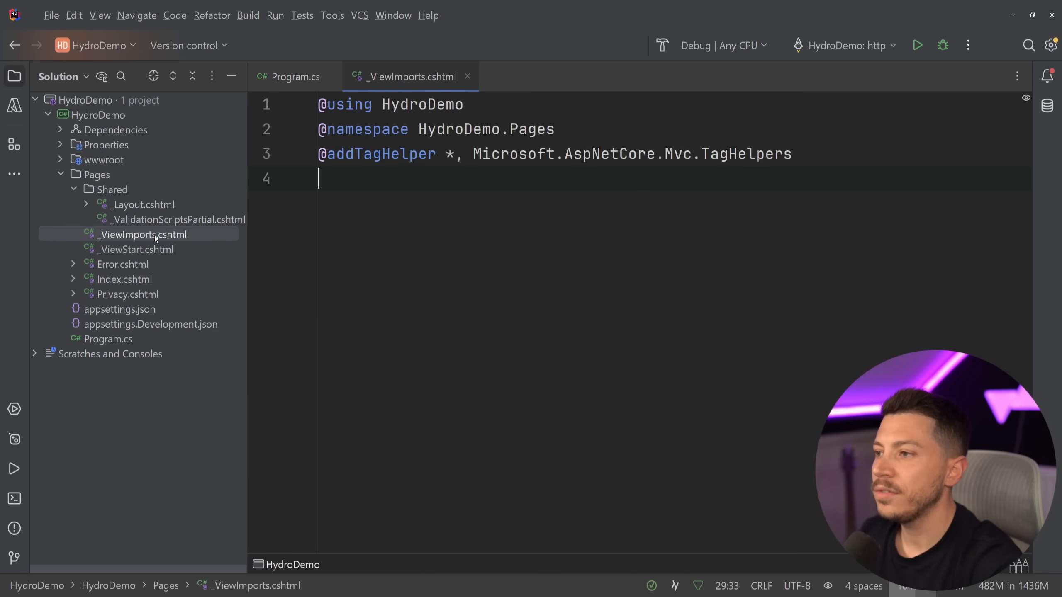
text(@addTagHelper)
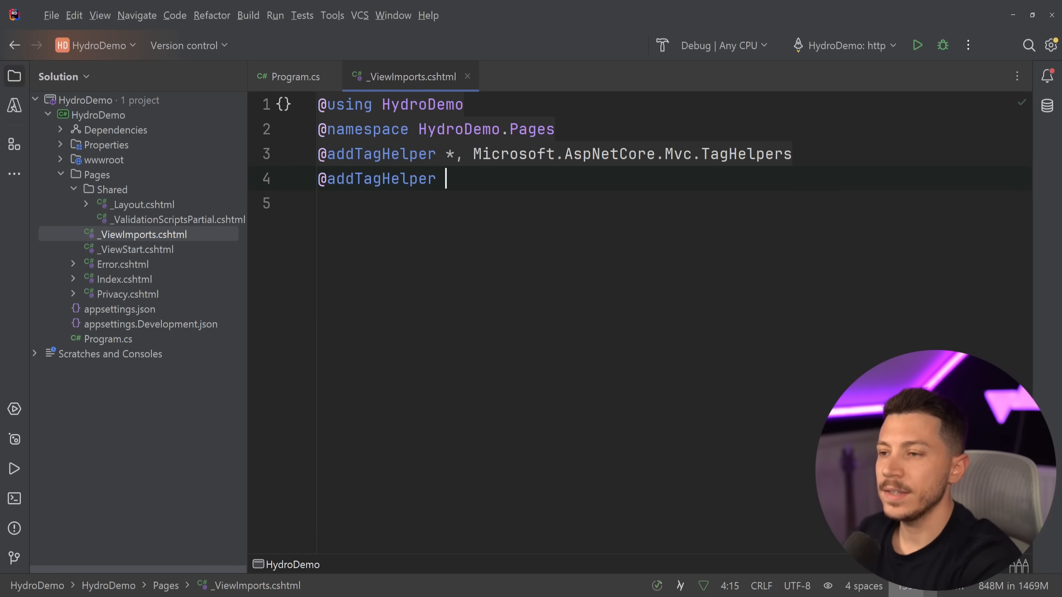
text(*, Hydro)
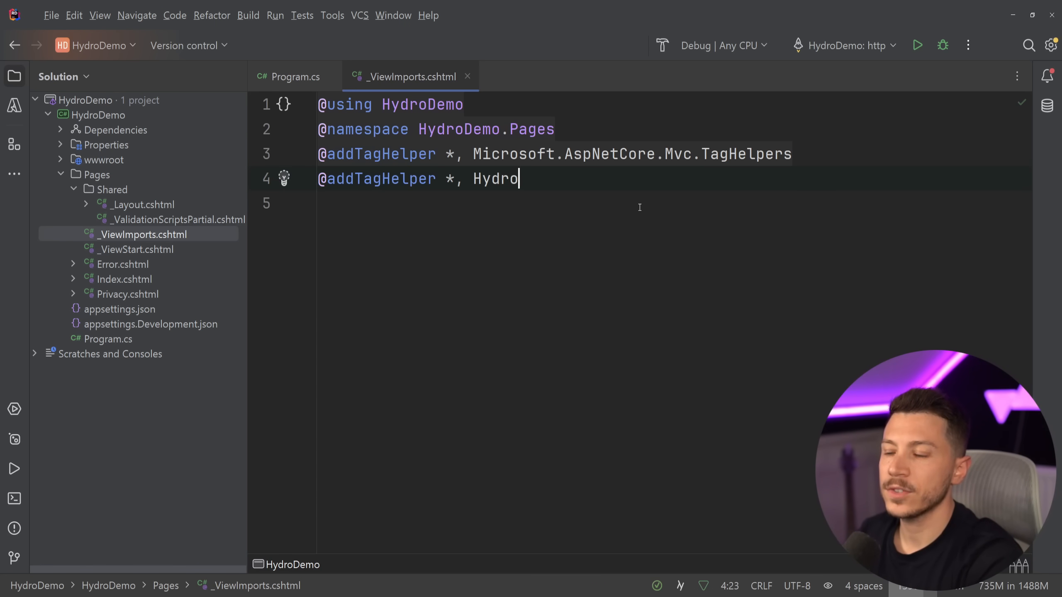
text(@ad)
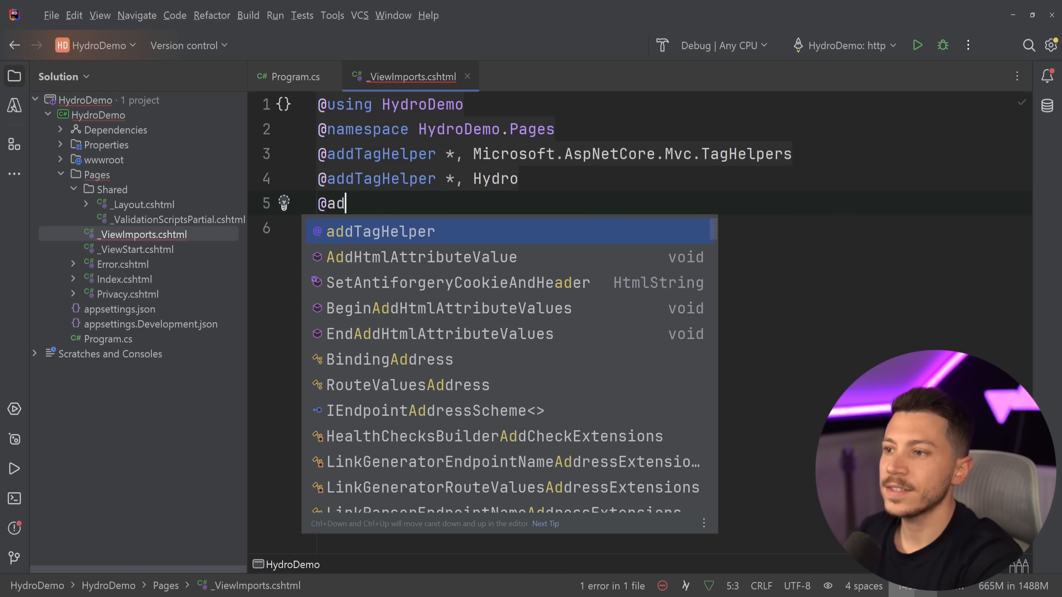
text(addTagHelper *)
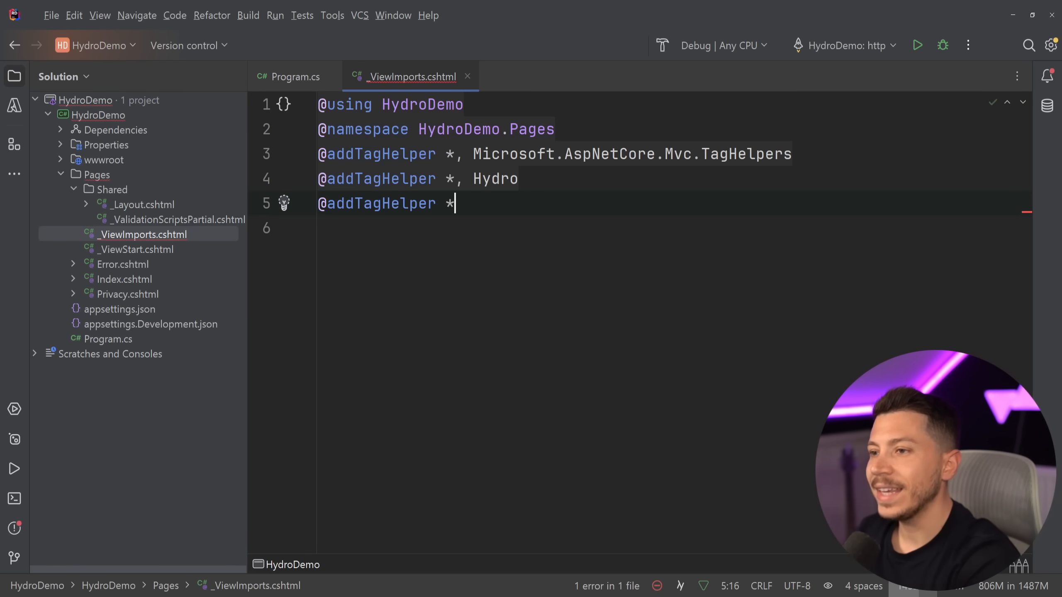
text(, Hydro)
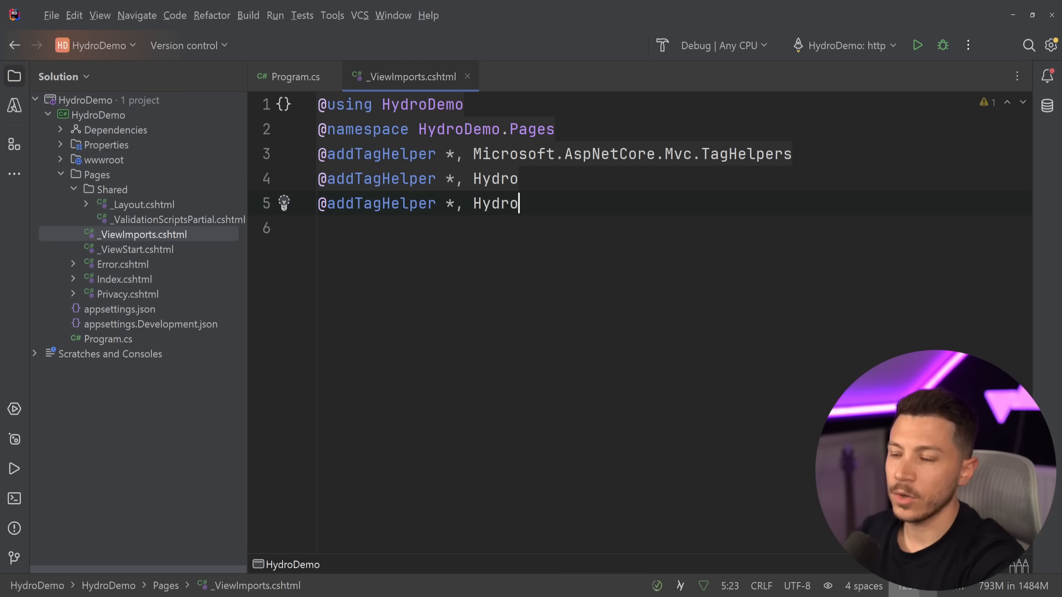
text(Demo)
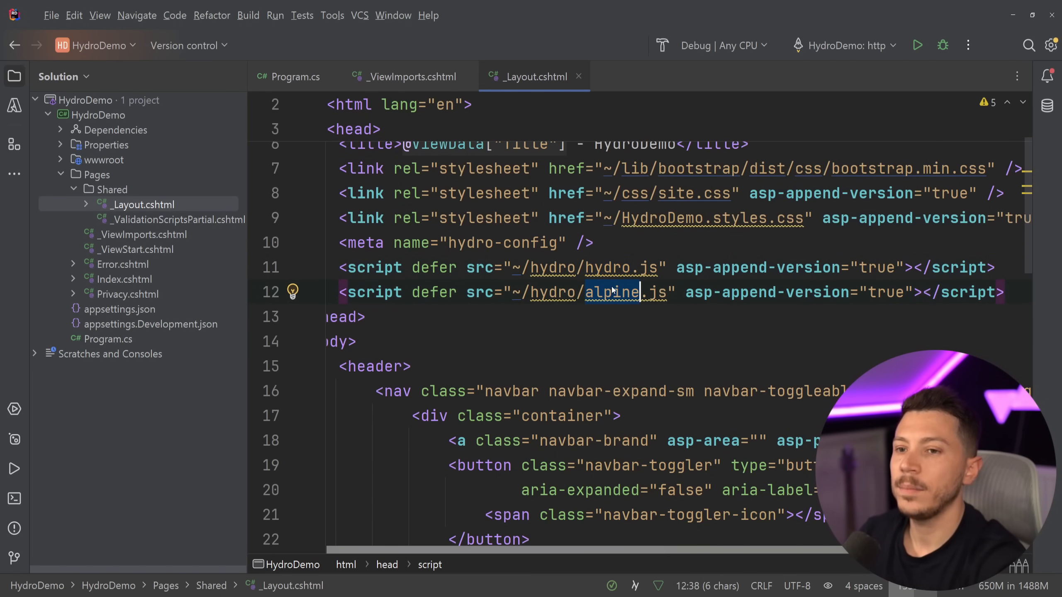
mouse_move(613, 292)
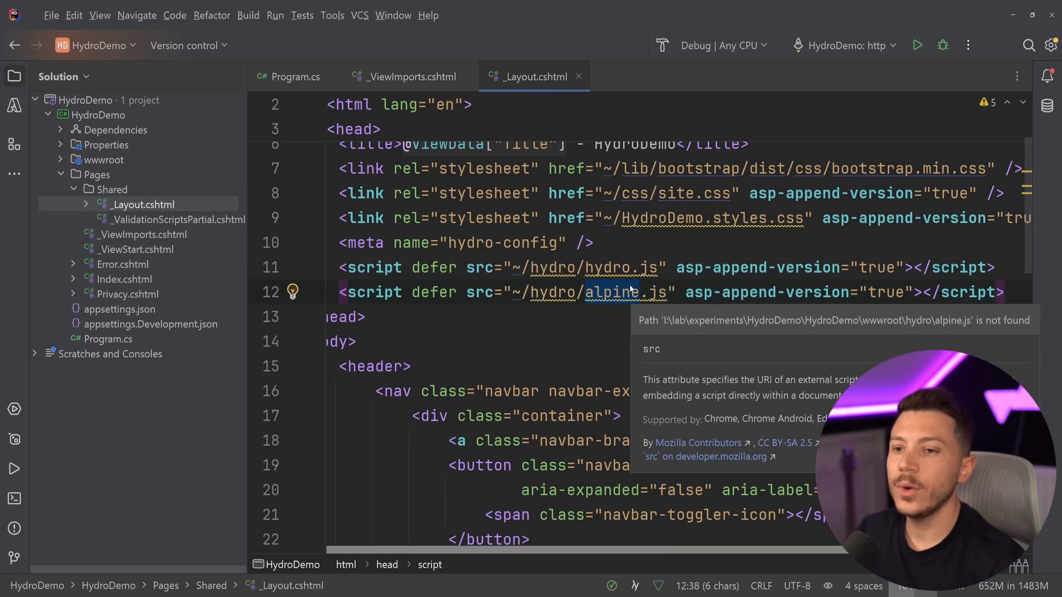
Close the layout and view-imports files, returning to Program.cs.
click(407, 75)
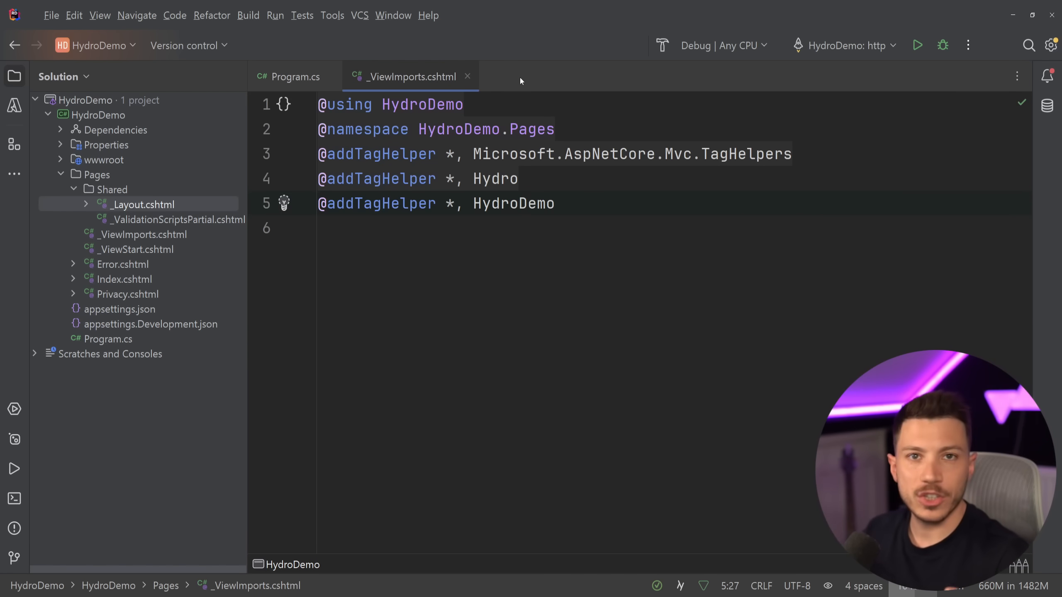
mouse_move(417, 81)
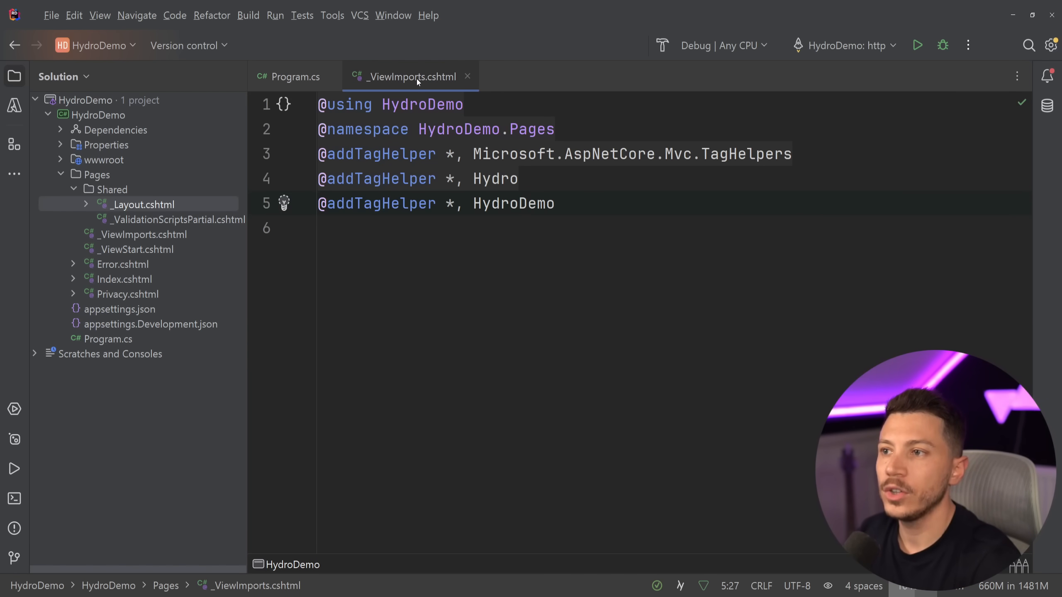
click(294, 76)
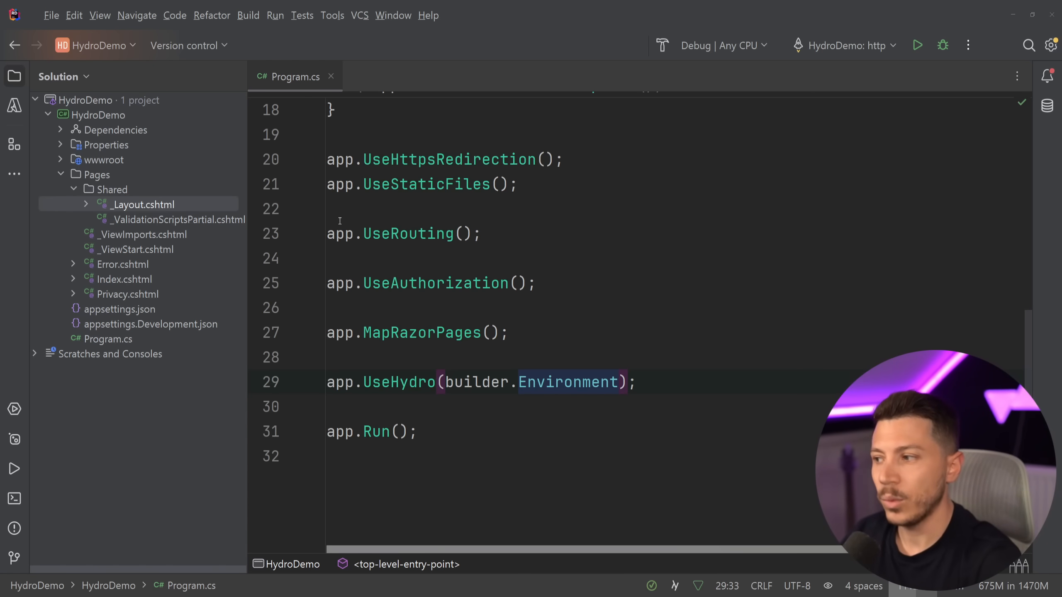
mouse_move(304, 80)
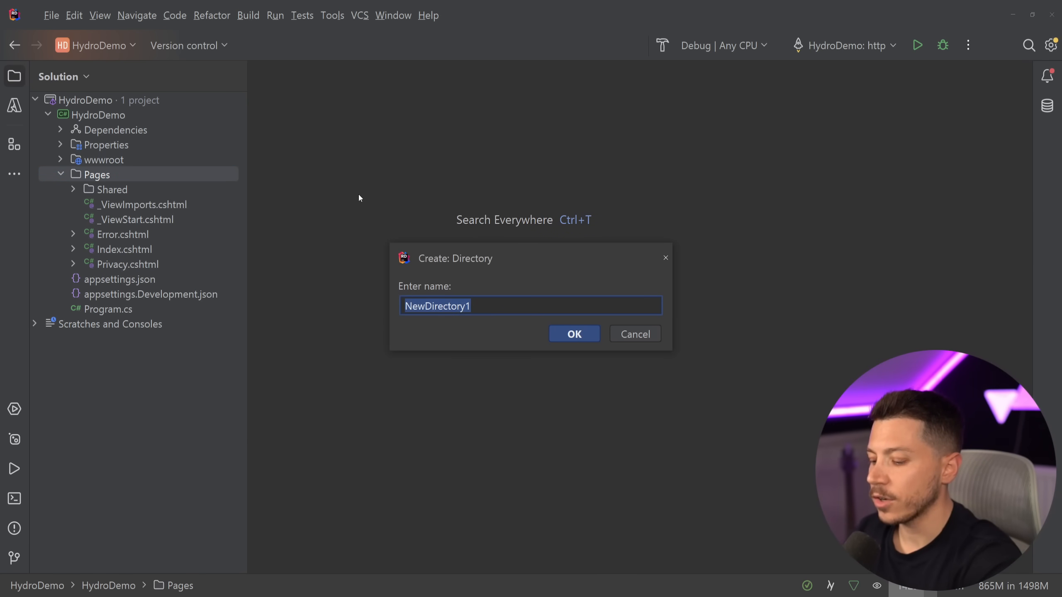
Create a Components folder under Pages with a new Counter class file.
click(574, 334)
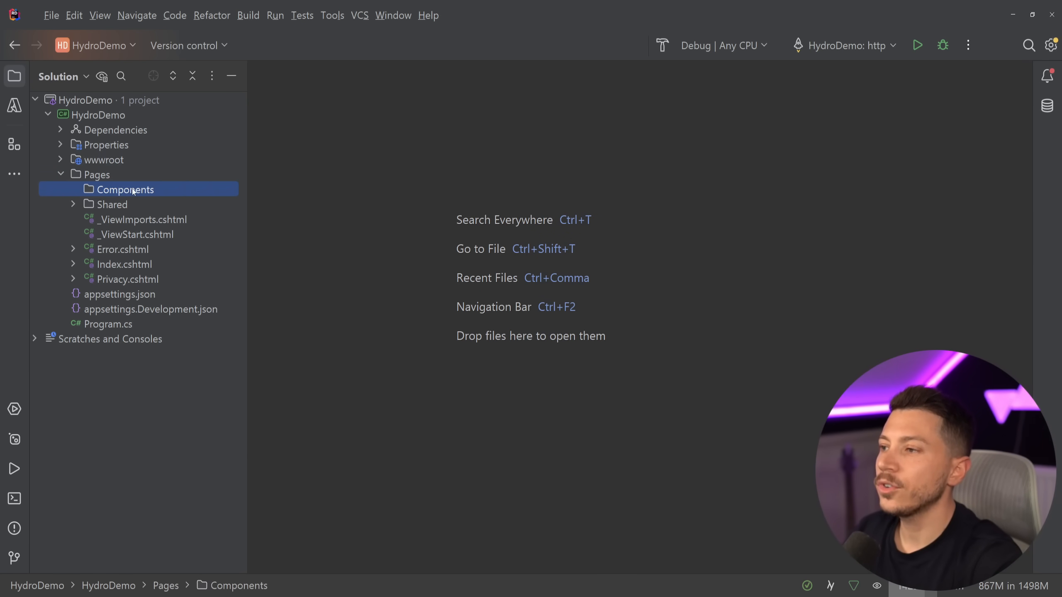
right_click(124, 189)
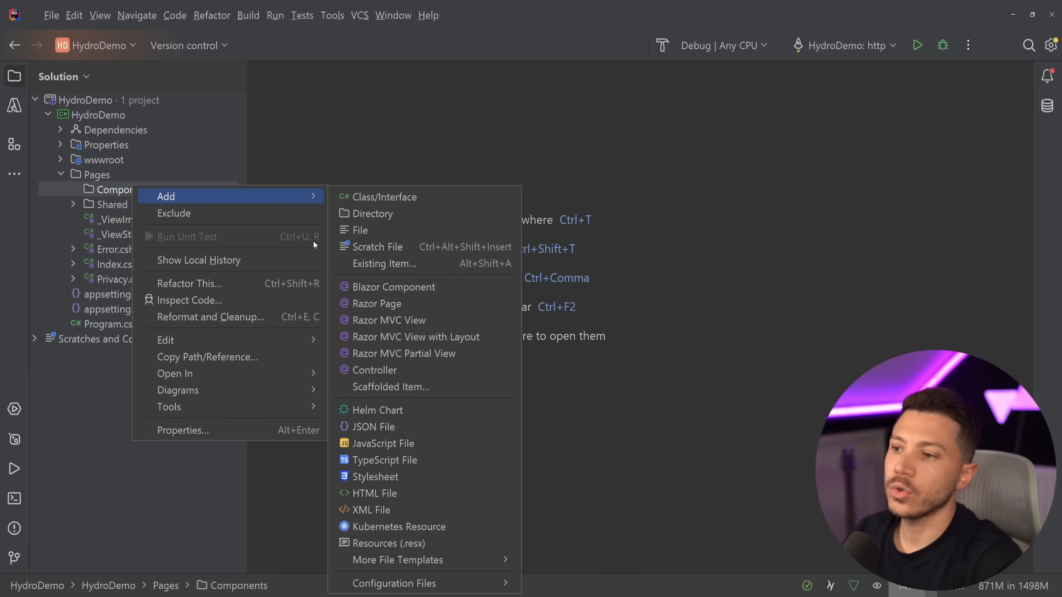
click(384, 197)
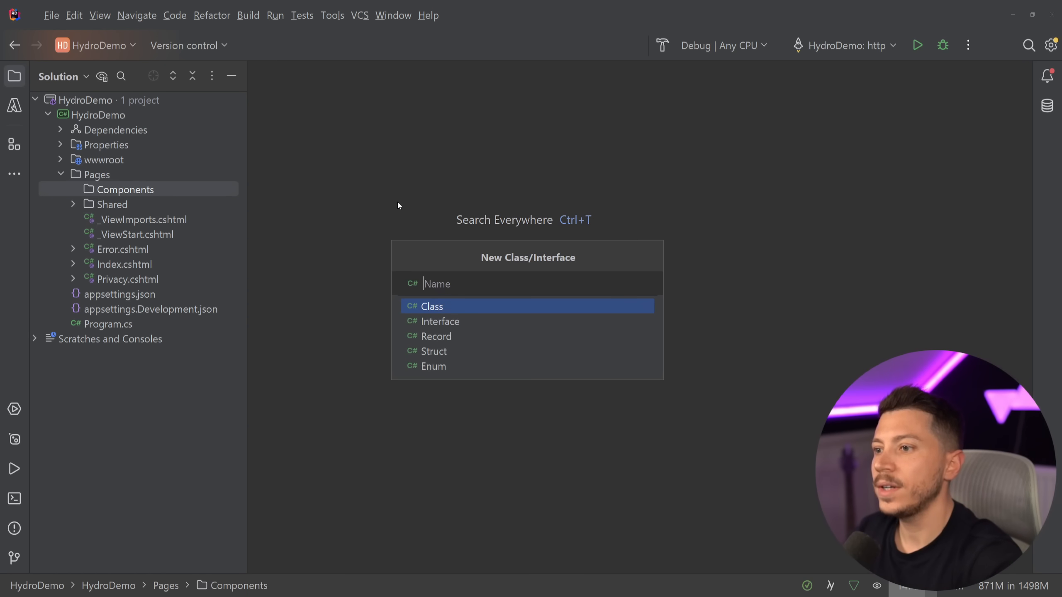
text(Counter.)
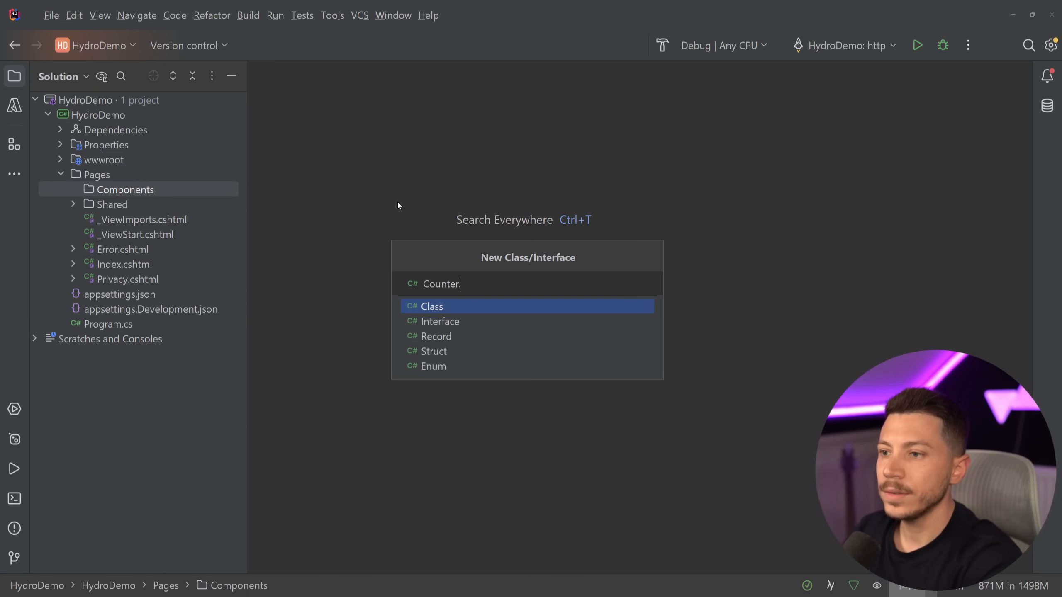
click(430, 306)
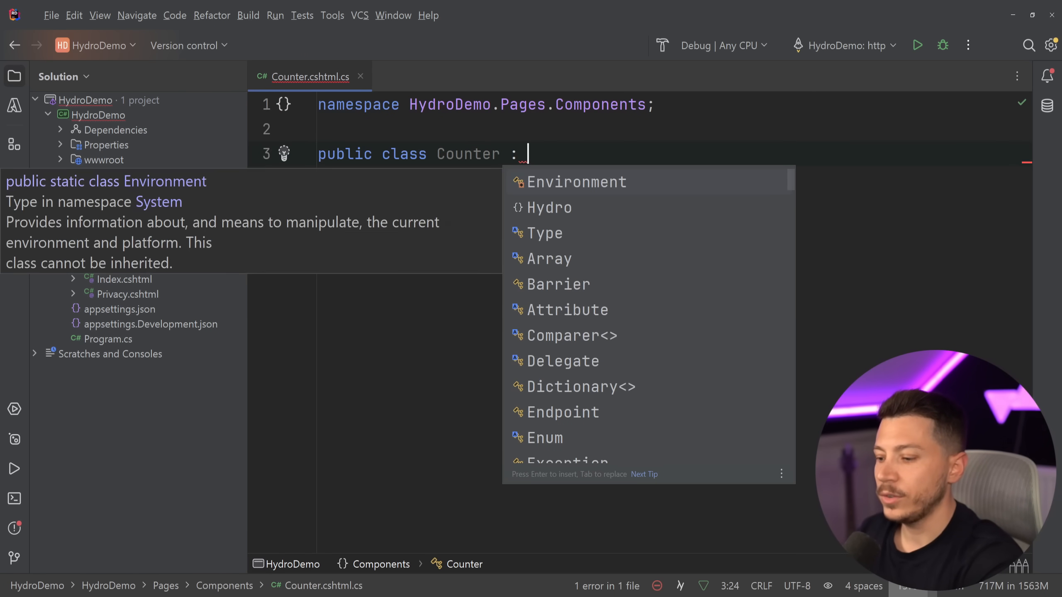
Make Counter inherit HydroComponent with a Count property and an Add() method.
text(HYdr)
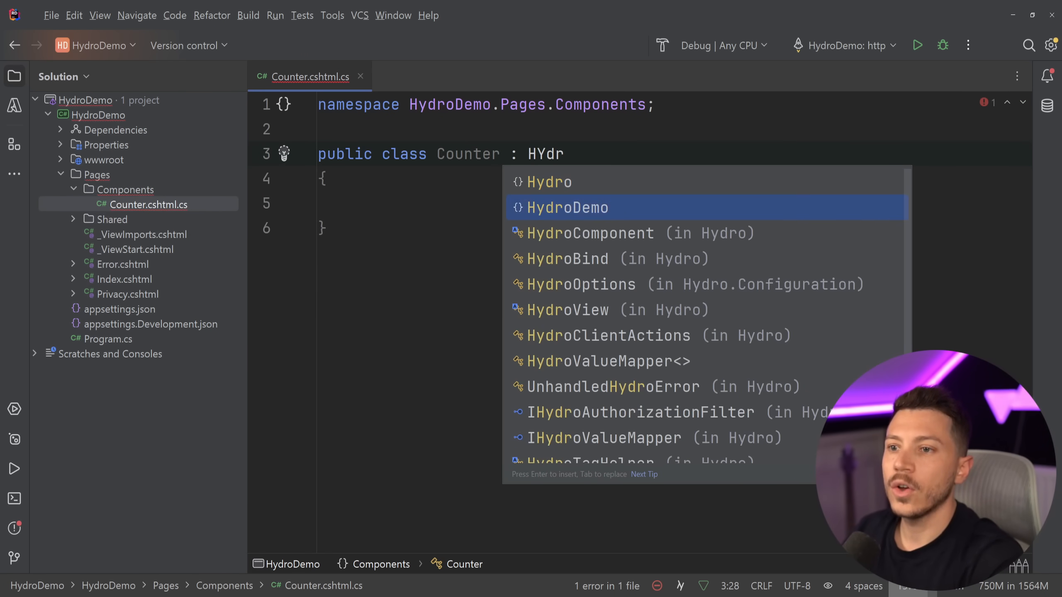
key(Enter)
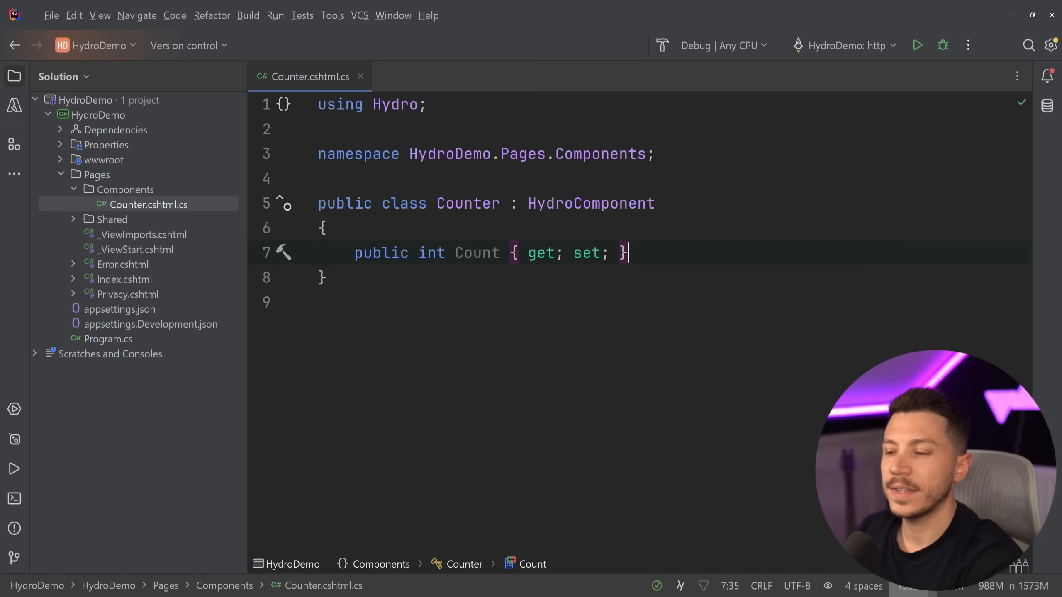
text(public void)
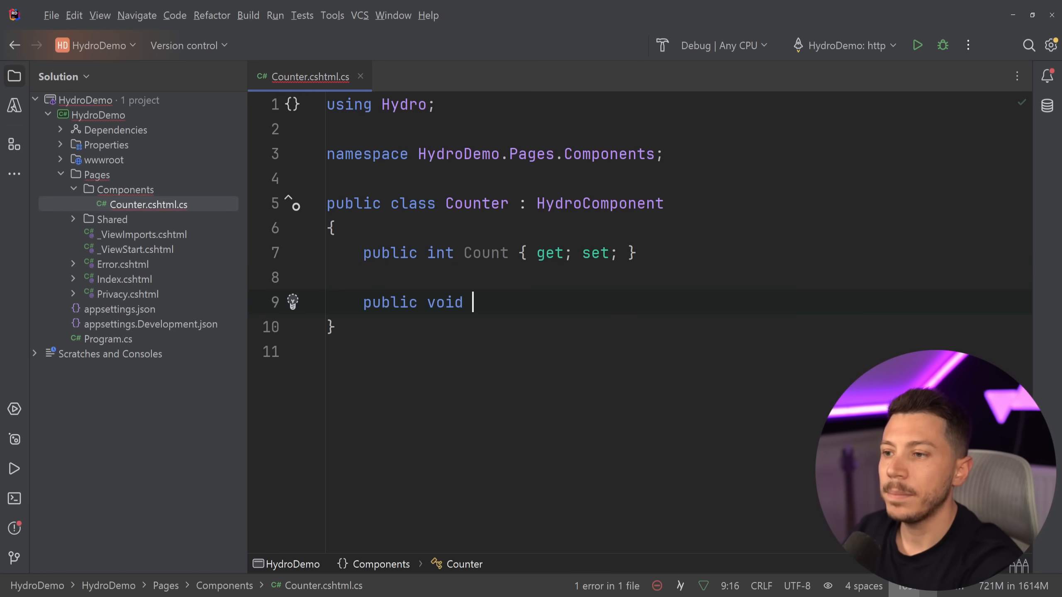
text(Add())
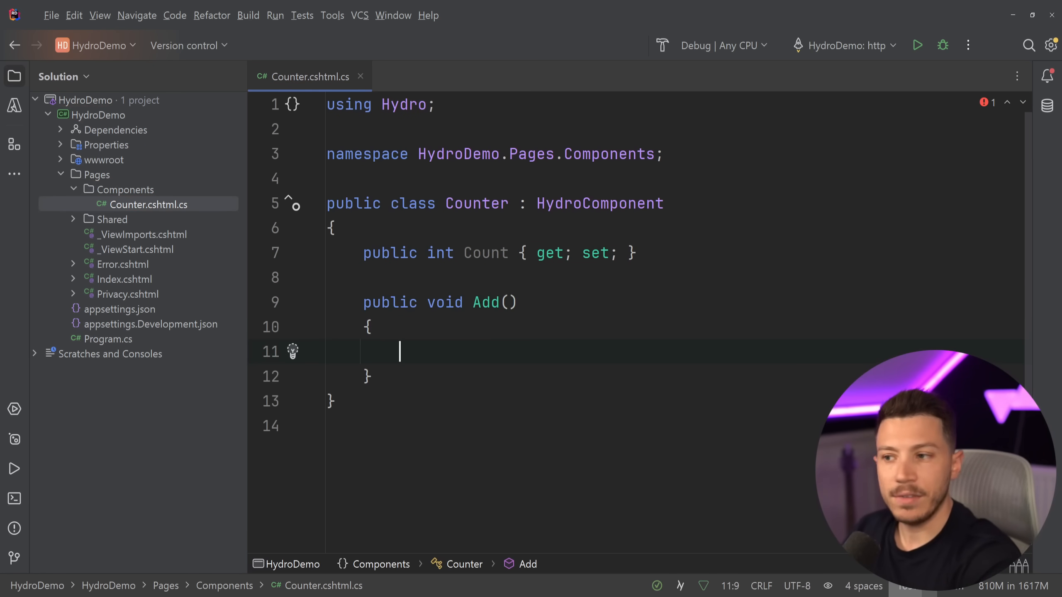
text(Counter++;)
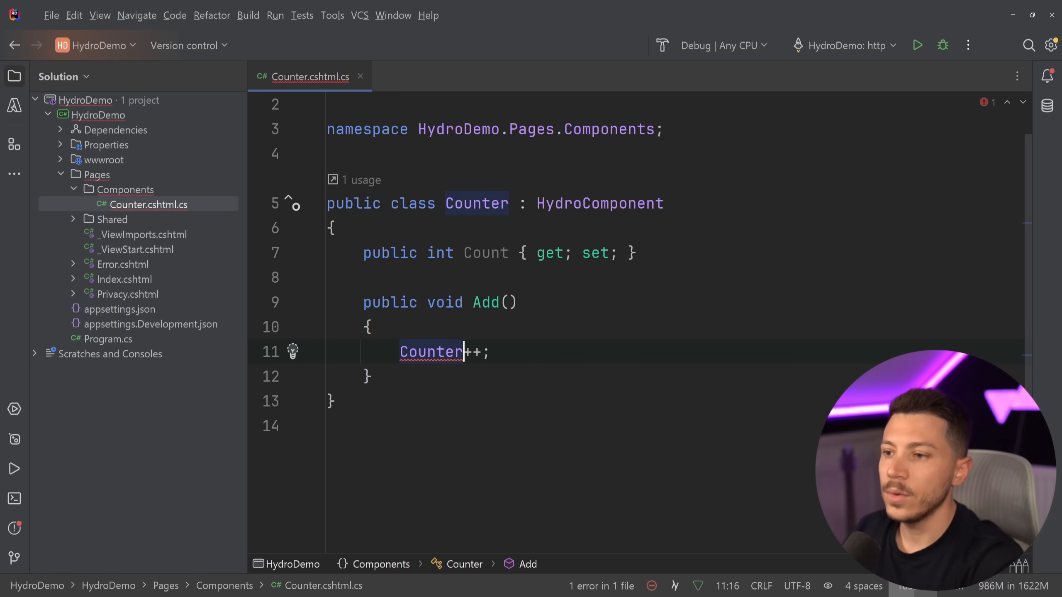
Start adding a Razor MVC partial view in the Components folder.
right_click(125, 189)
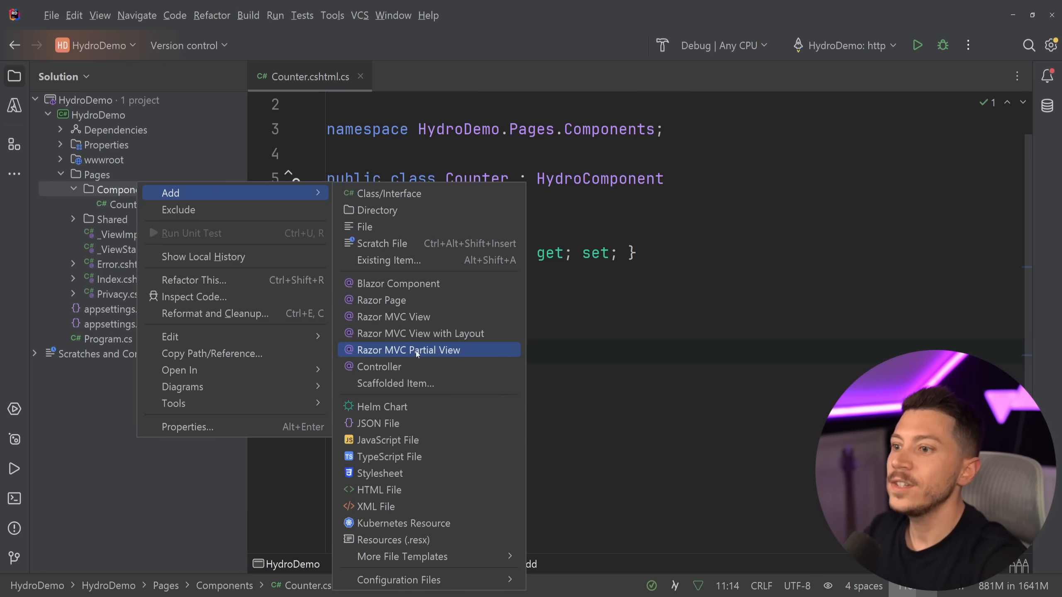
click(408, 350)
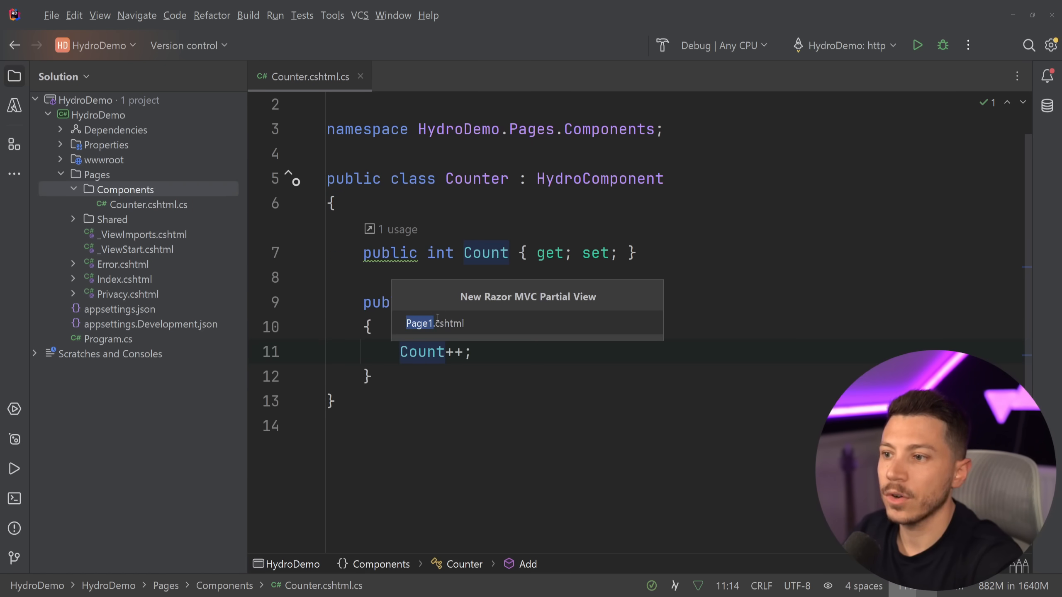
text(Counter)
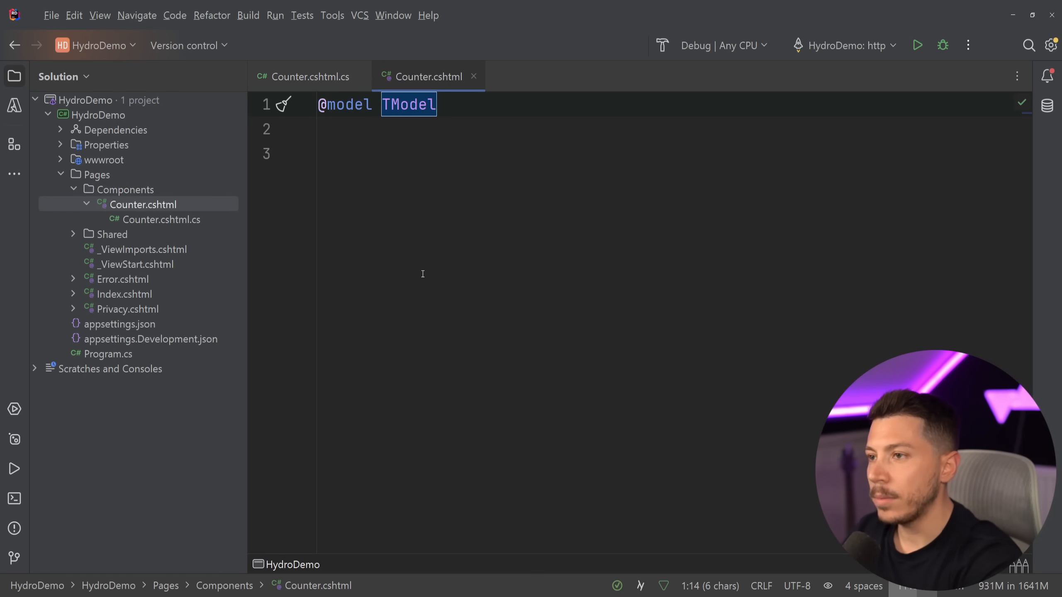
text(Counter)
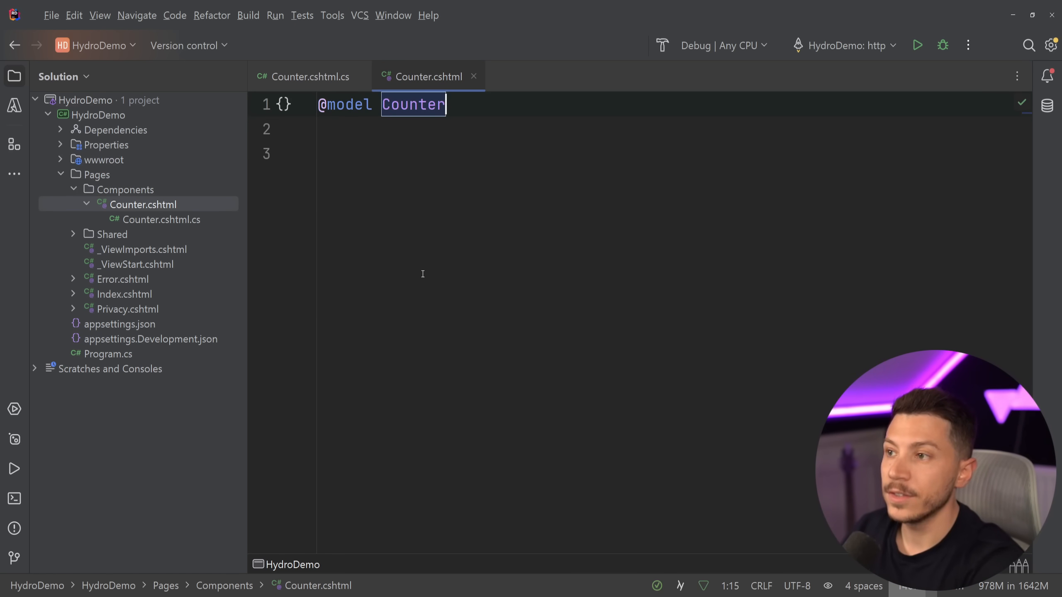
text(<div>)
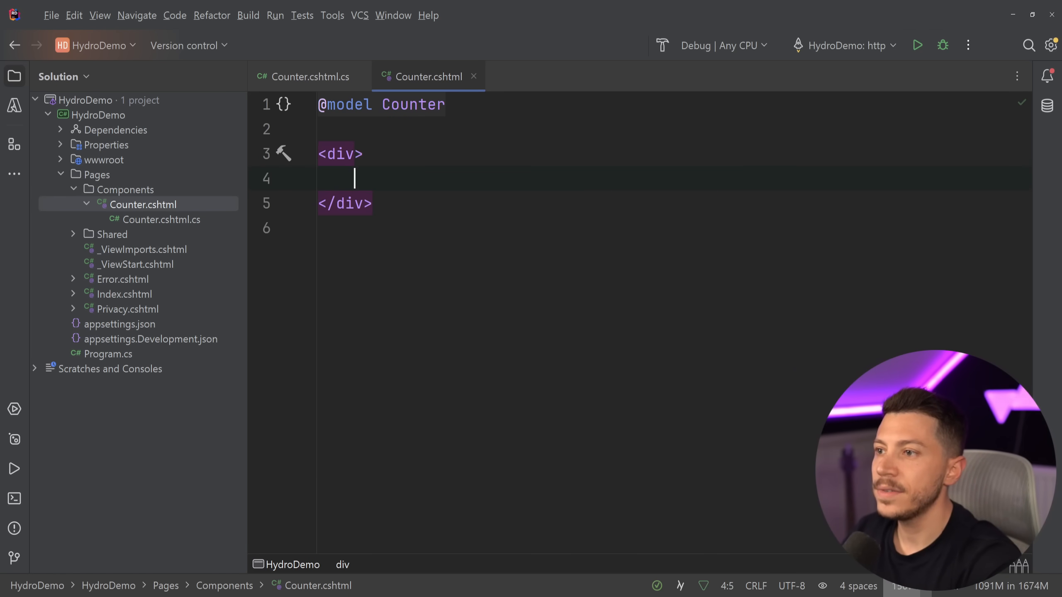
text(Count: <strong>@</strong>)
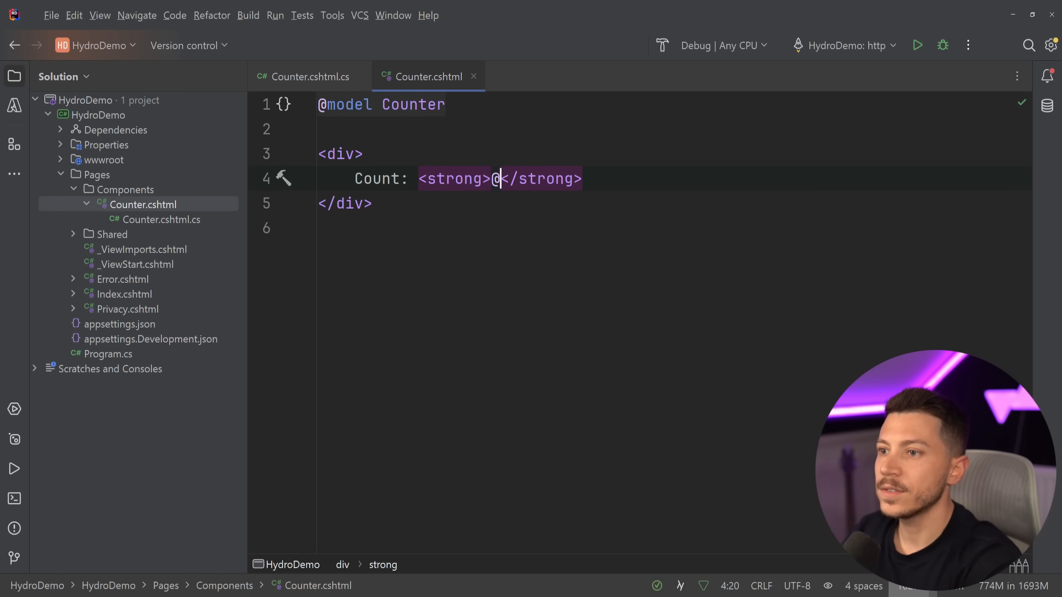
text(Model.Count)
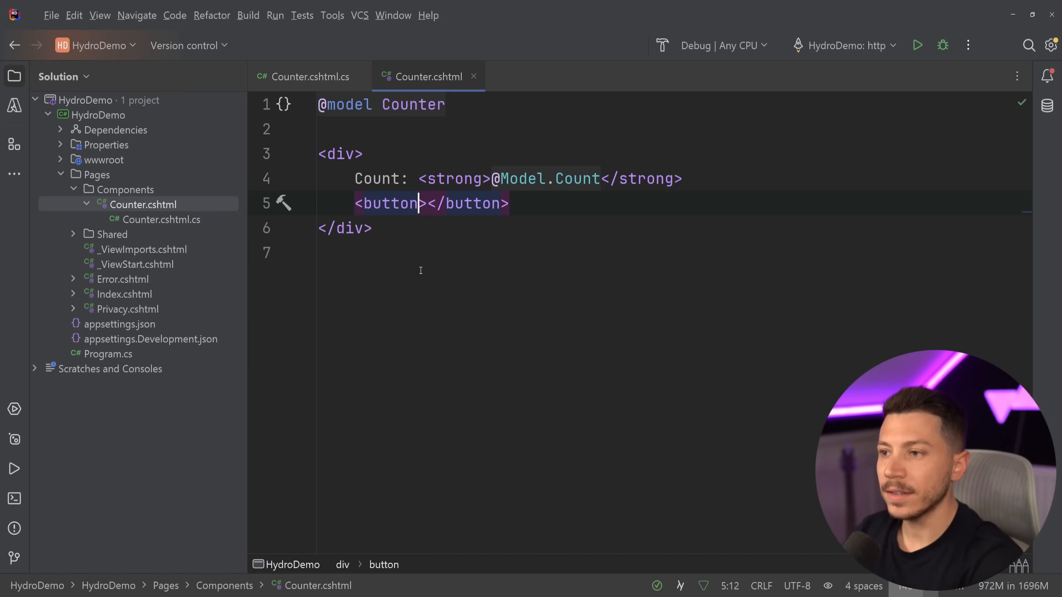
Add an Add button with hydro-on:click="@(() => Model.Add())".
text(hydro-on:click="@(())
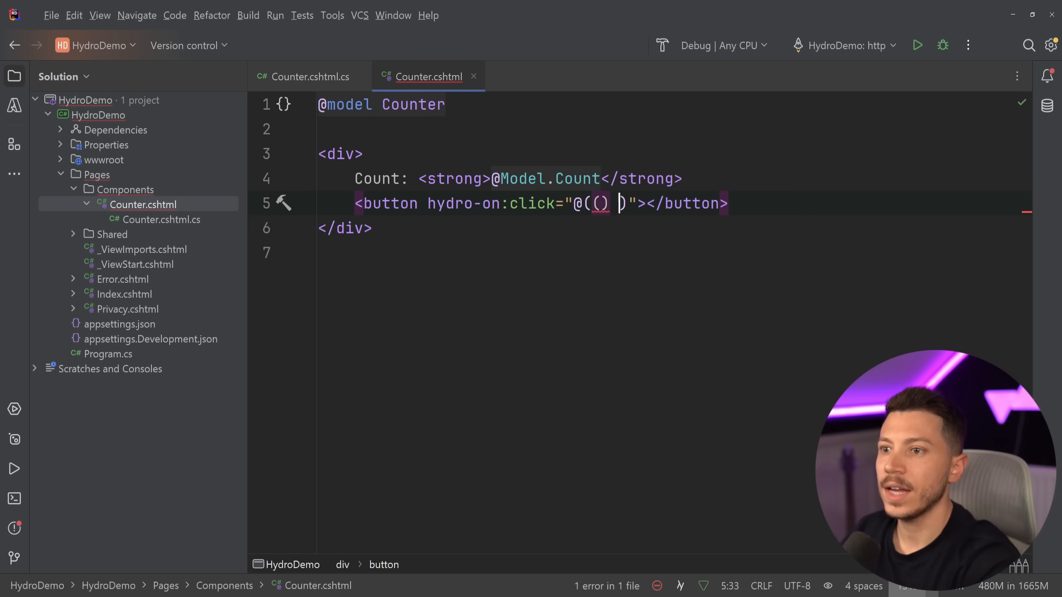
text(=> Model)
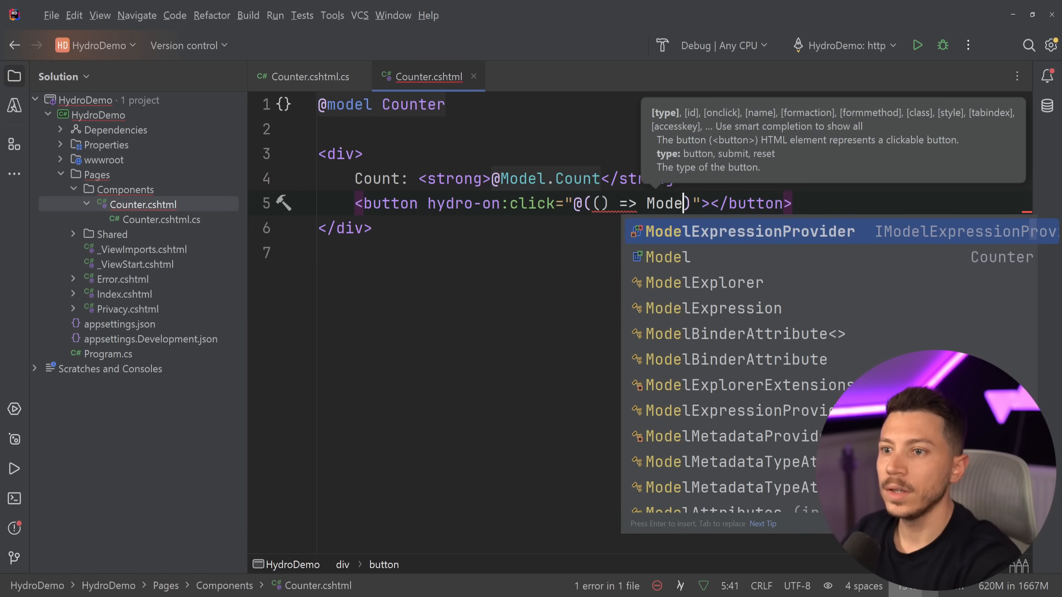
text(.Add())
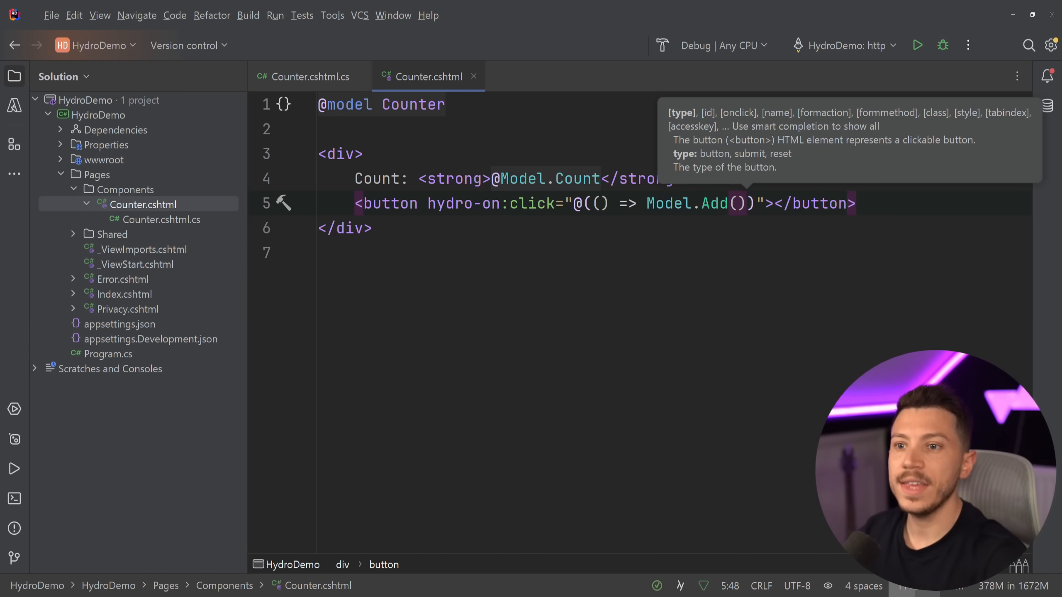
text(A)
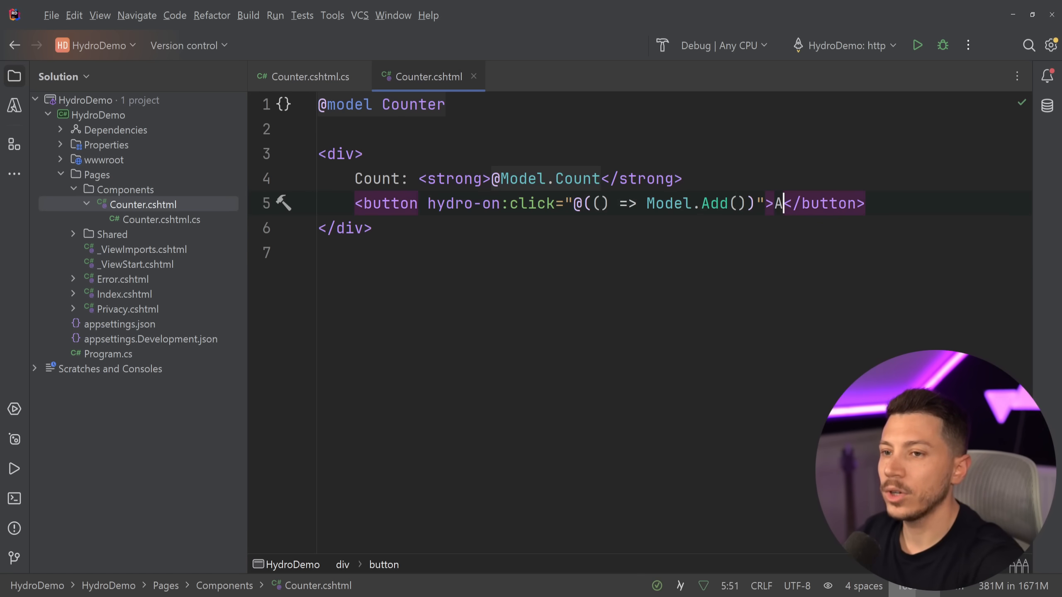
text(dd)
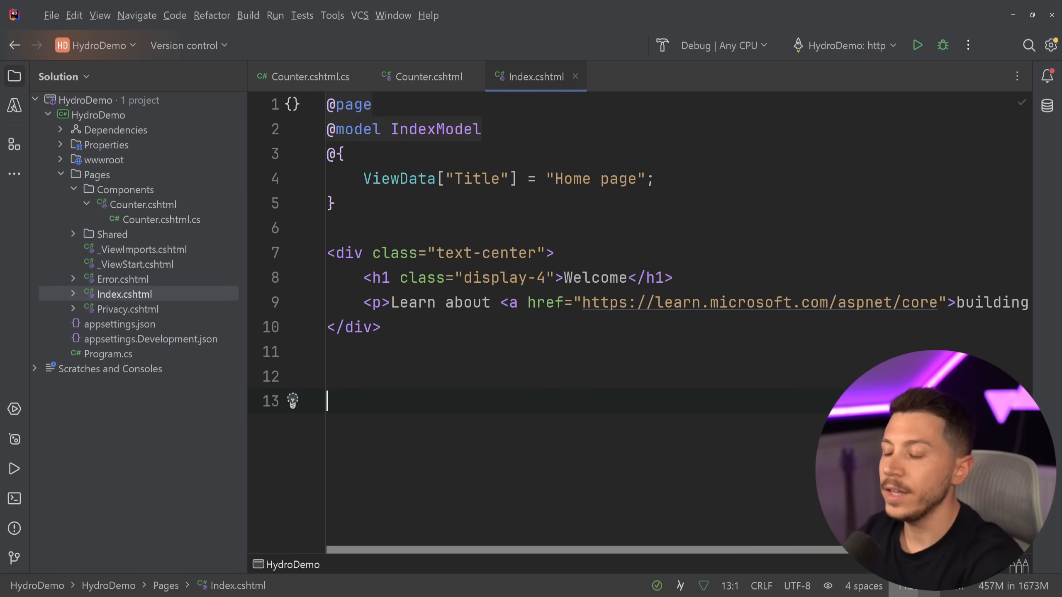
Insert <vc:counter/> in Index.cshtml below the welcome block.
key(Backspace)
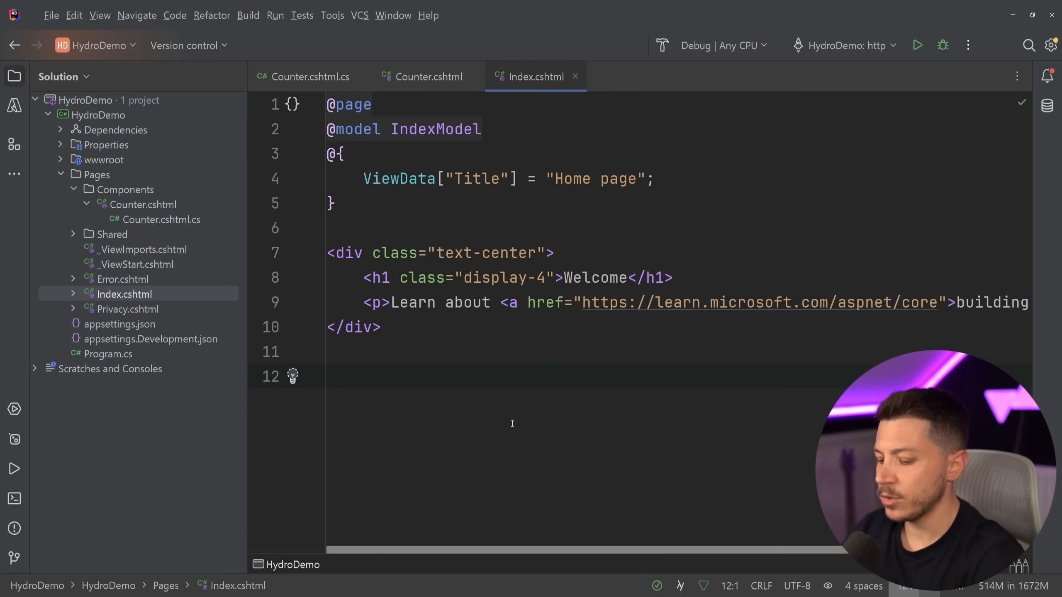
text(<vc:counter/>)
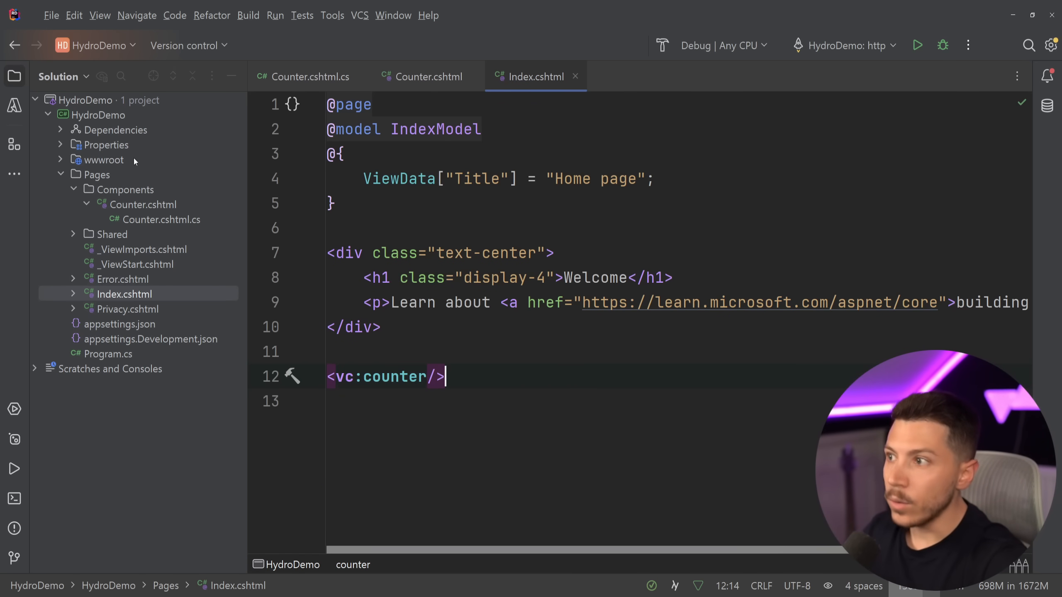
mouse_move(305, 76)
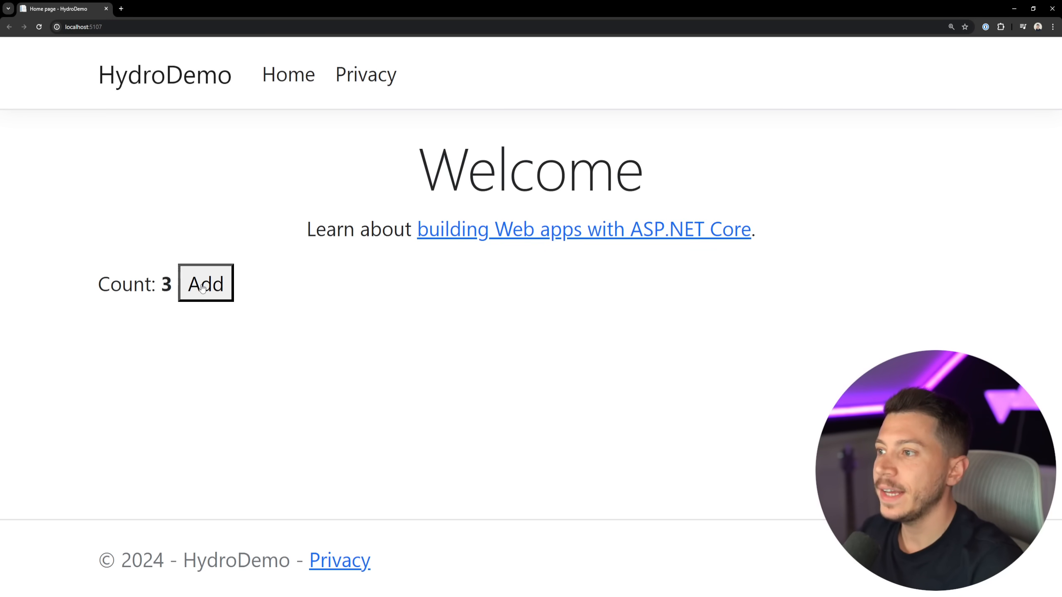
Increment the counter, reload to see it reset, then increment it again.
click(216, 283)
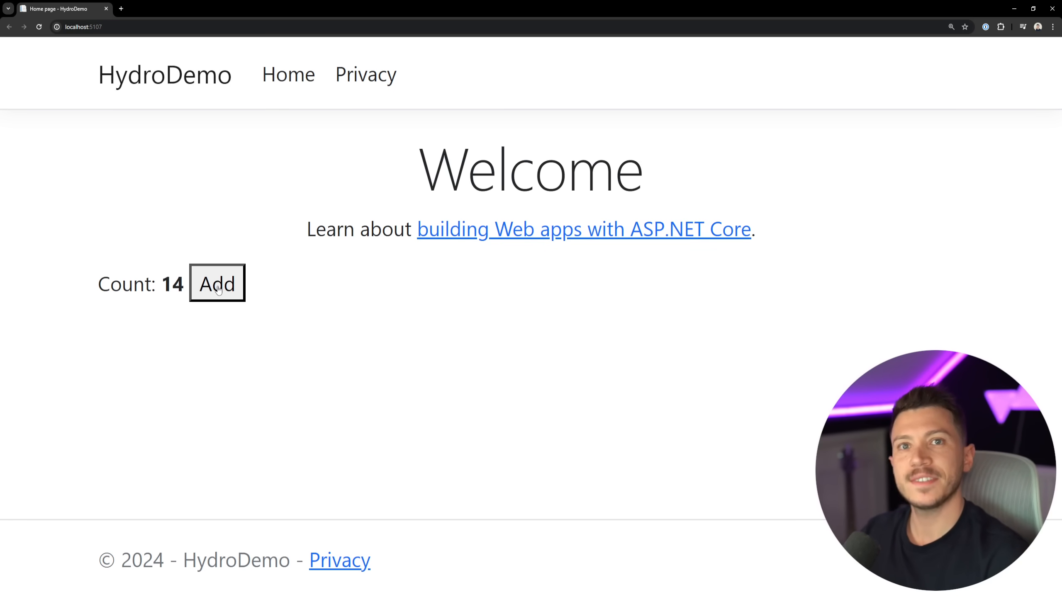
click(217, 283)
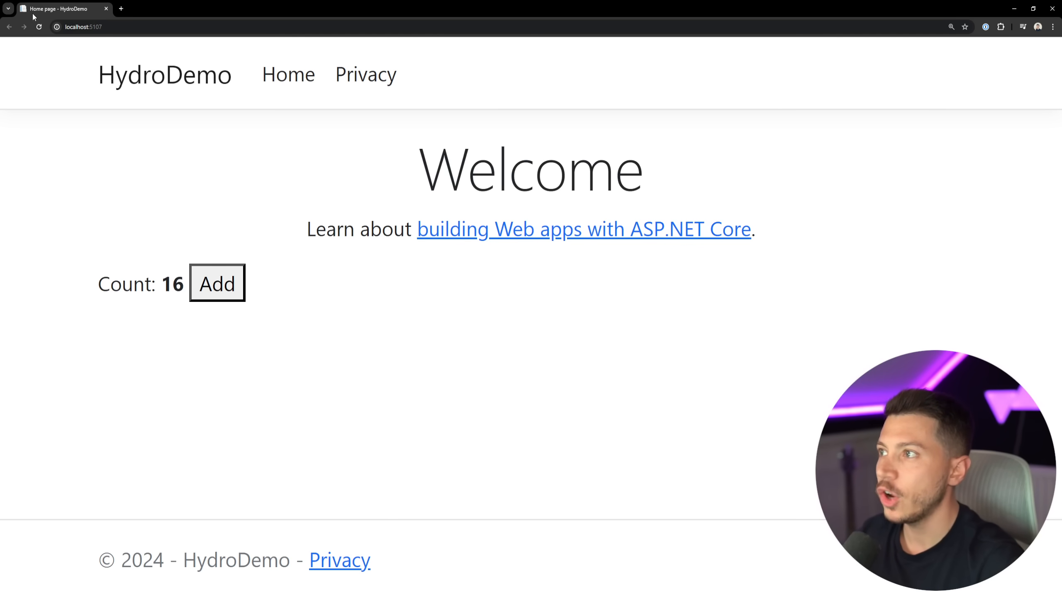
click(216, 283)
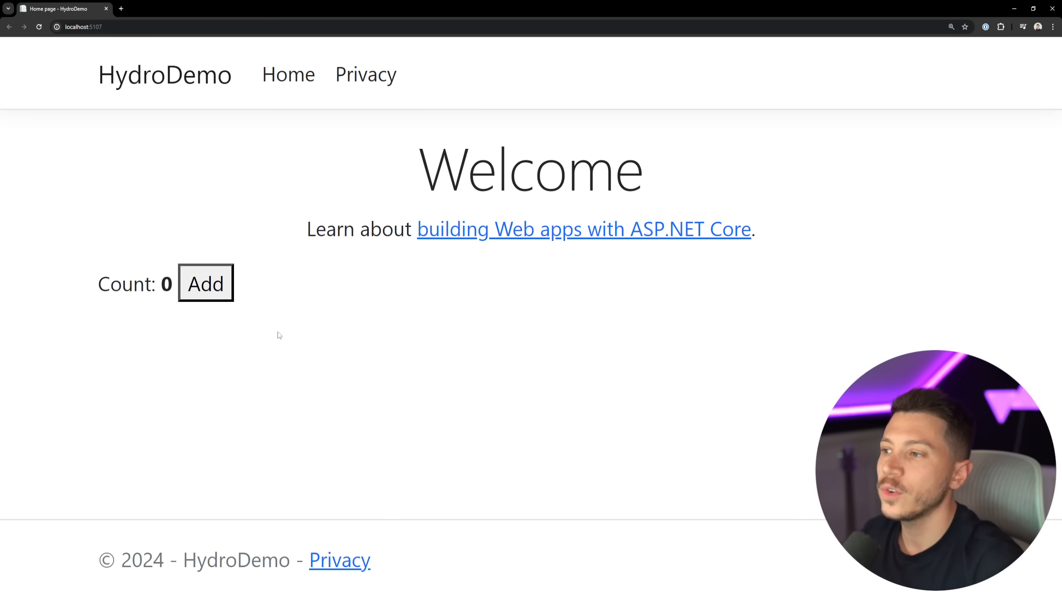
click(216, 283)
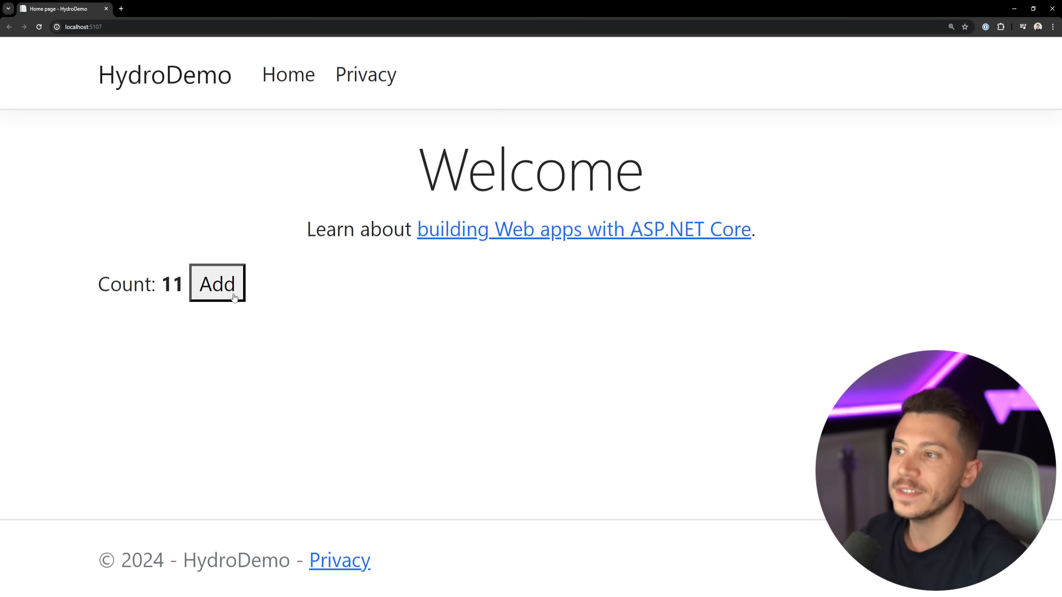
mouse_move(244, 301)
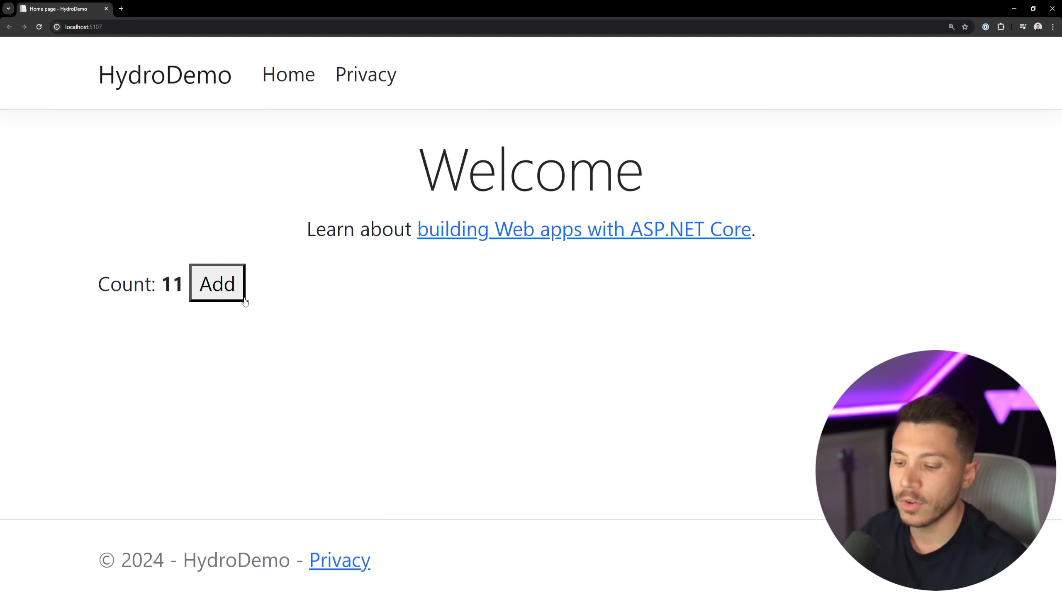
Inspect an Add request's Payload, Preview and Response in Chrome DevTools Network.
key(F12)
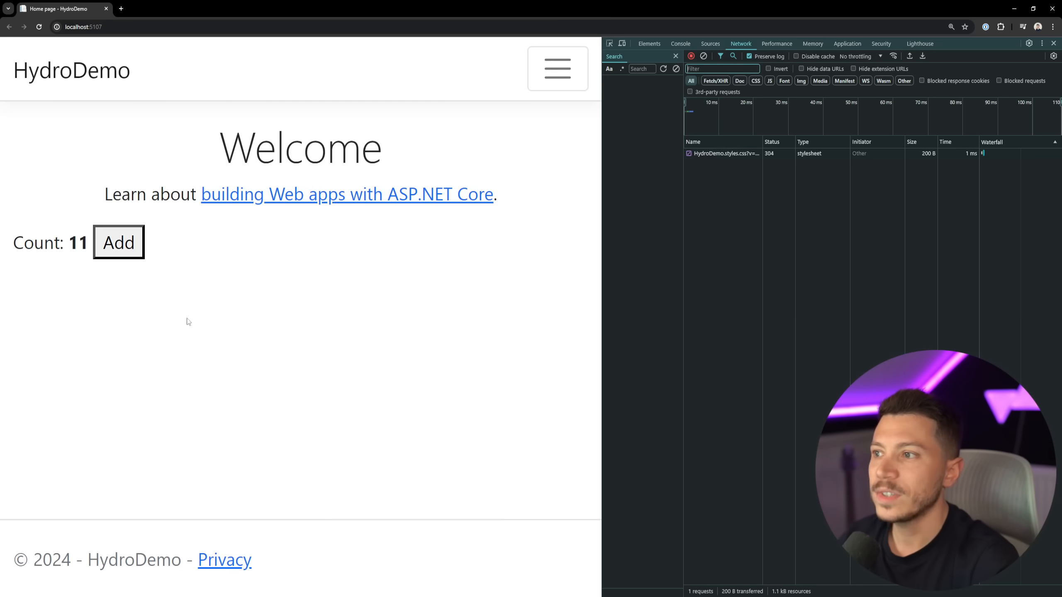
click(118, 242)
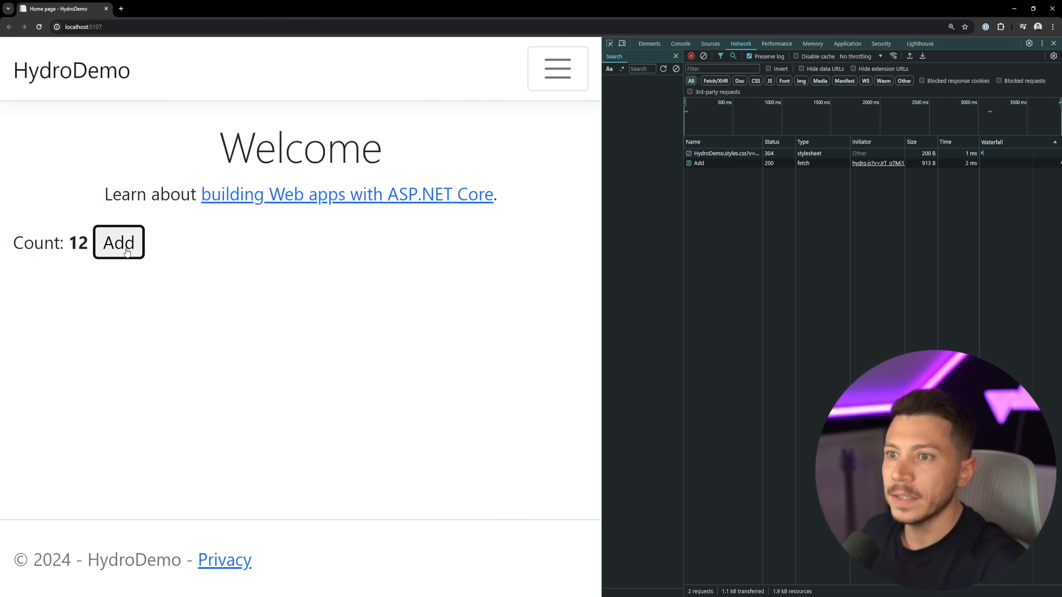
click(699, 163)
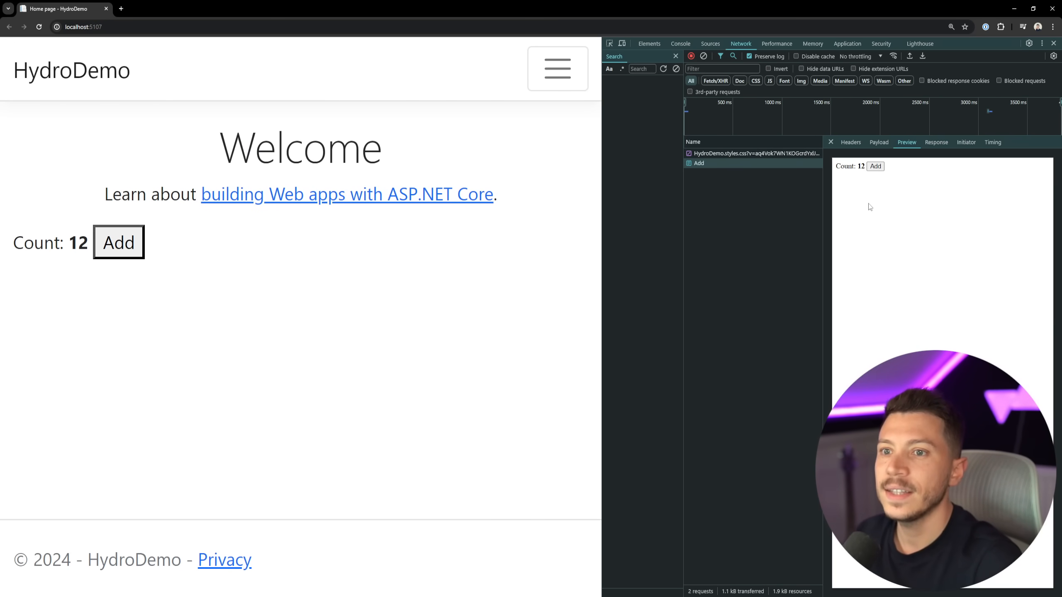
click(879, 142)
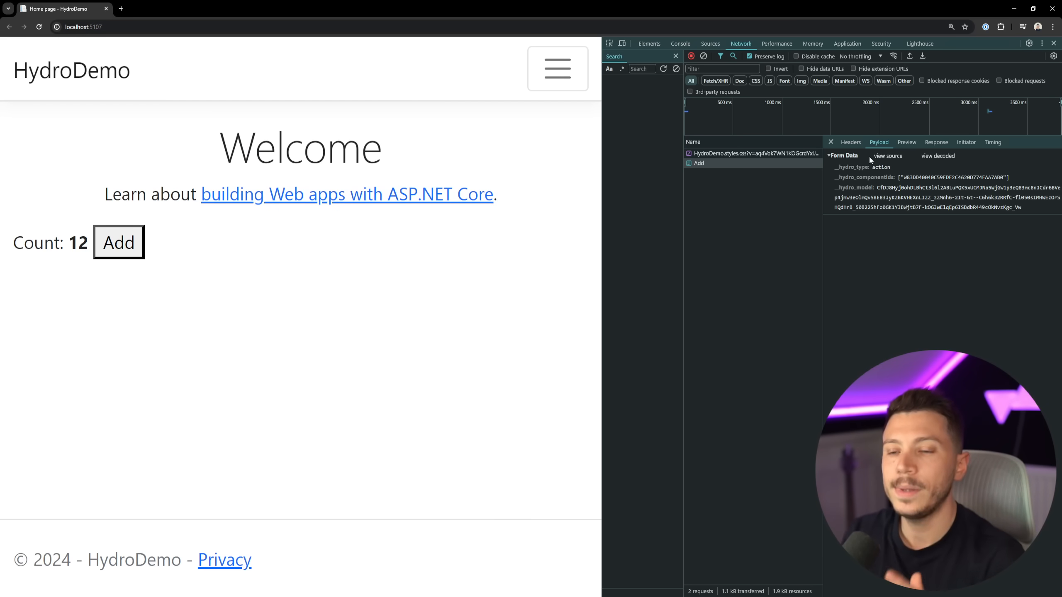
click(906, 142)
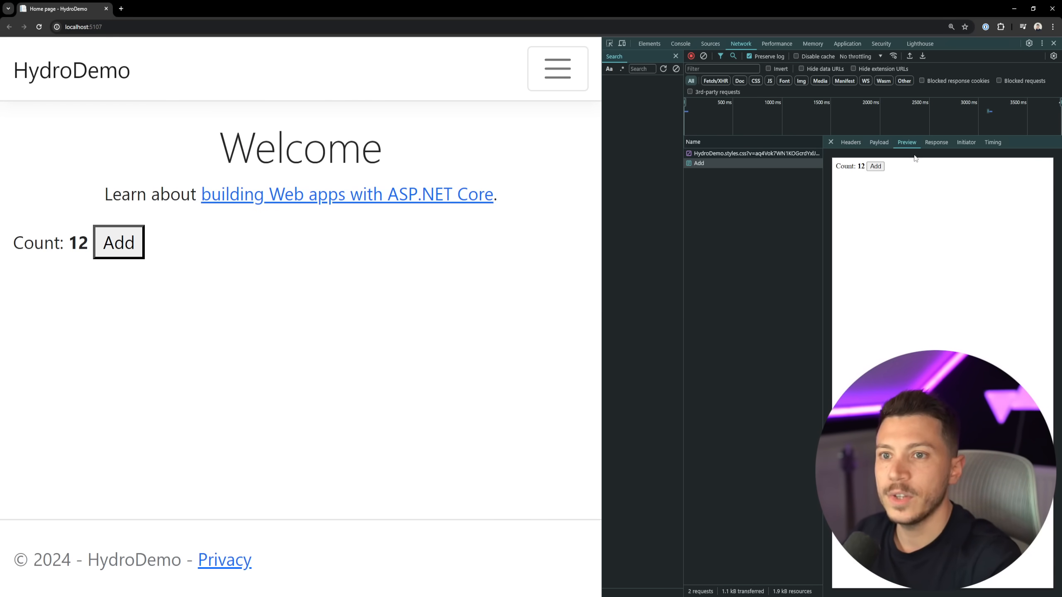
click(936, 142)
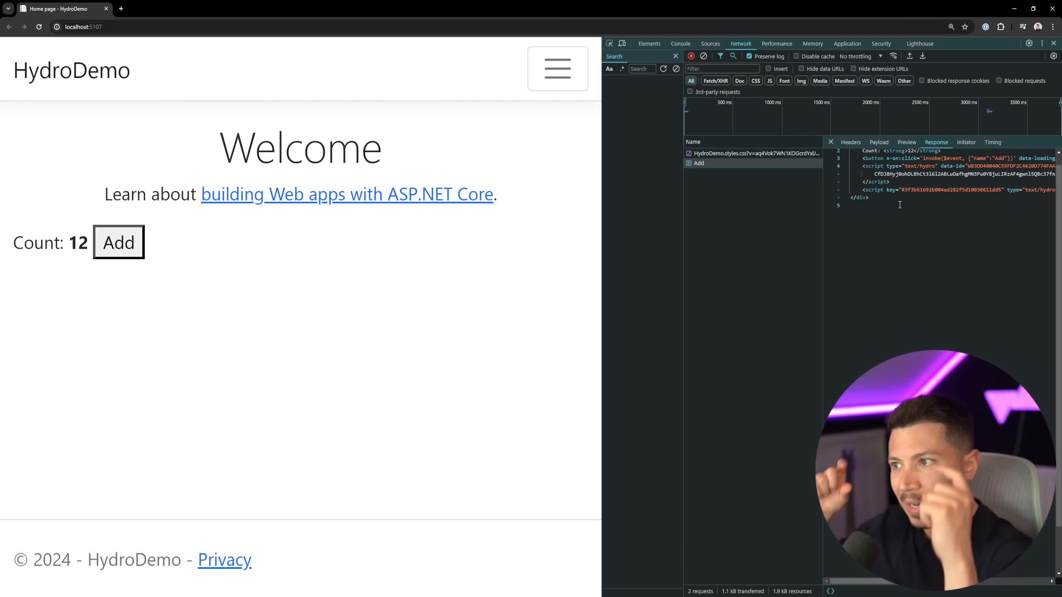
Click Add repeatedly to raise the counter toward 21.
click(117, 242)
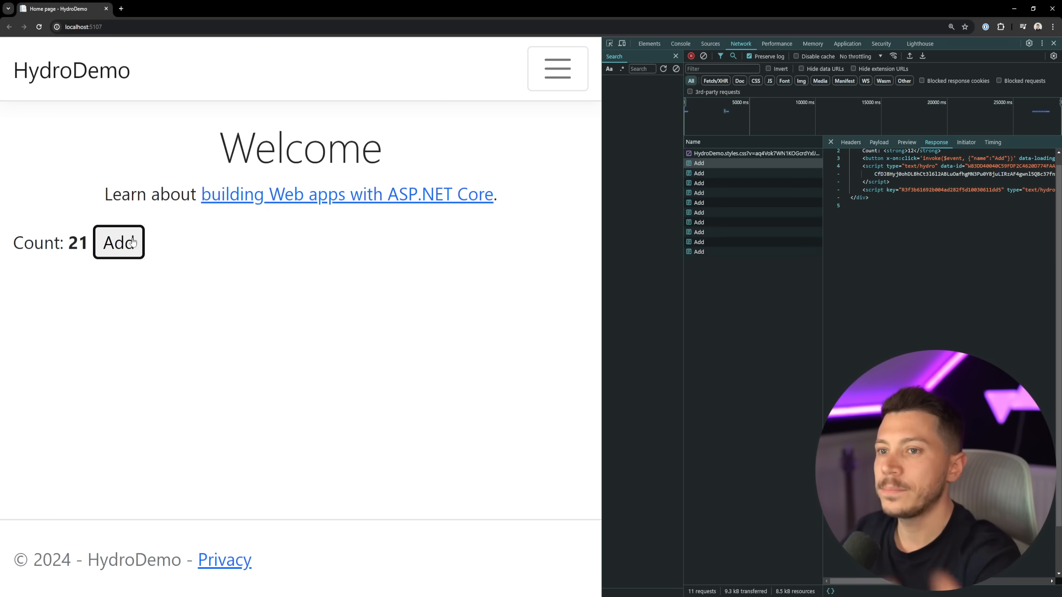
click(119, 243)
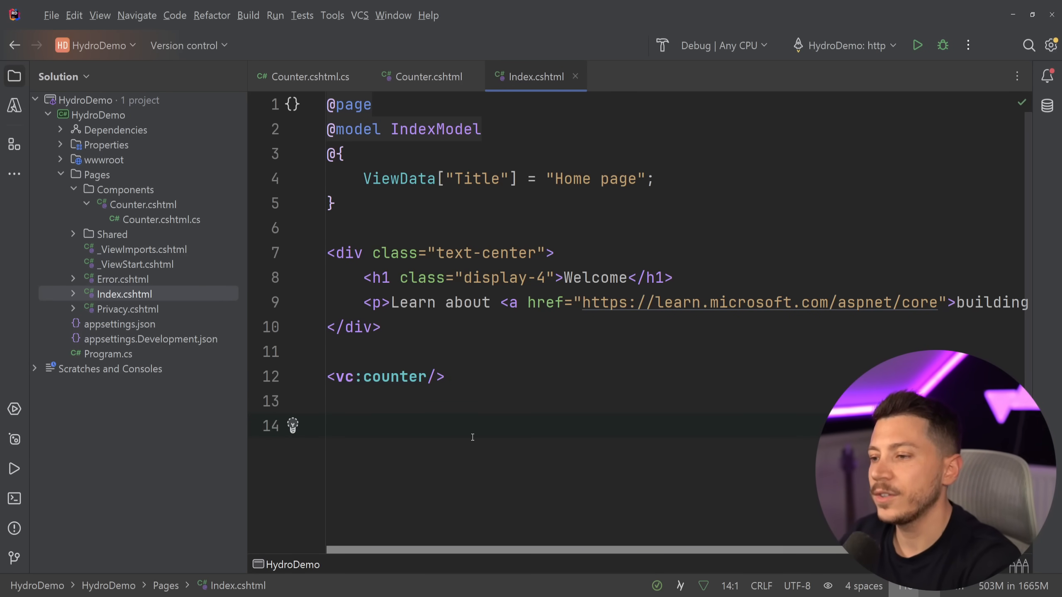
Render the counter on the Index page with a <hydro name="Counter"/> tag.
text(hydro />)
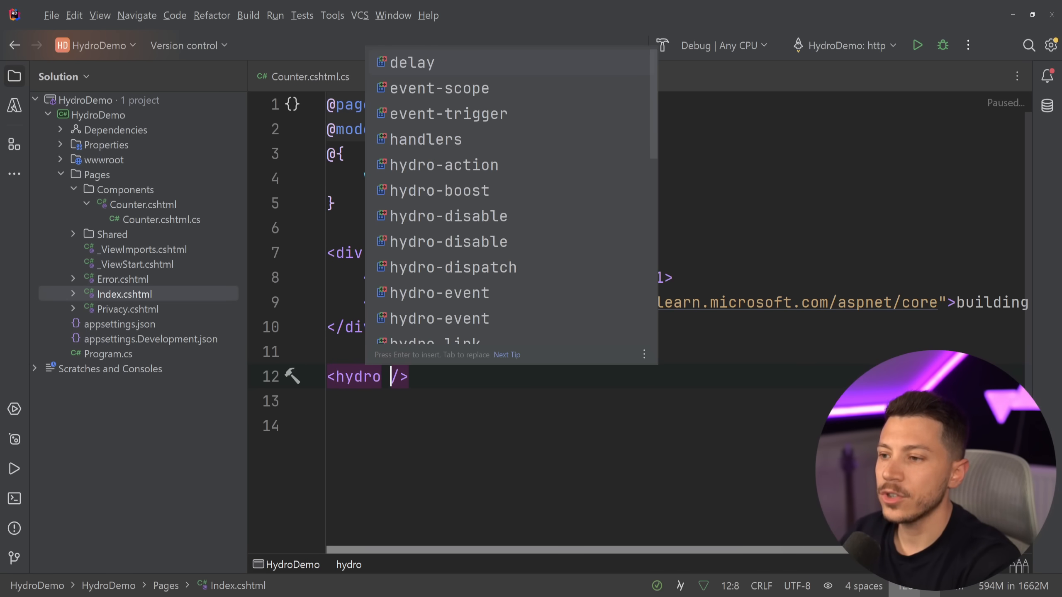
text(name="Counter")
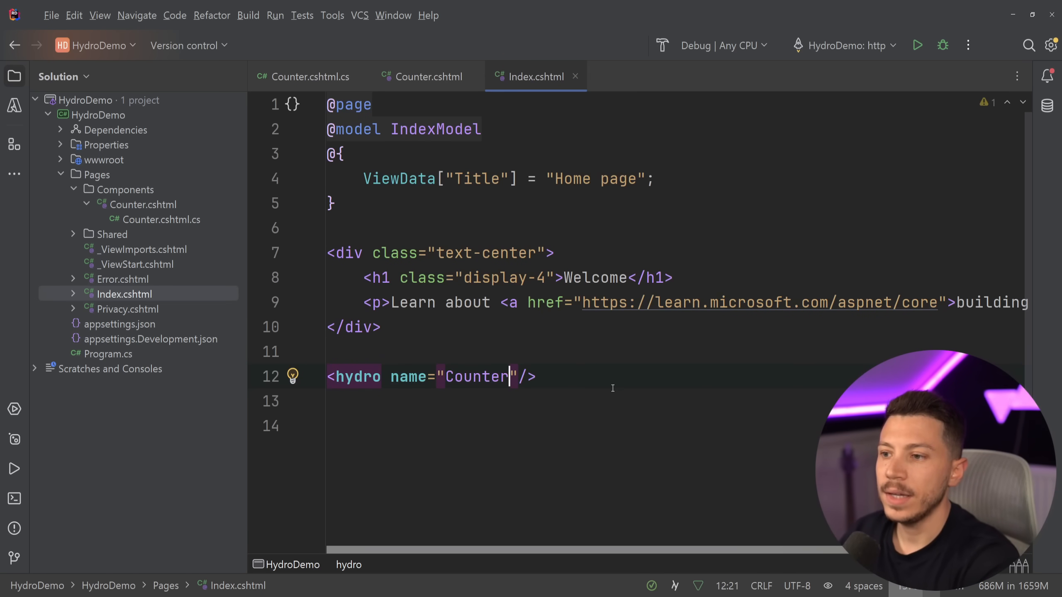
key(Backspace)
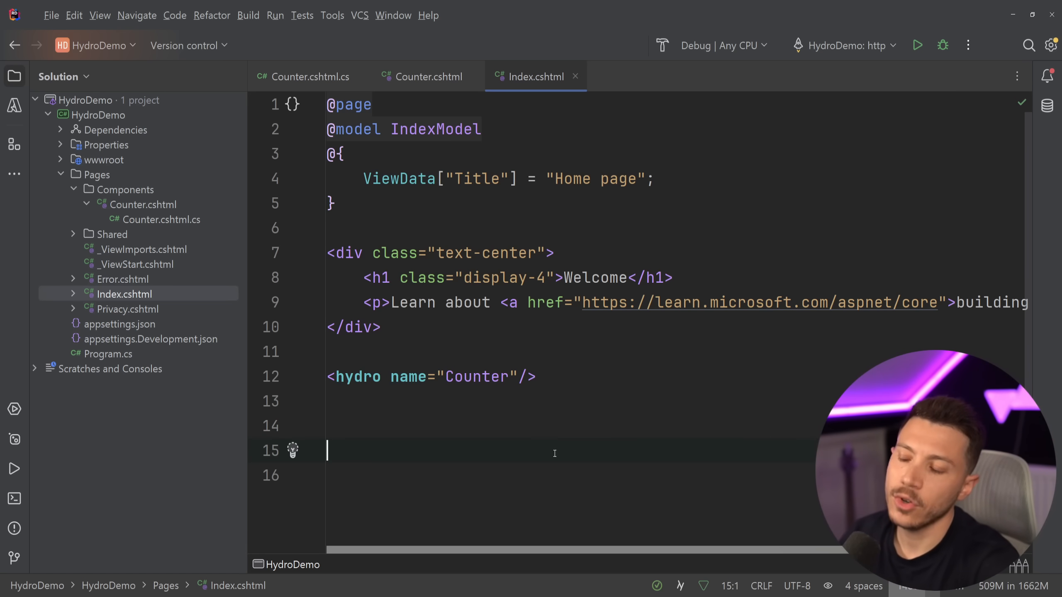
text(@await Component.Hydro("Counter"))
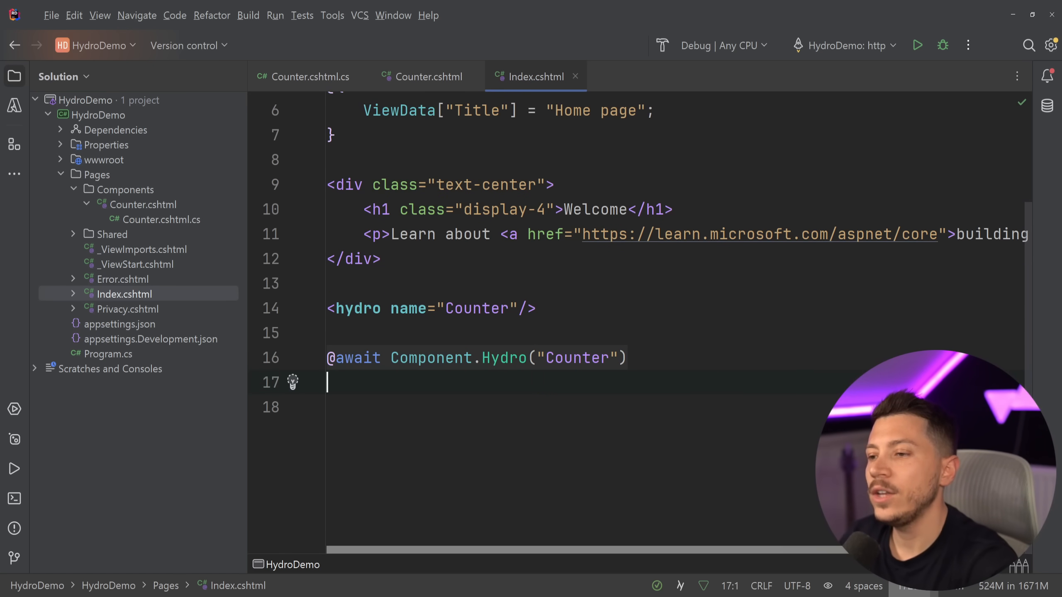
text(@(await Component.Hydro<Counter>()))
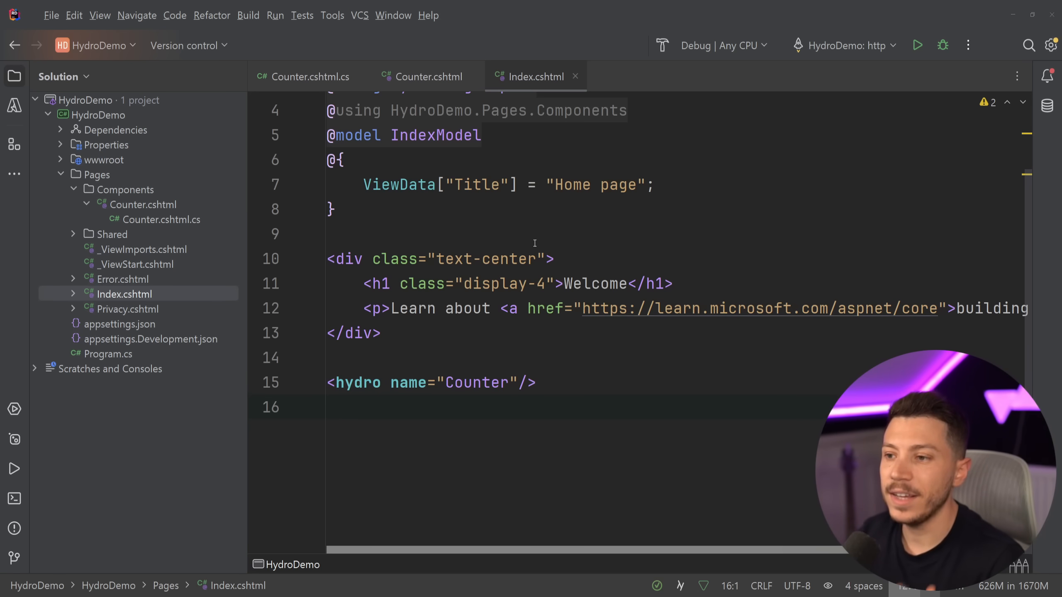
Give the Counter class a private IMemoryCache _memoryCache field.
click(428, 76)
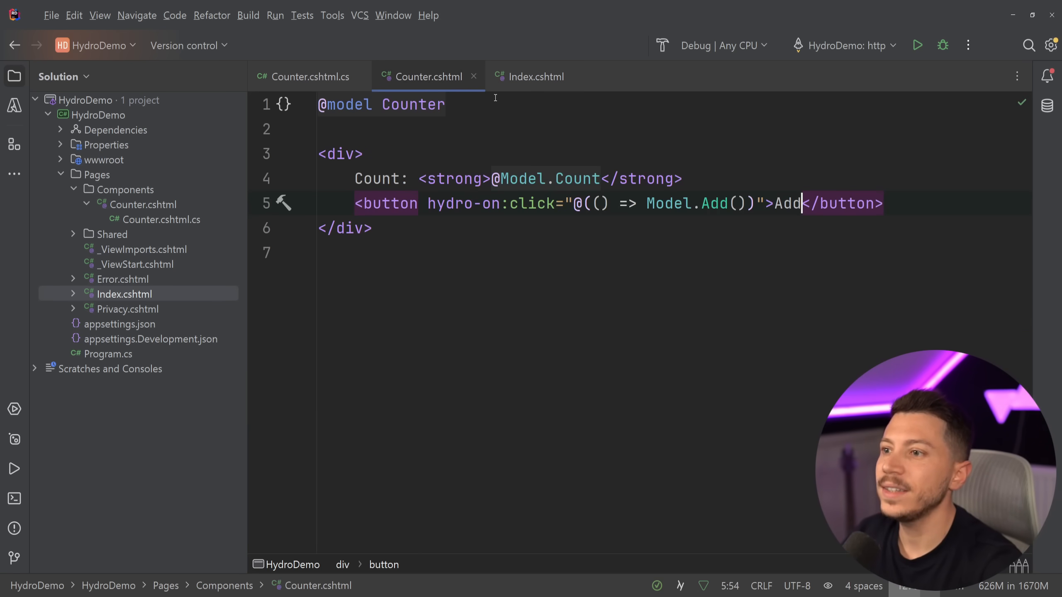
click(309, 76)
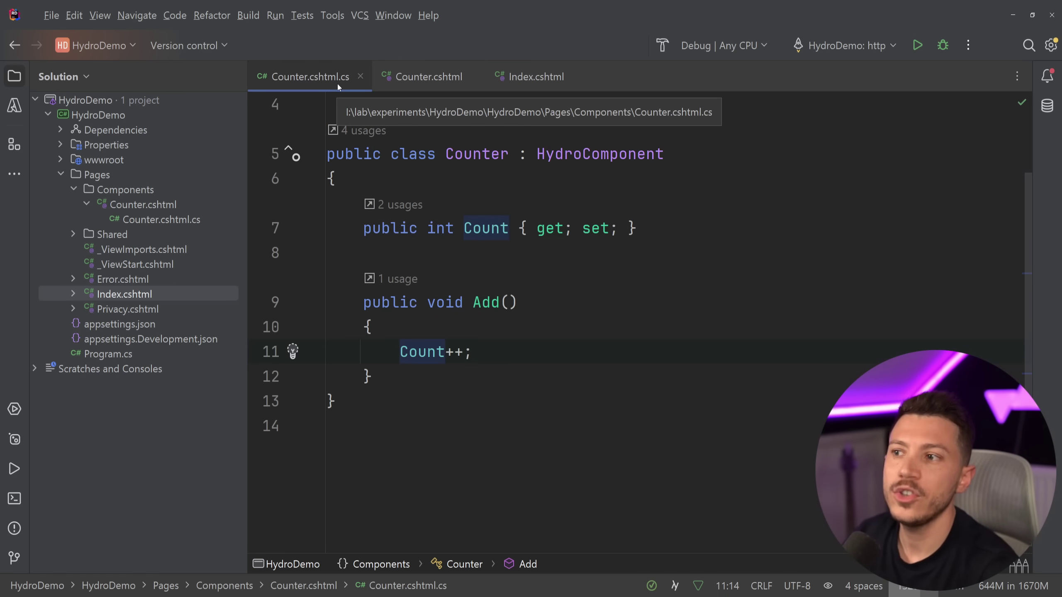
click(332, 178)
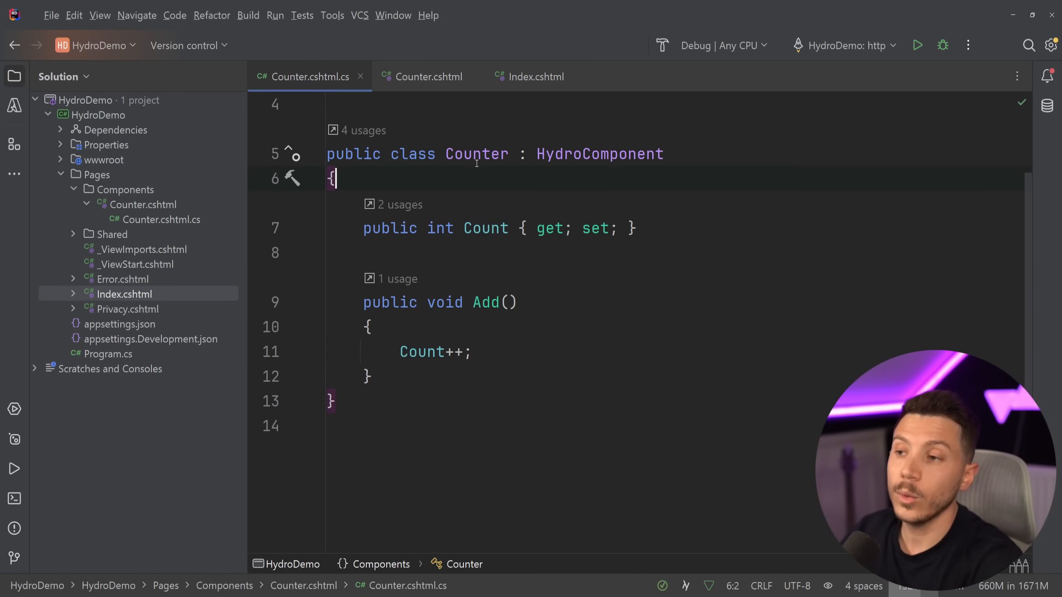
text(private)
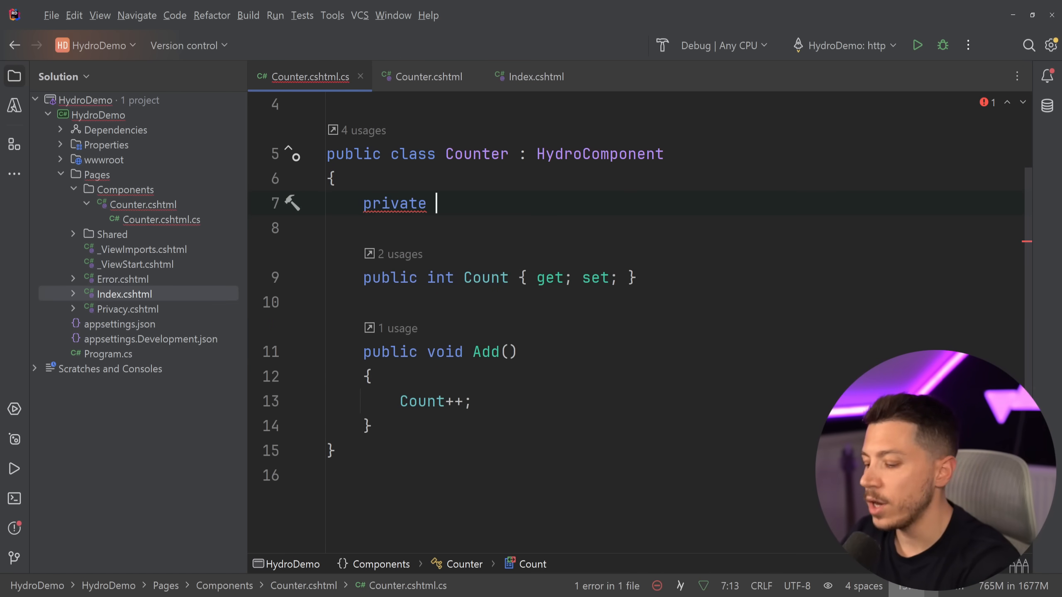
text(IMemoryCache _memoryCache;)
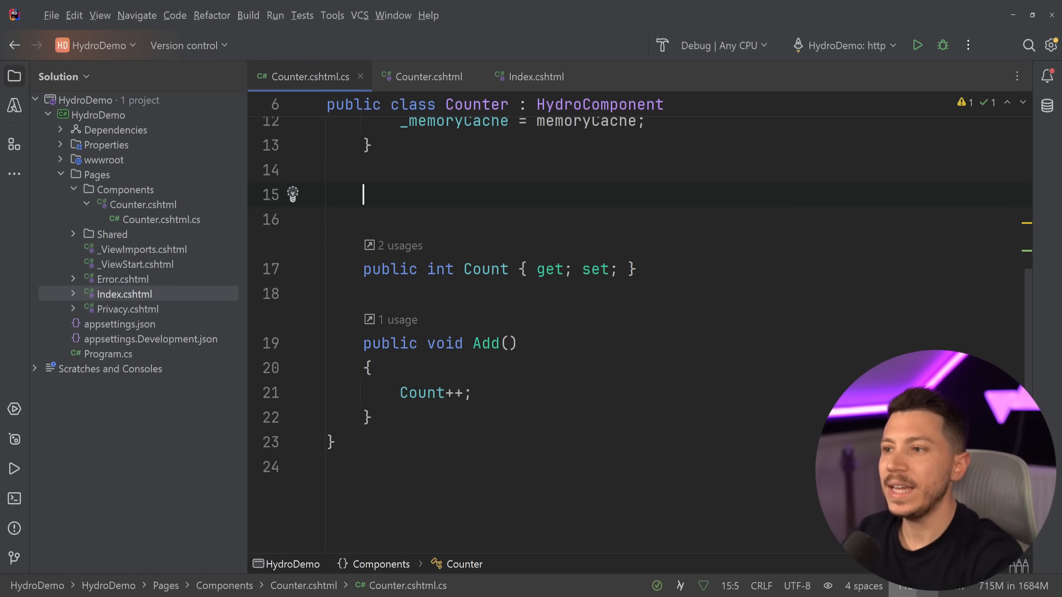
Add a public string CacheKey property defaulting to "default" and return to the Index markup.
text(public TYPE Type { get; set; })
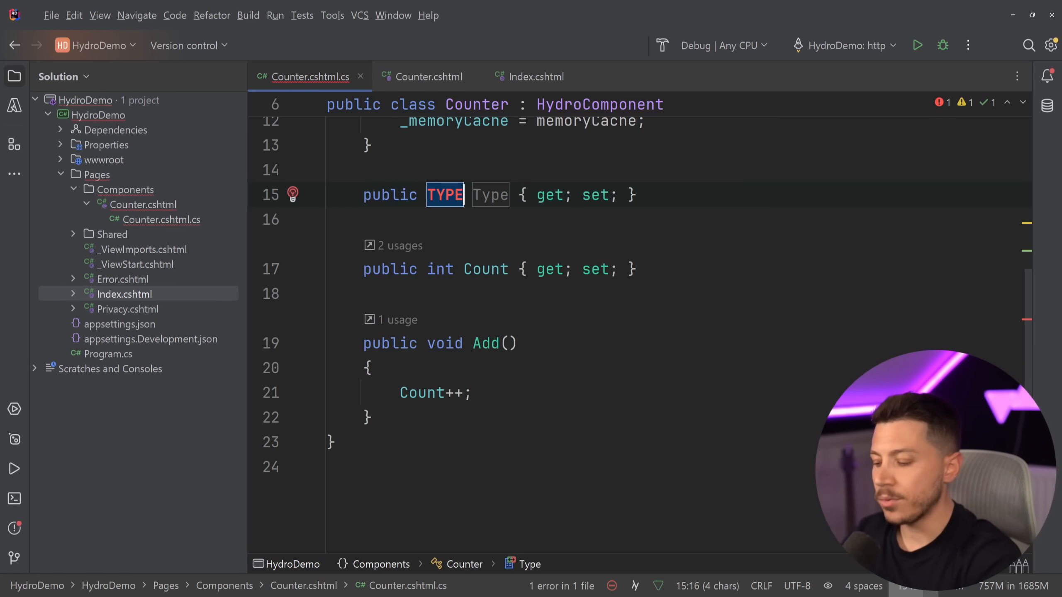
text(string)
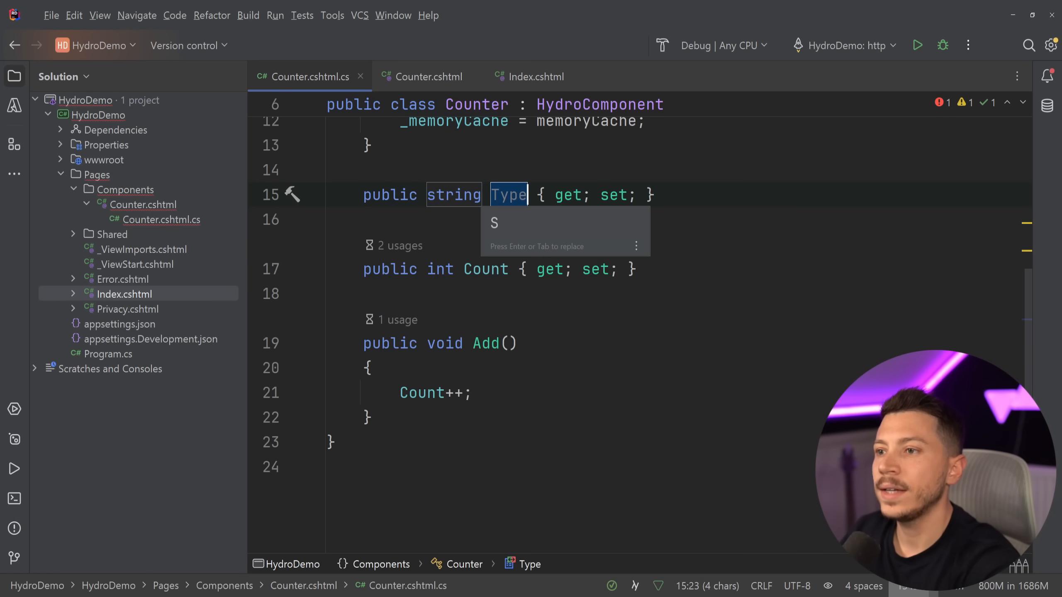
text(CacheKey)
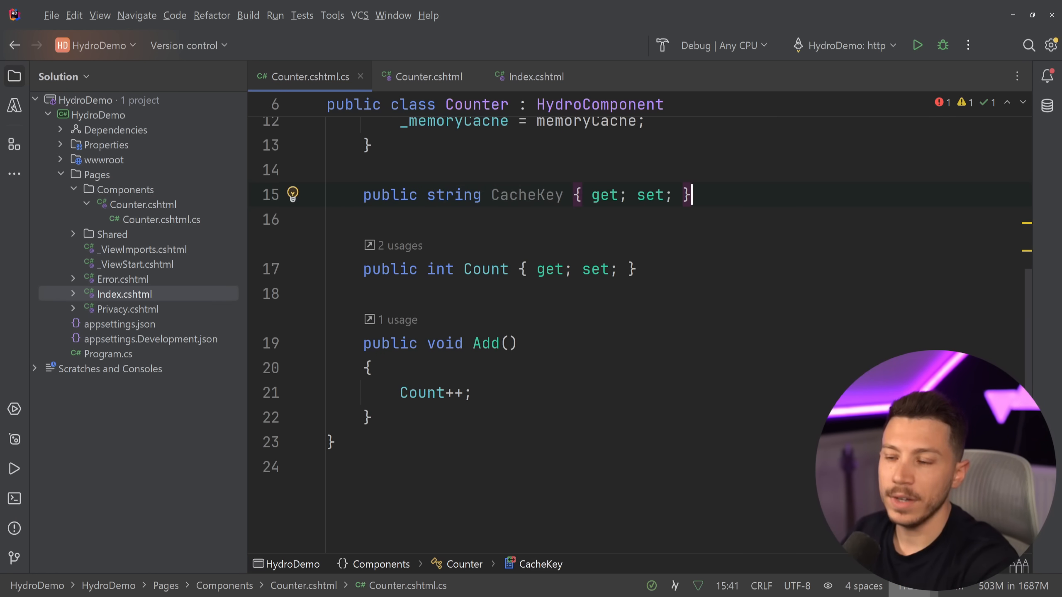
text(= "default";)
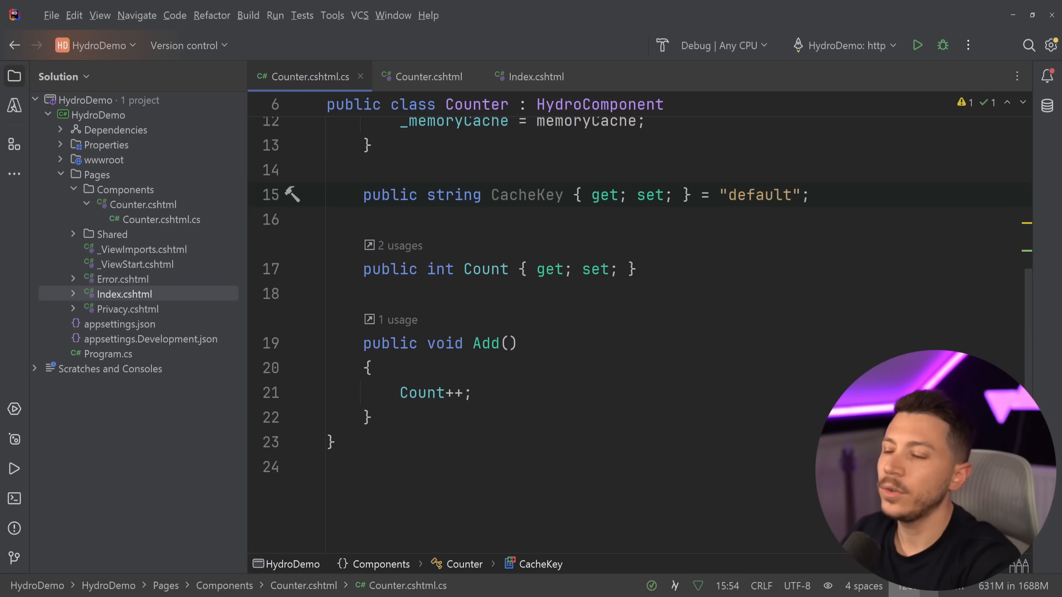
double_click(525, 195)
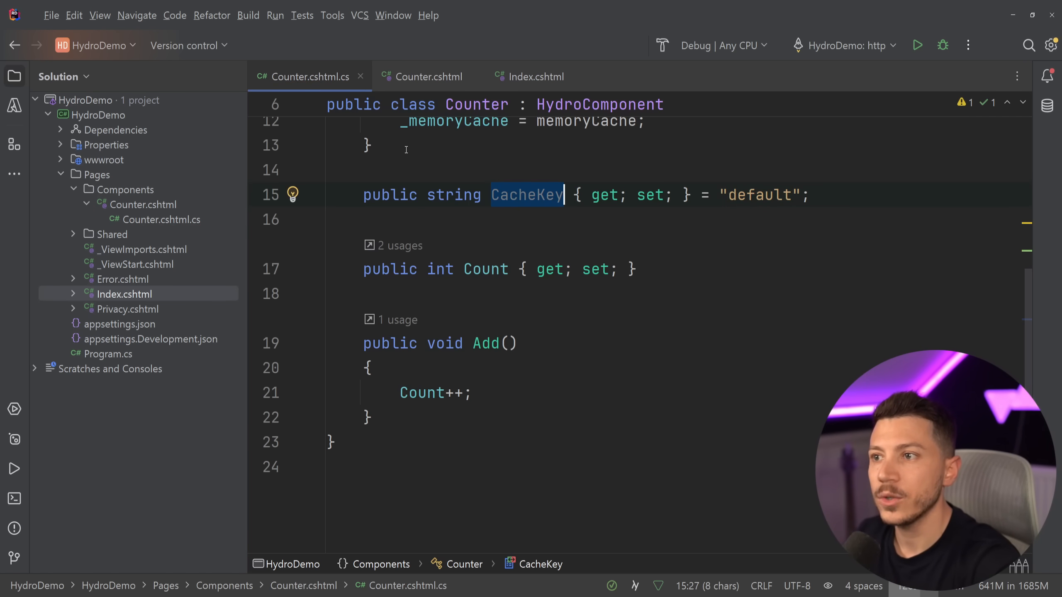
click(534, 75)
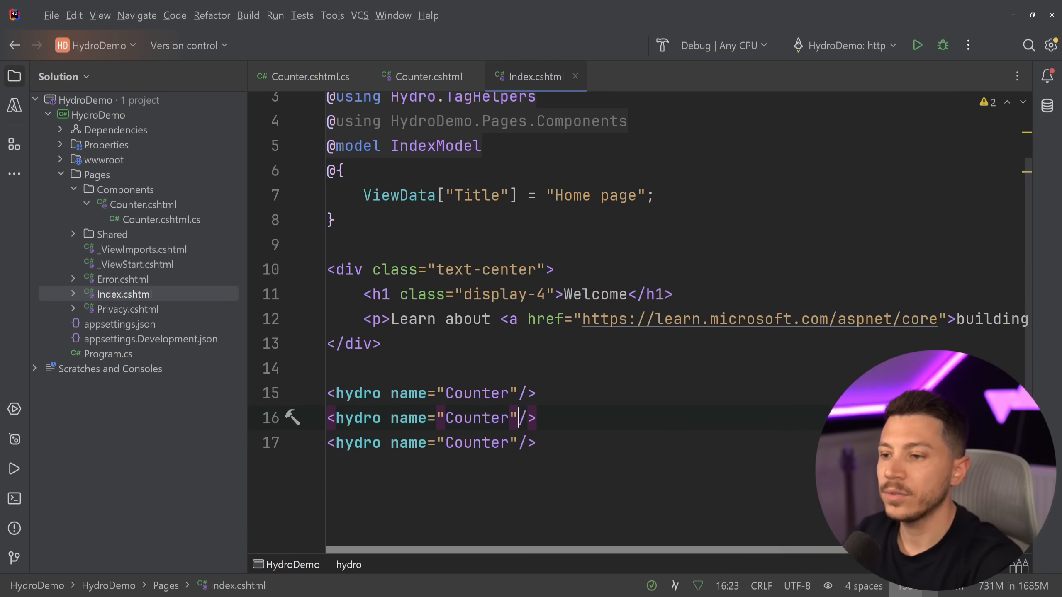
Add a params="@(new { CacheKey = "" })" attribute to the Counter tag, checking the property name in Counter.cshtml.cs.
text(params=")
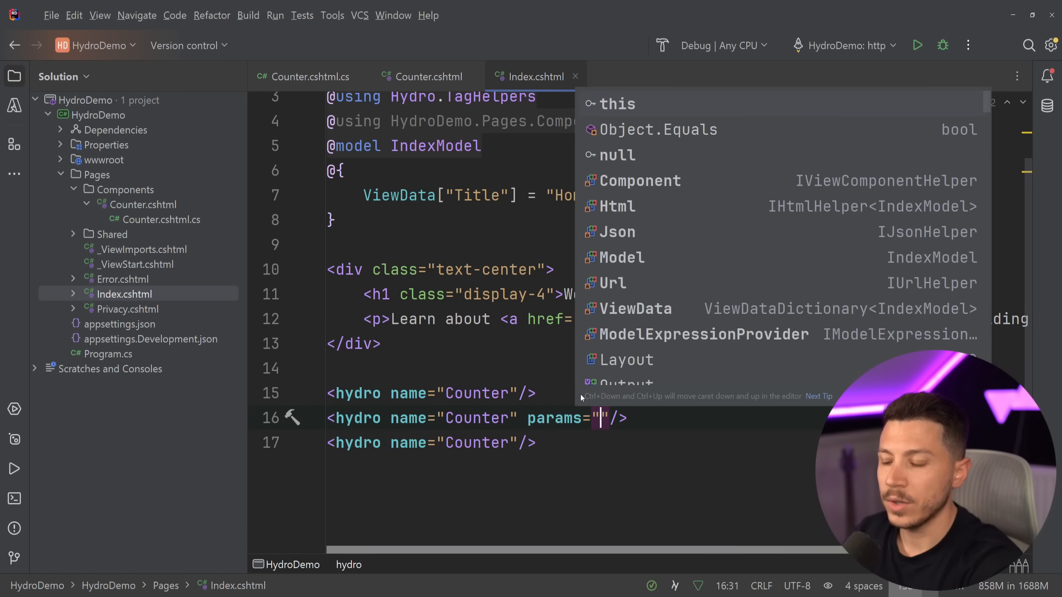
text(@(b)
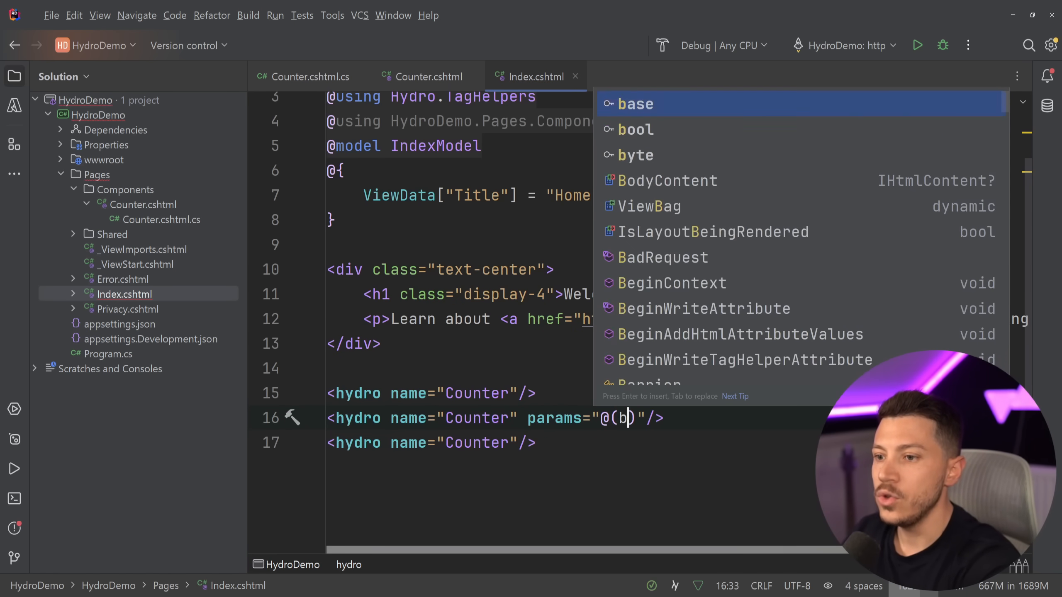
click(426, 76)
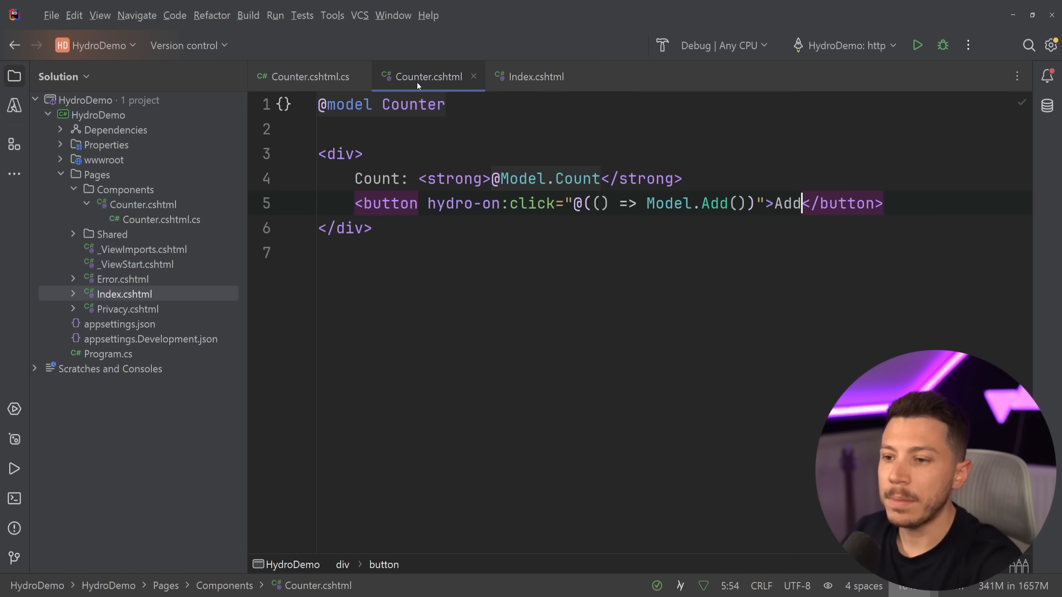
click(310, 77)
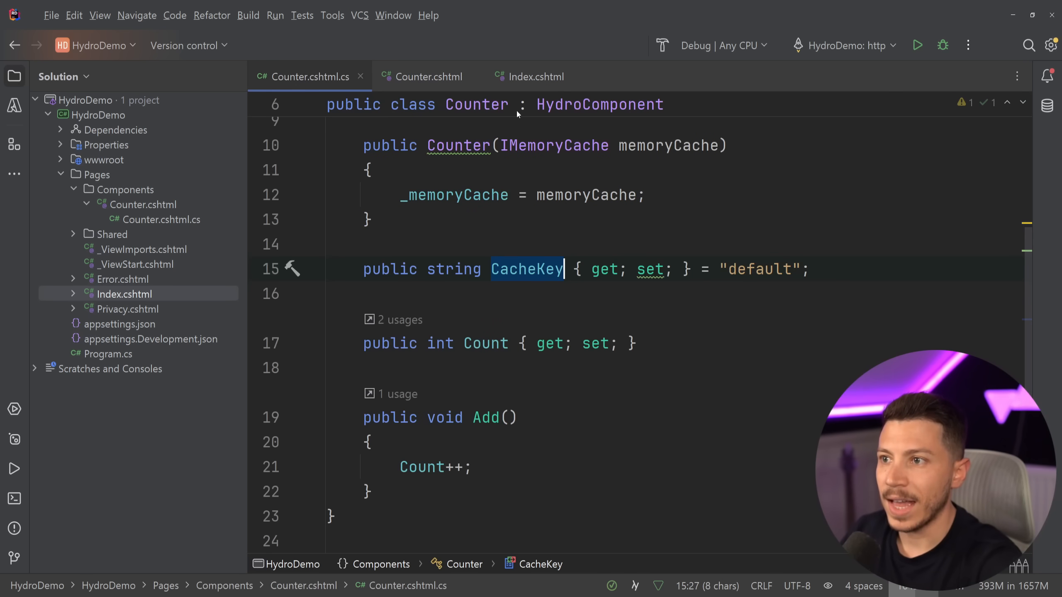
click(535, 75)
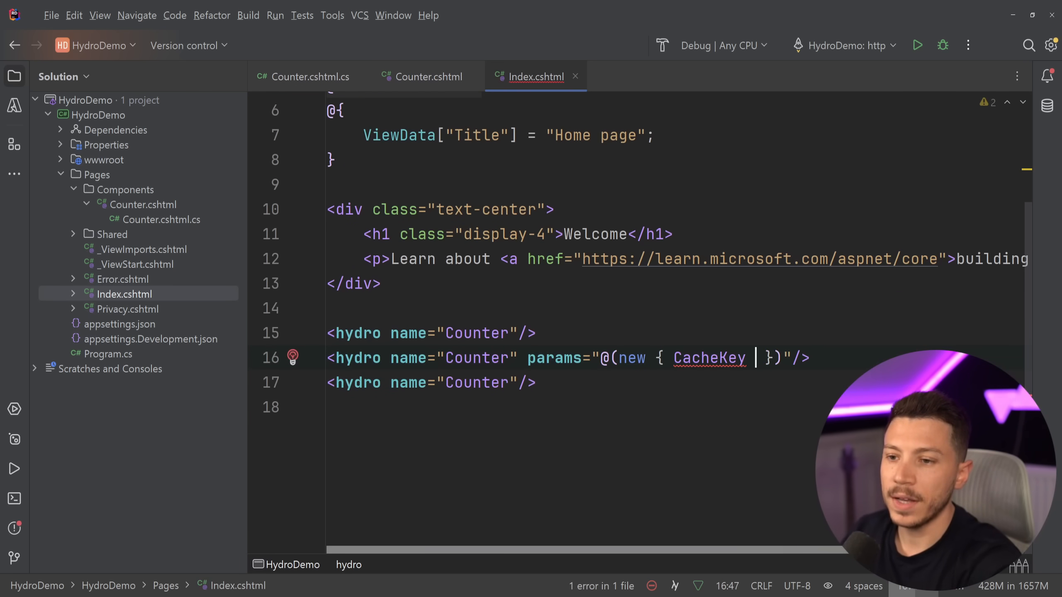
text(= "")
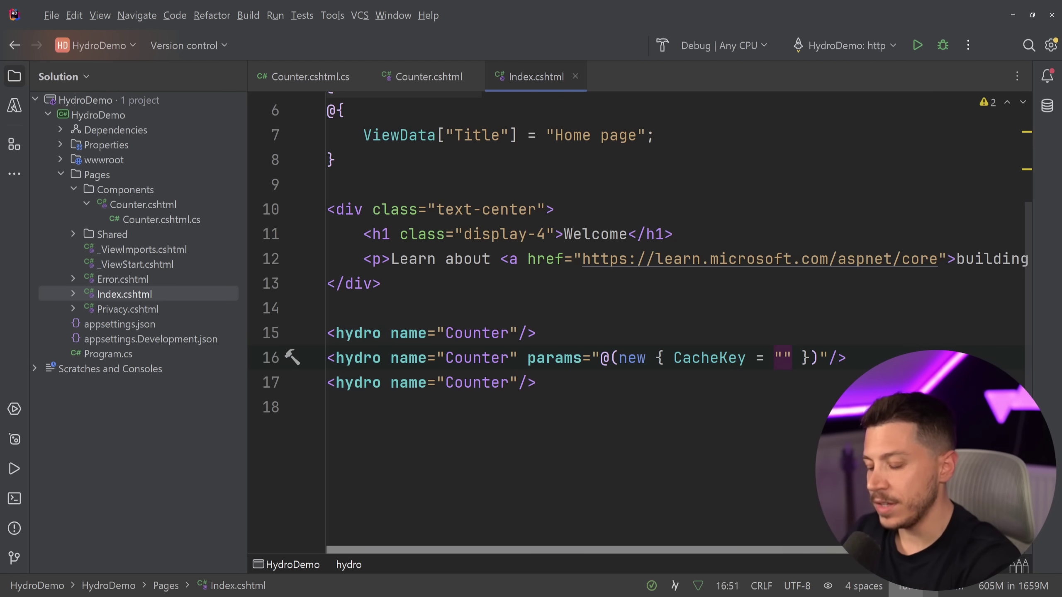
Fill the Counter tags' CacheKey values with Cache1, Cache2 and default.
click(781, 358)
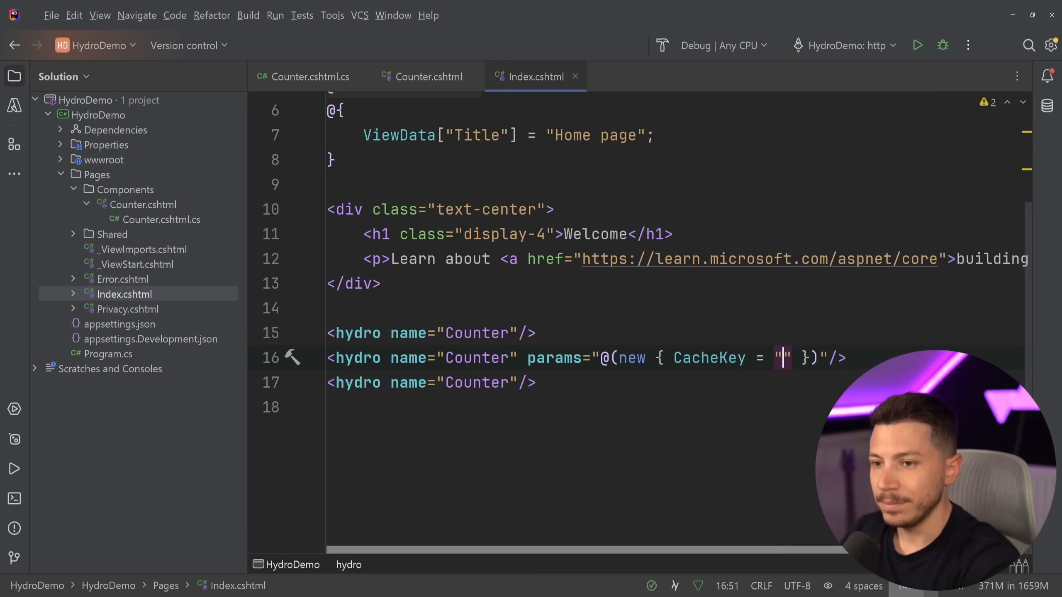
text(Cahce)
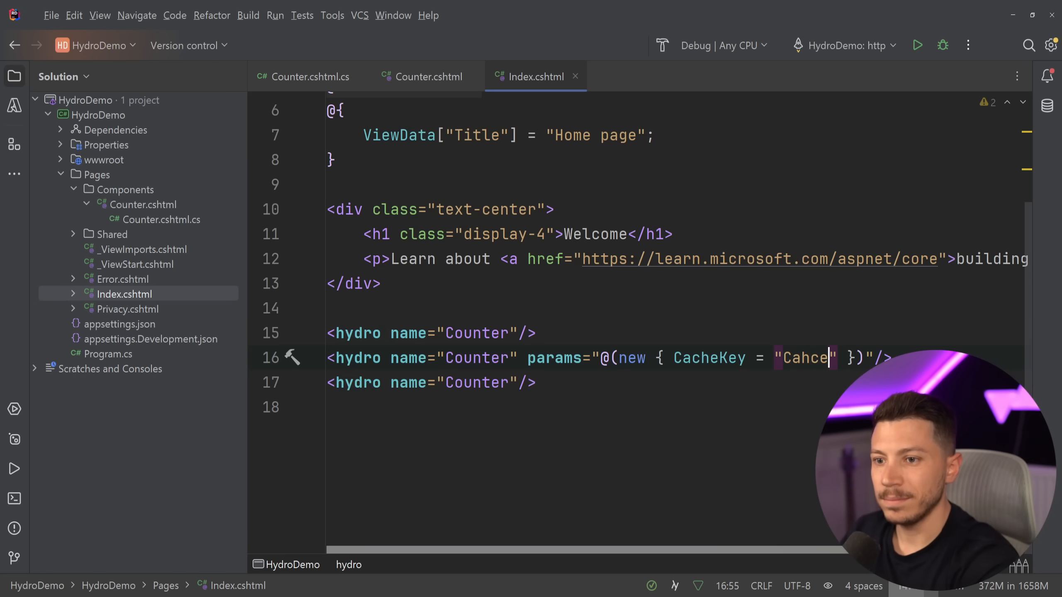
text(Cache1)
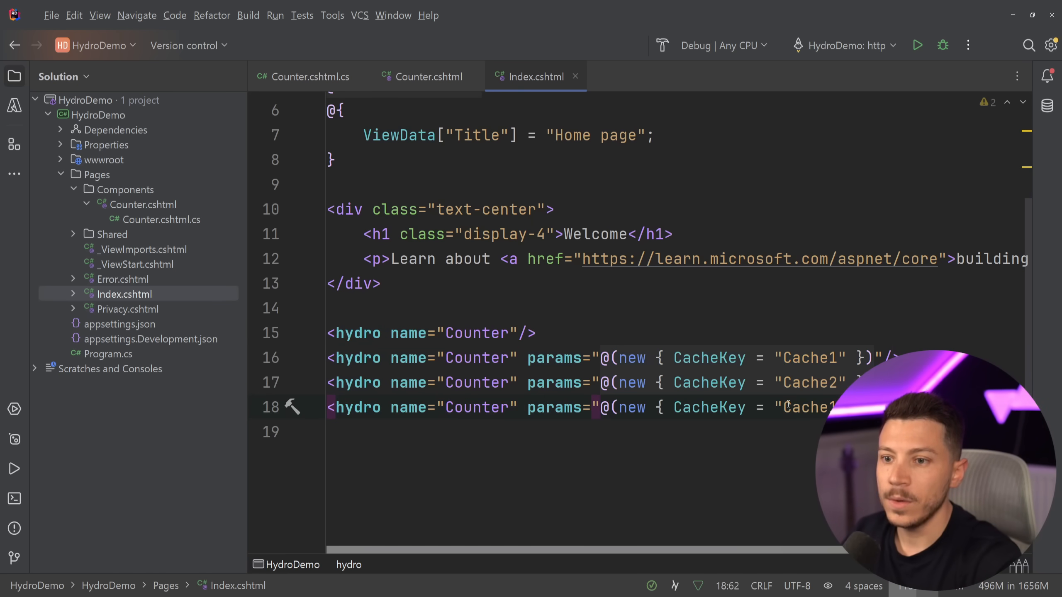
text(default)
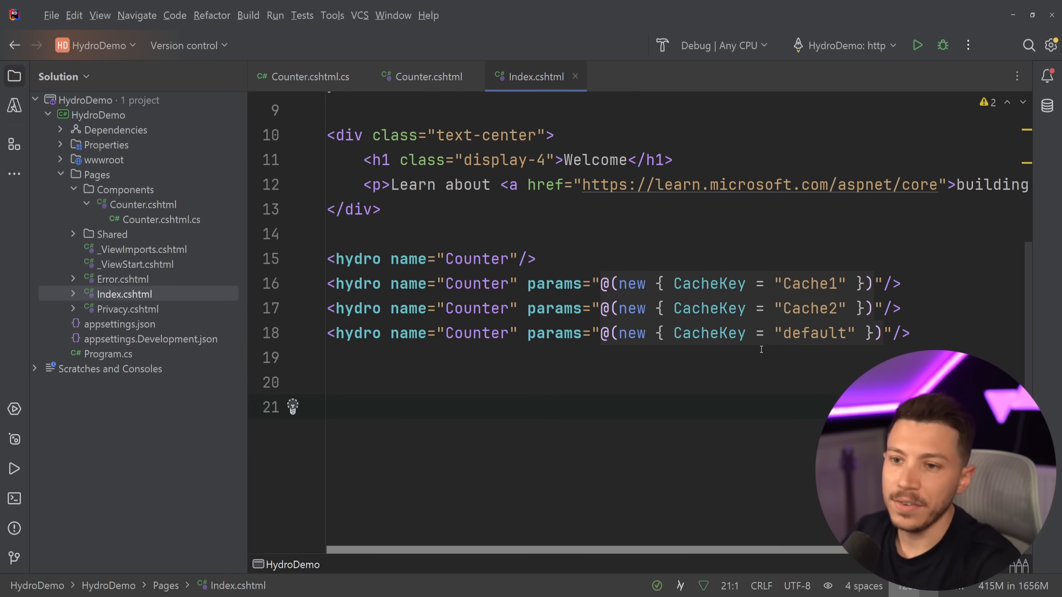
click(329, 407)
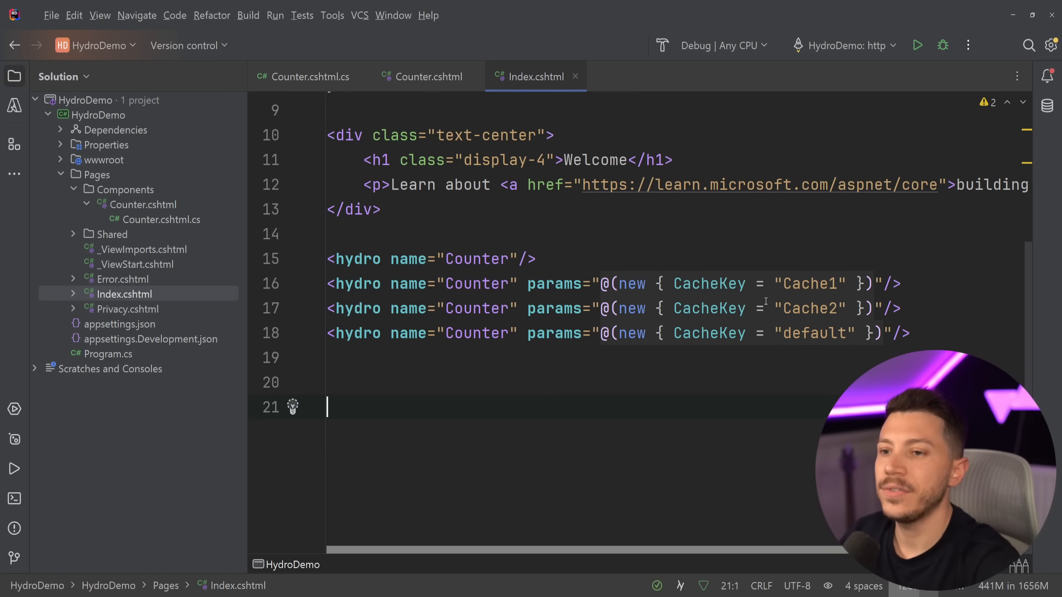
click(310, 77)
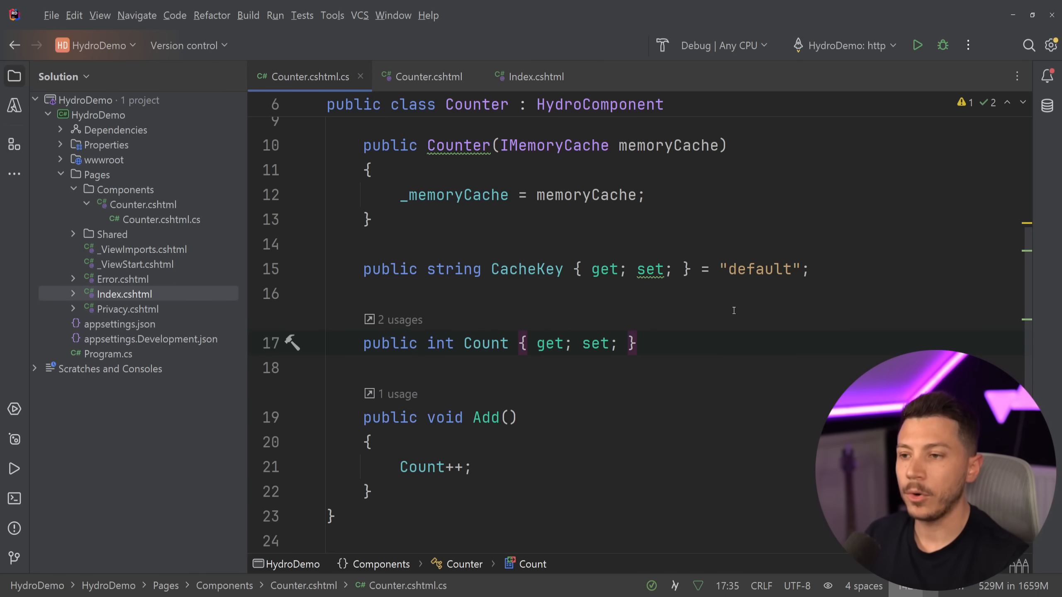
Override Mount in Counter to load Count from _memoryCache.Get<int> keyed by count-{CacheKey}.
text(override void Mount()
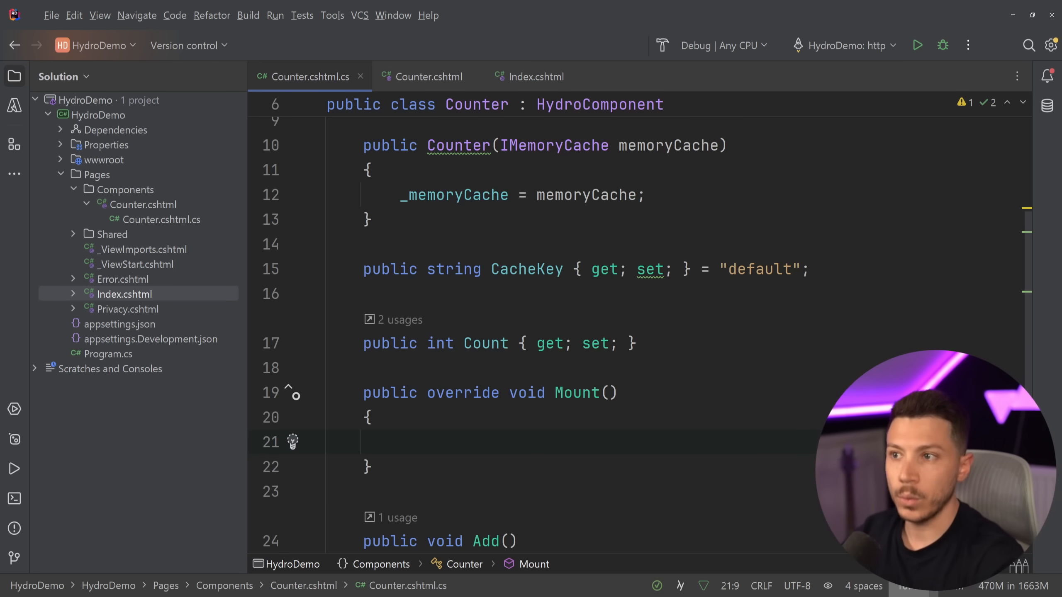
text(C)
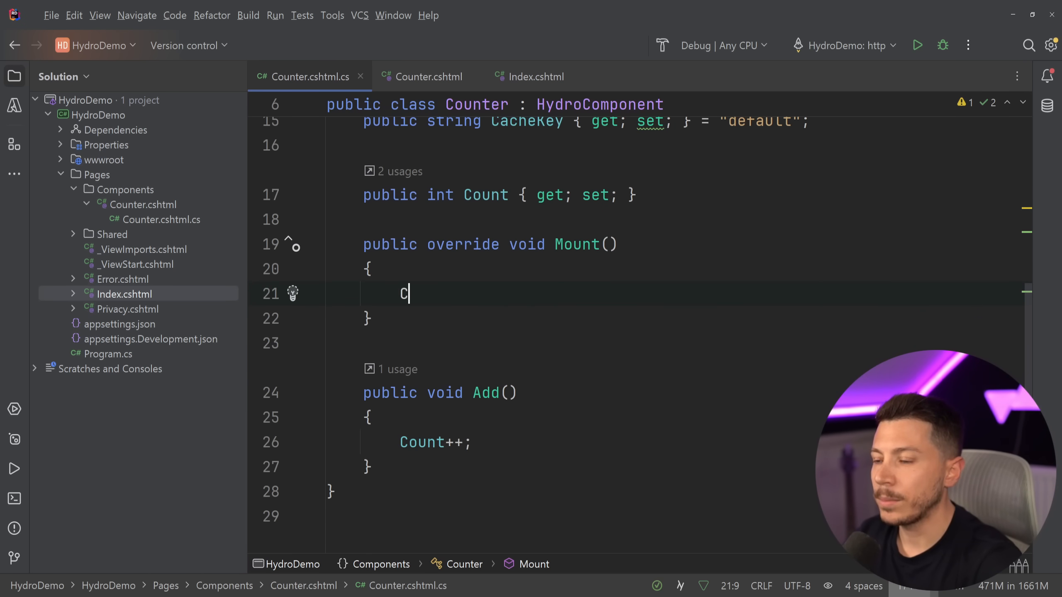
text(ount = _memoryCache.Get<int>($"count-{CacheKey)
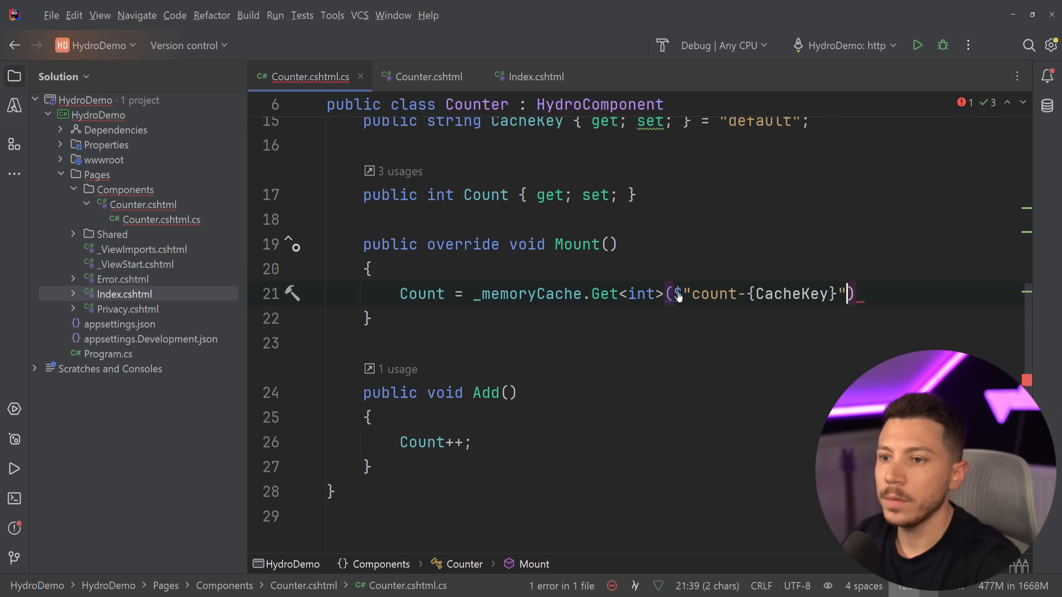
text(;)
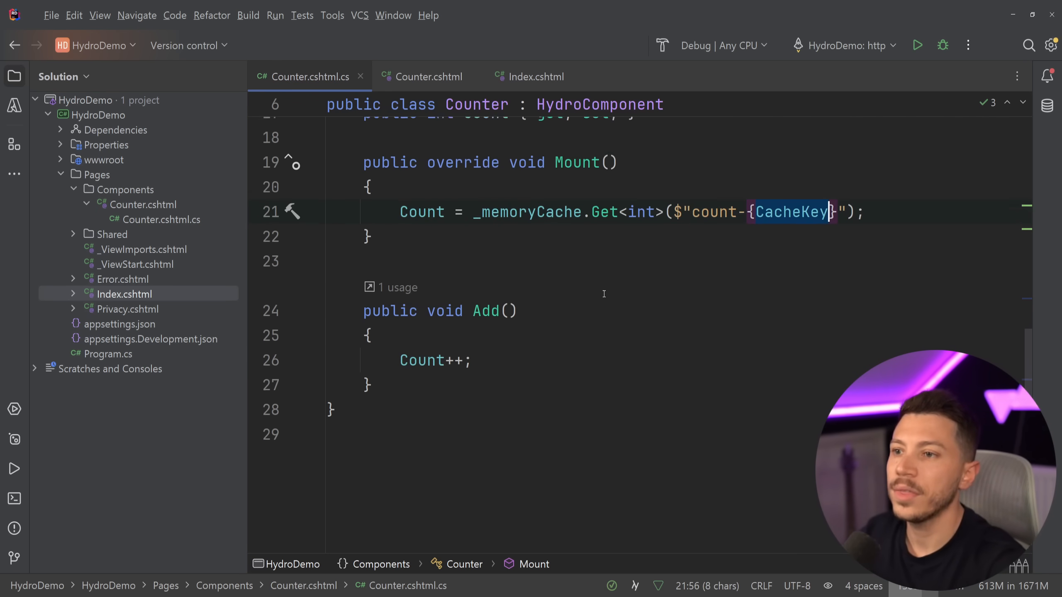
scroll(up, 3)
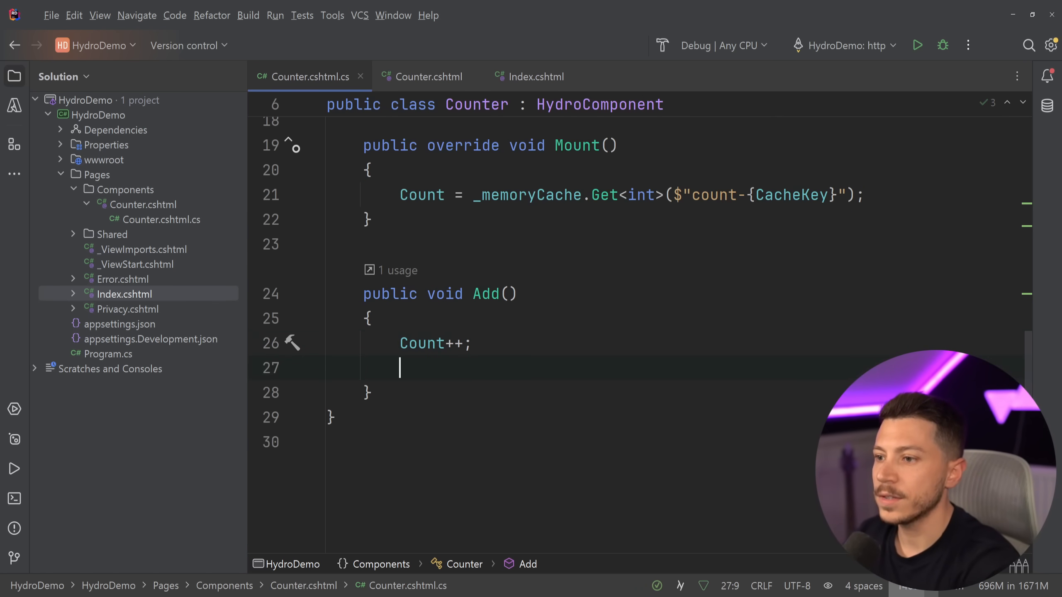
Save Count back with _memoryCache.Set<int>($"count-{CacheKey}") inside Add.
text(_memoryCache.Set()
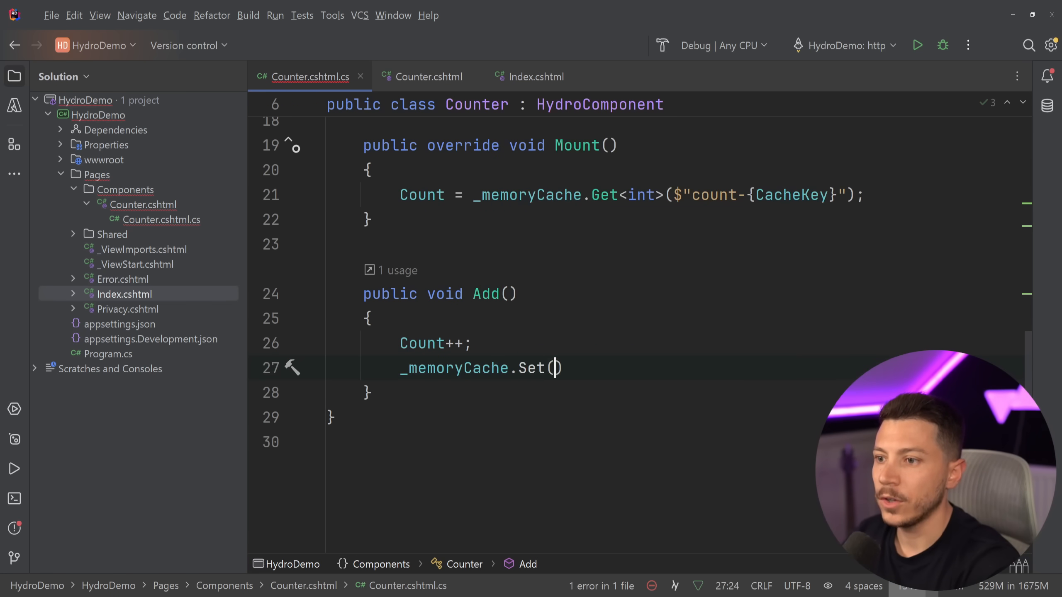
text(<int>)
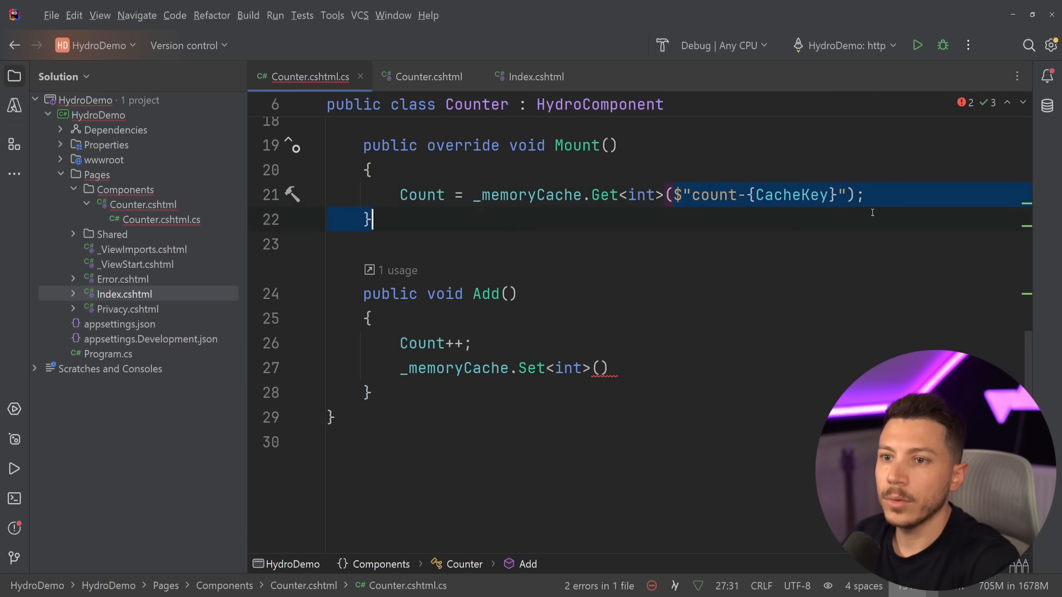
text($"count-{CacheKey}", Count)
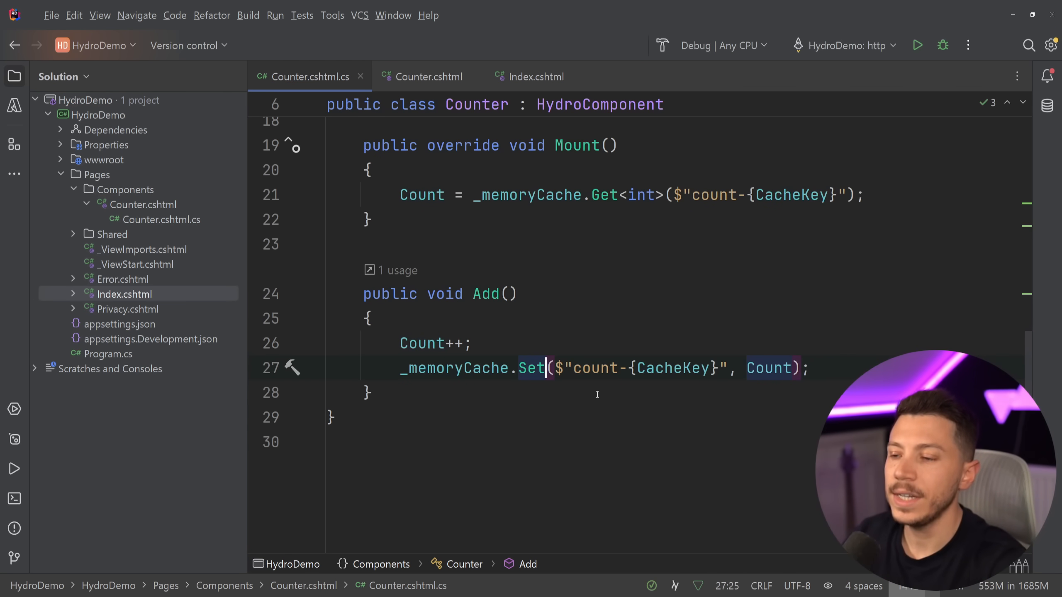
scroll(up, 3)
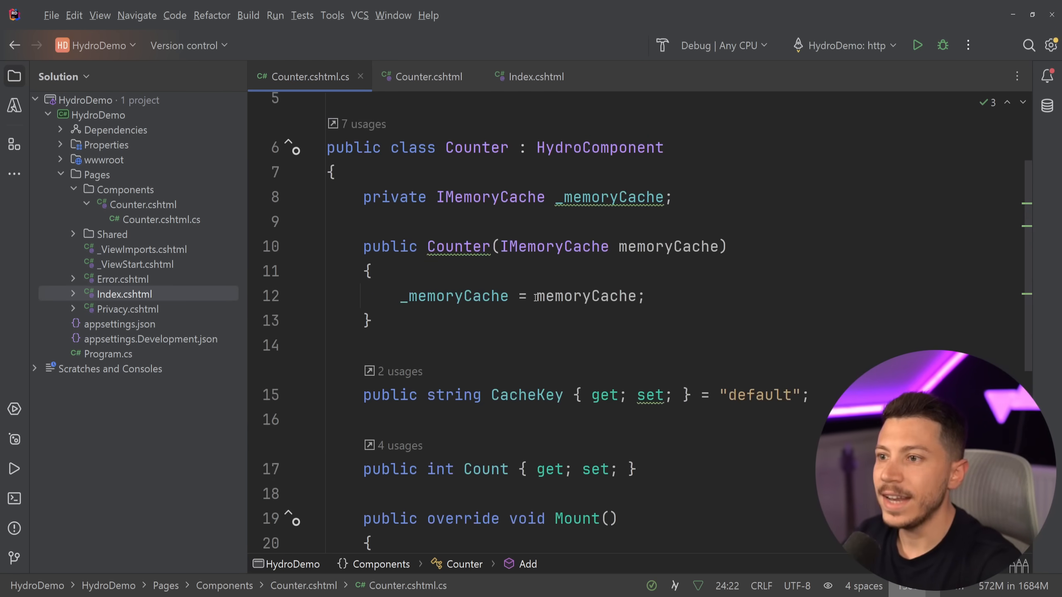
Run the HydroDemo app, bump a couple of counters in Chrome and reload the page.
click(918, 45)
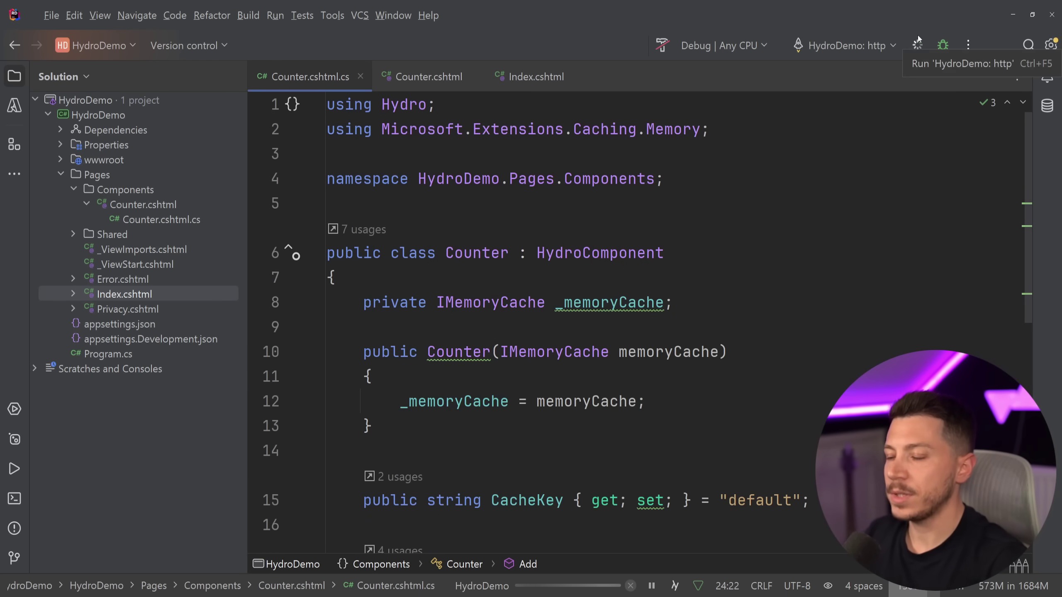
click(916, 45)
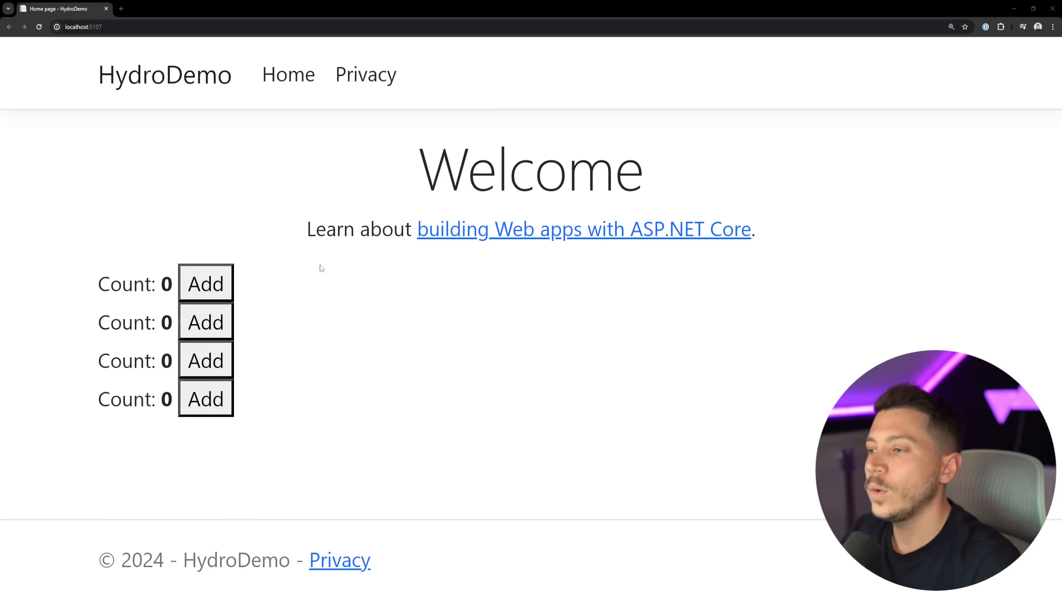
mouse_move(207, 323)
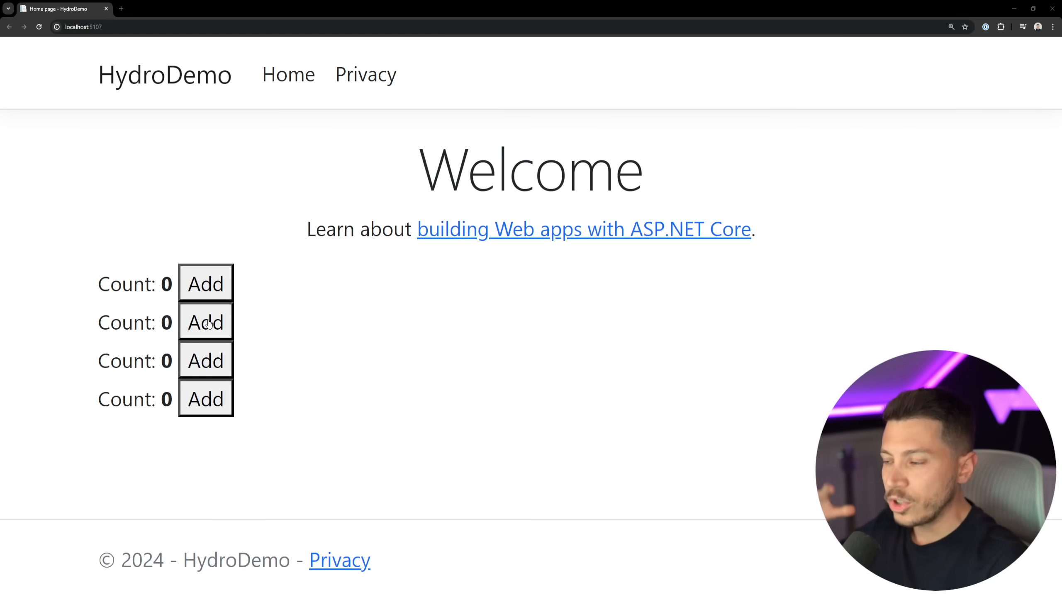
click(205, 323)
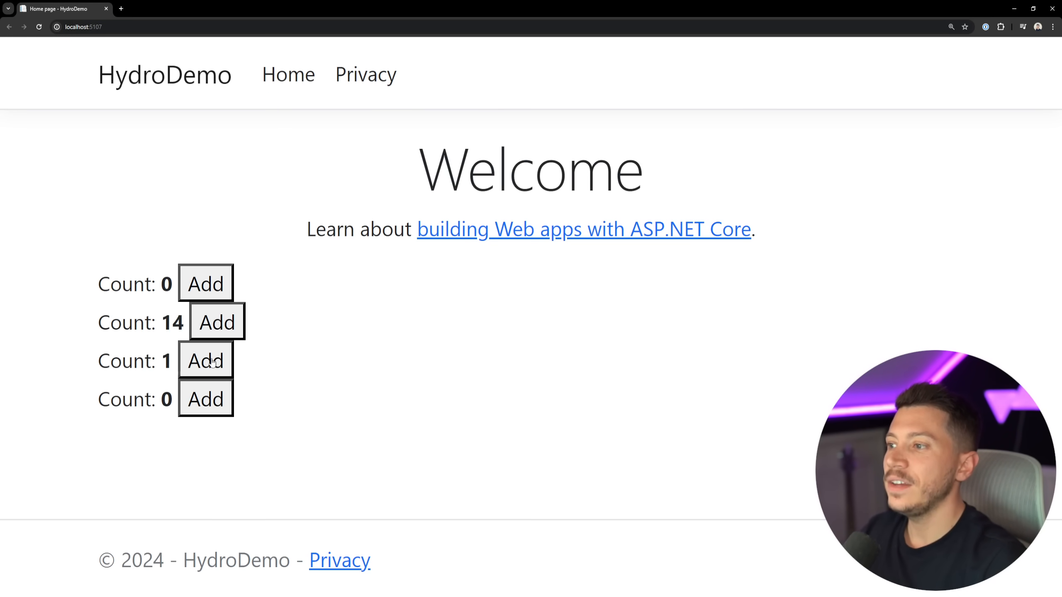
click(205, 360)
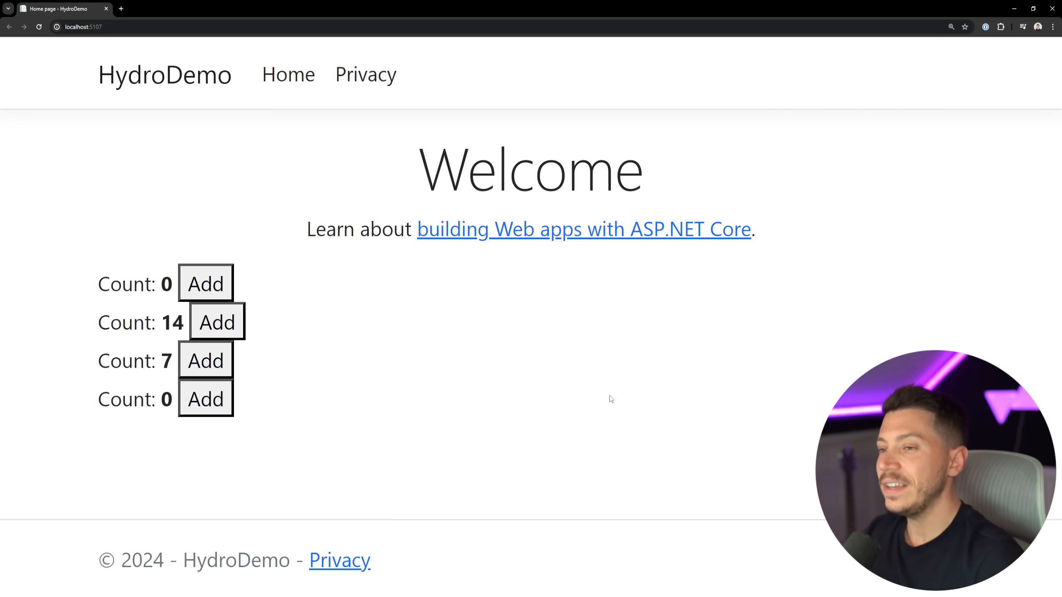
mouse_move(192, 168)
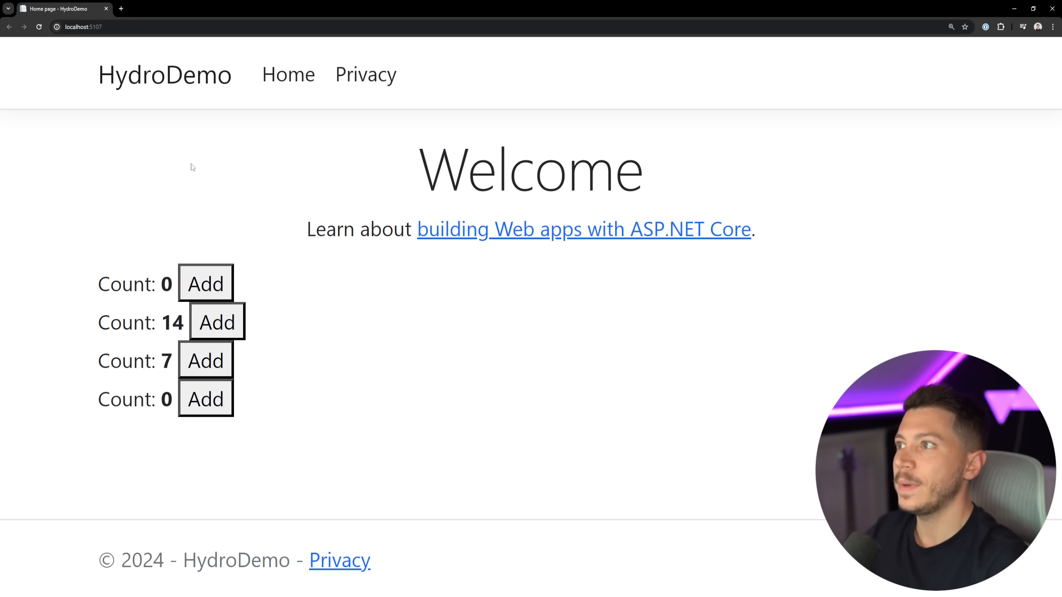
click(39, 27)
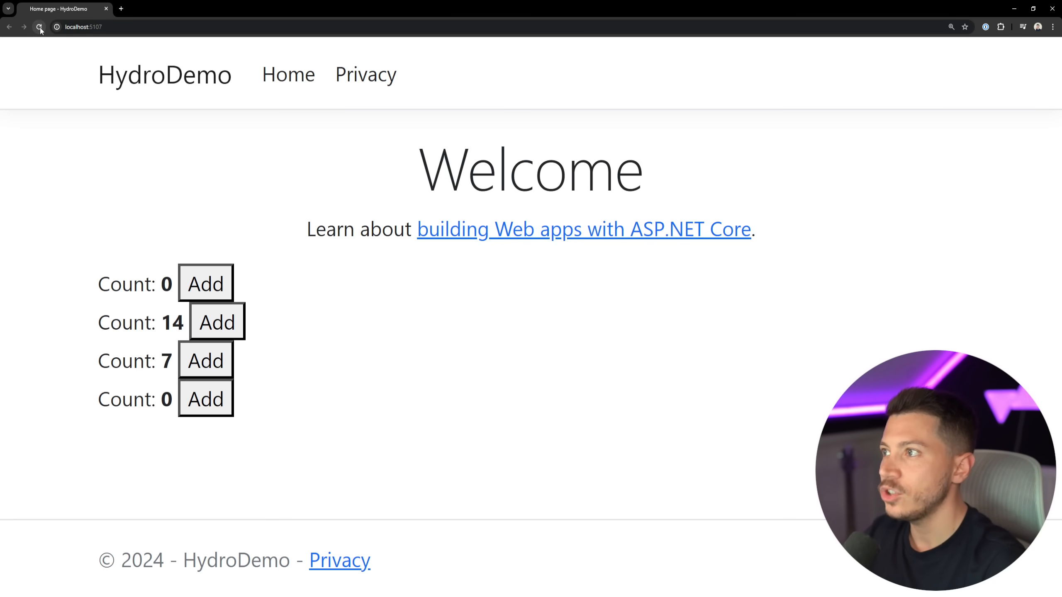
click(39, 28)
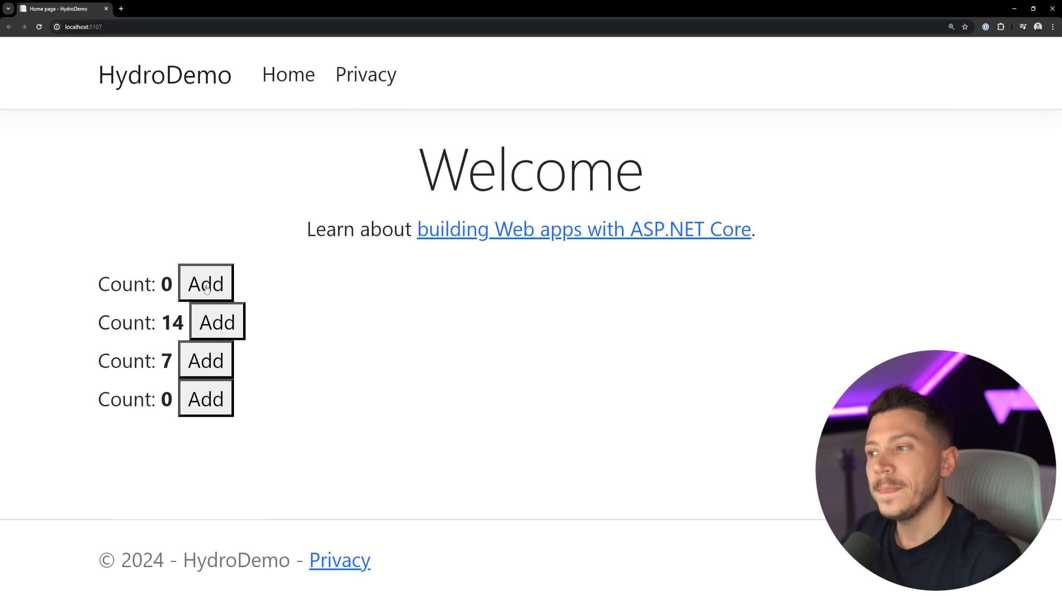
mouse_move(320, 341)
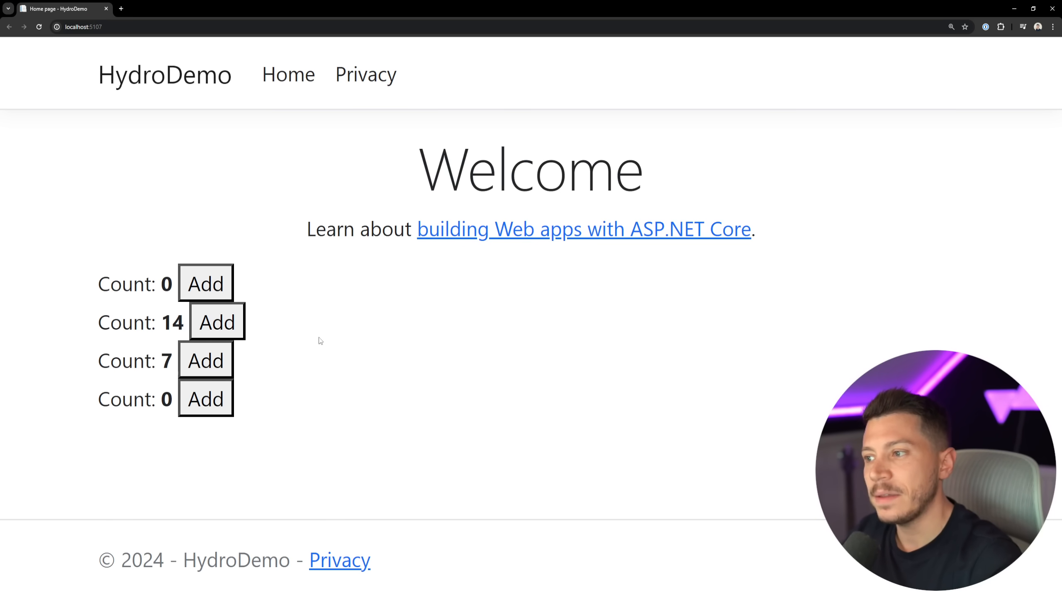
mouse_move(209, 294)
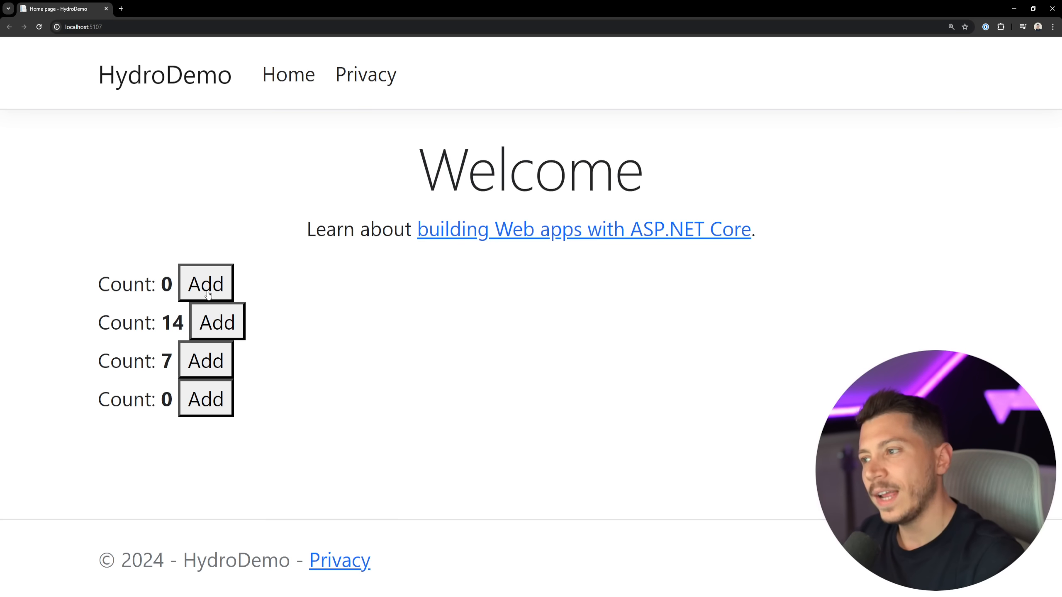
Raise the first counter to 4 and refresh so the default-key counters match.
click(205, 284)
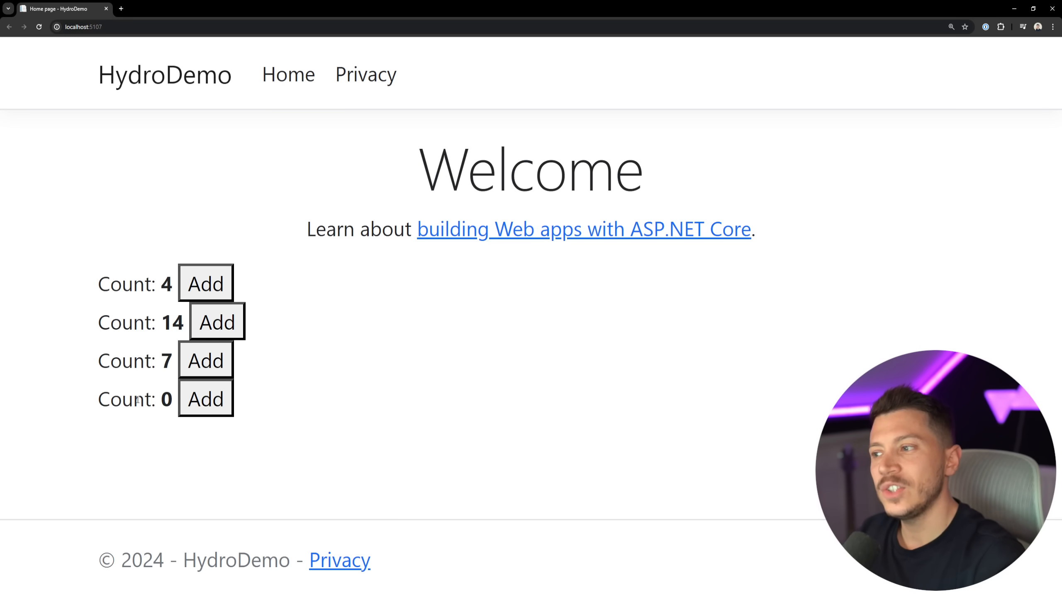
mouse_move(456, 430)
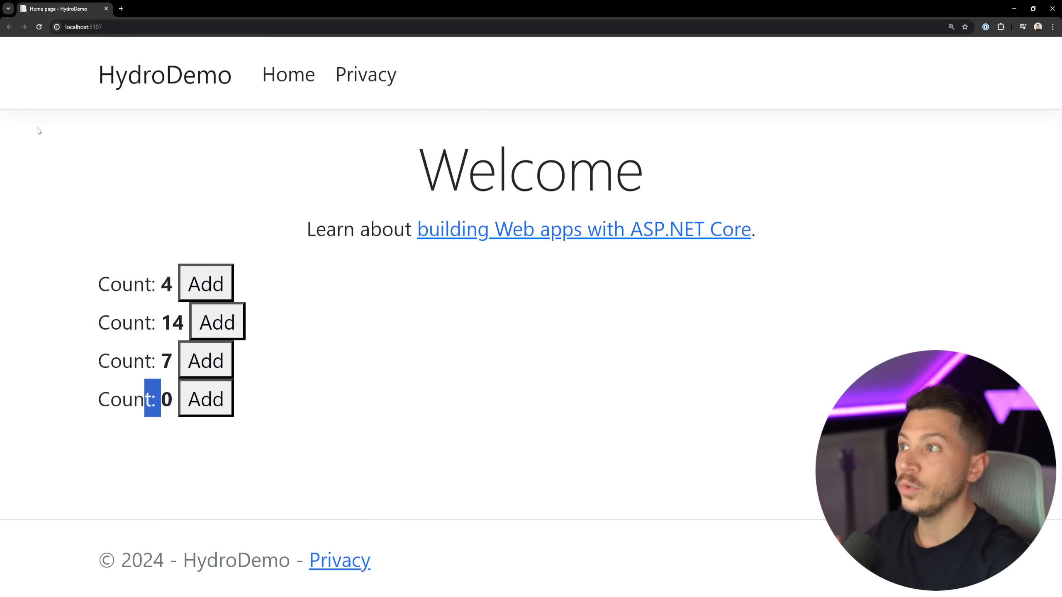
click(204, 399)
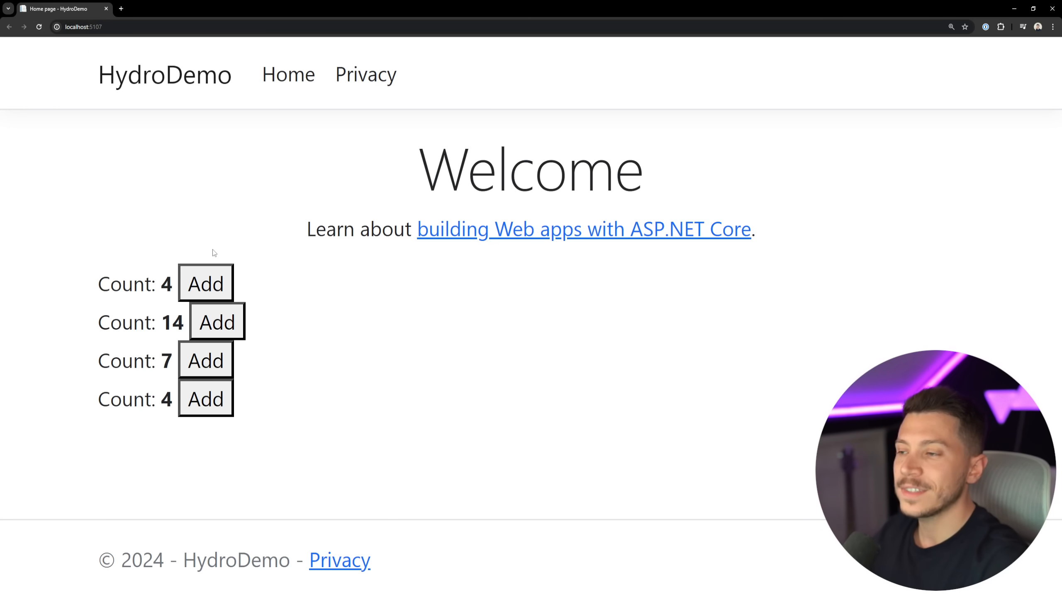
mouse_move(282, 385)
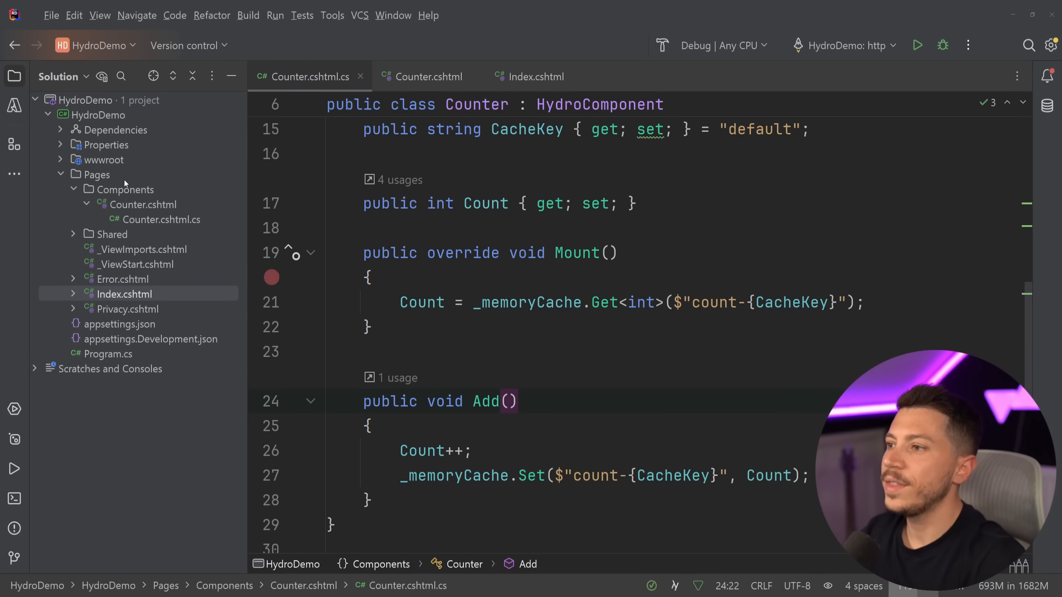
Create a Summary class in Components inheriting from HydroComponent.
right_click(126, 189)
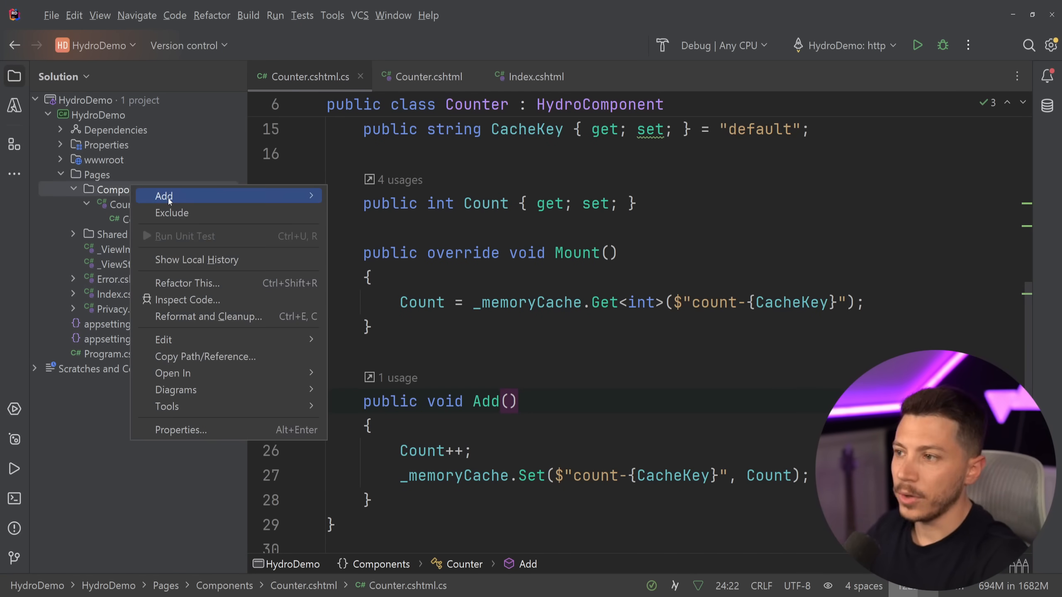
click(164, 196)
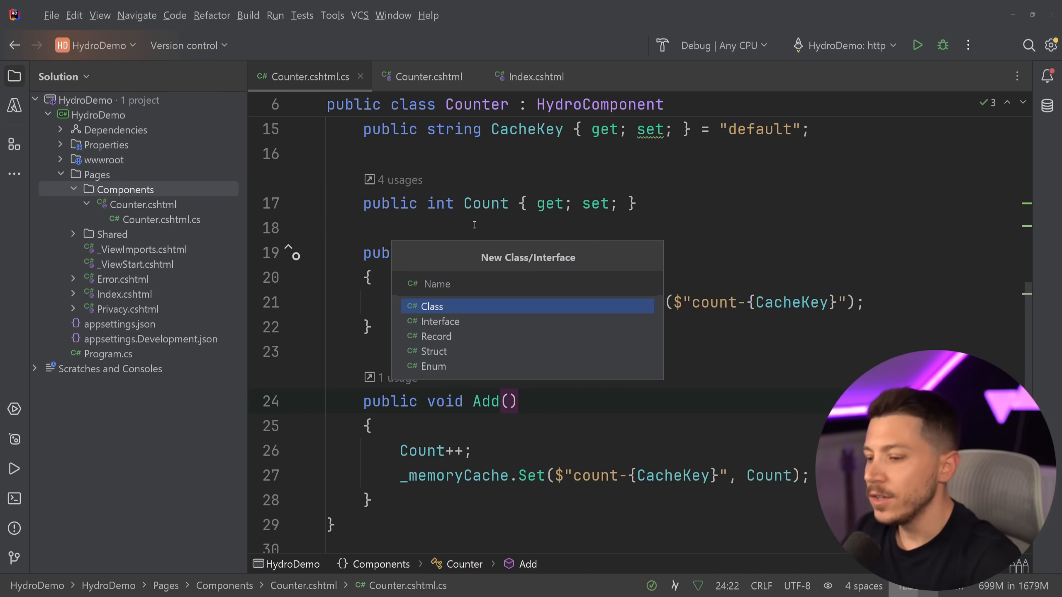
text(Summary)
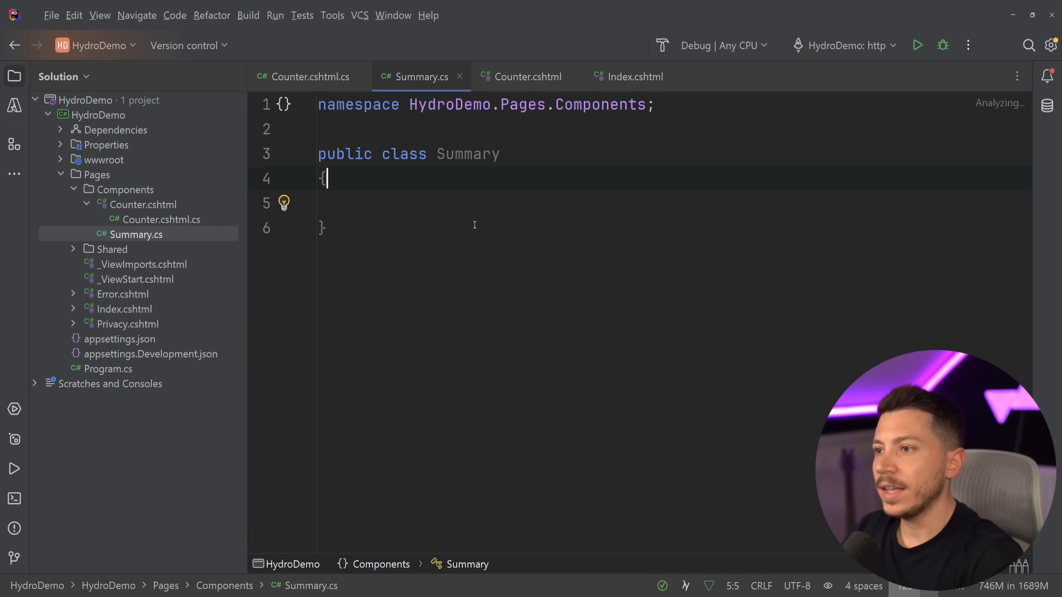
text(: HydroComponent)
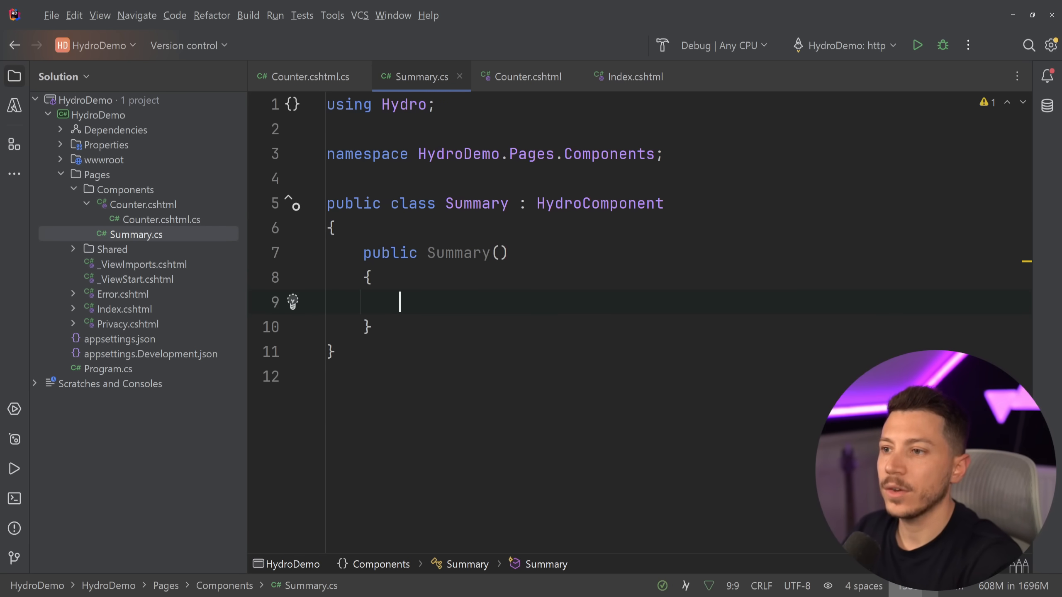
text(Subscribe<>();)
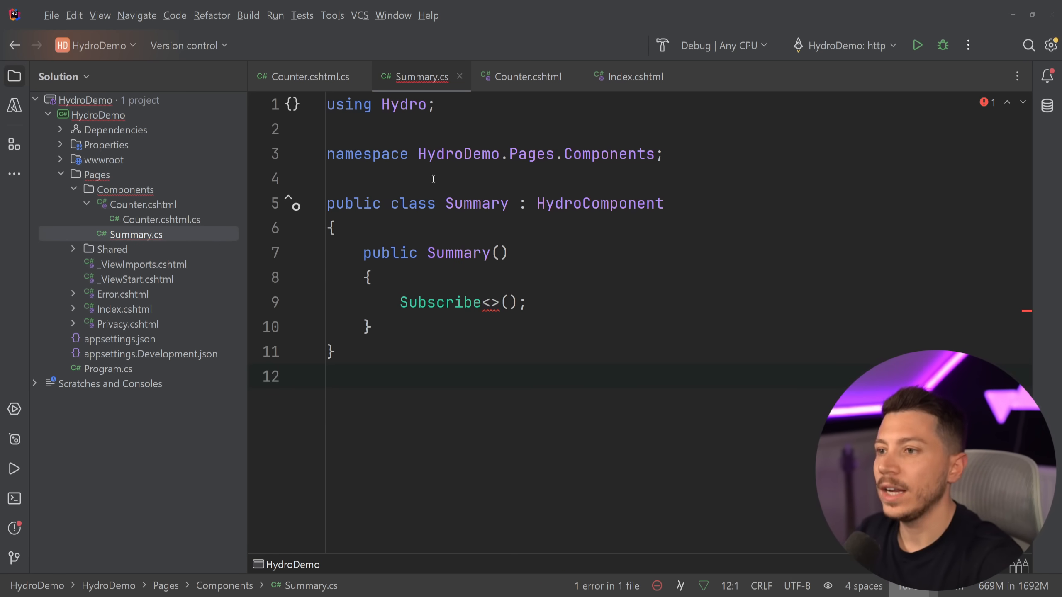
Declare a CountChangedEvent(string Key, int Count) record and subscribe to it in the constructor.
text(public record CountChangedEvent(string Key, int Count);)
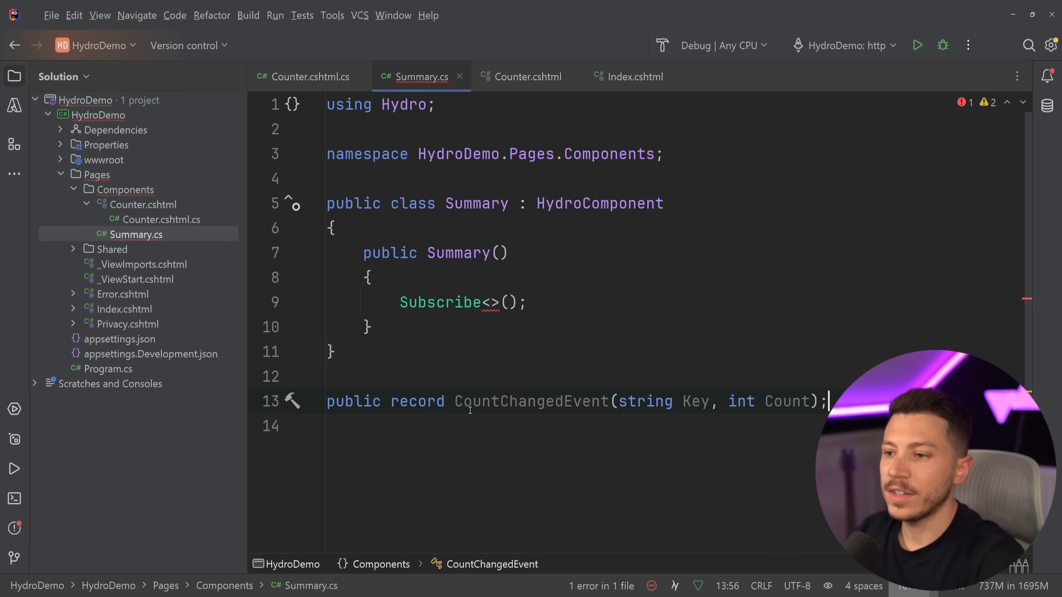
text(CountChangedEvent)
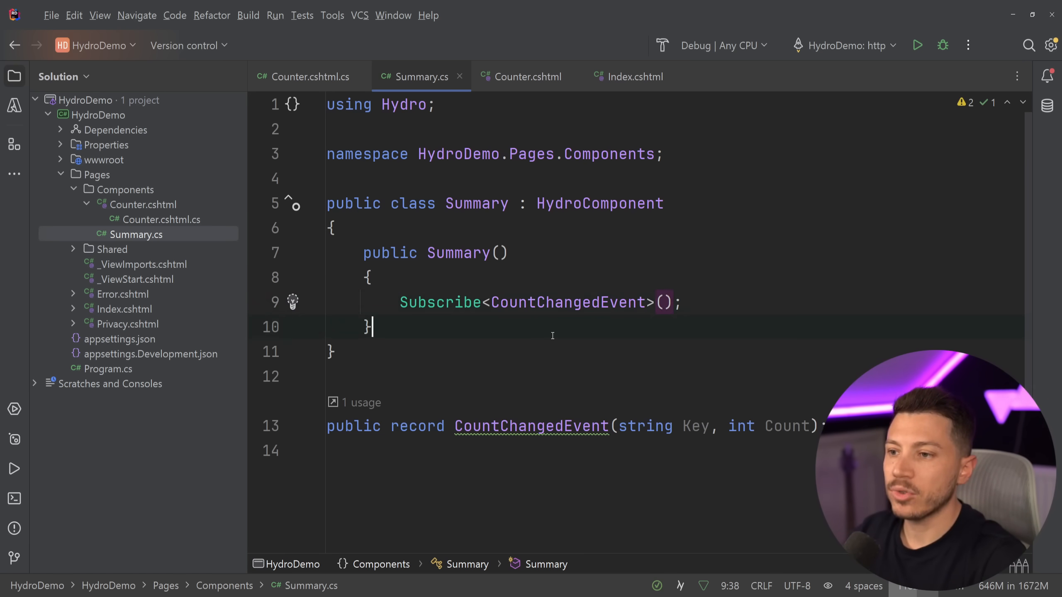
key(enter)
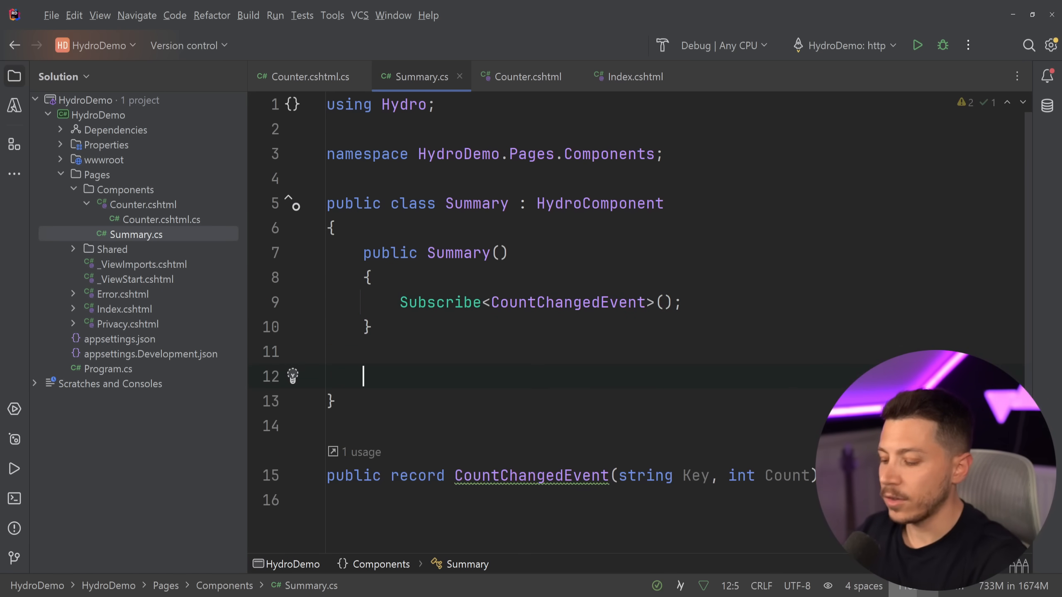
Add an empty public void Handle(CountChangedEvent e) method and pass it to Subscribe.
text(public void Handle()
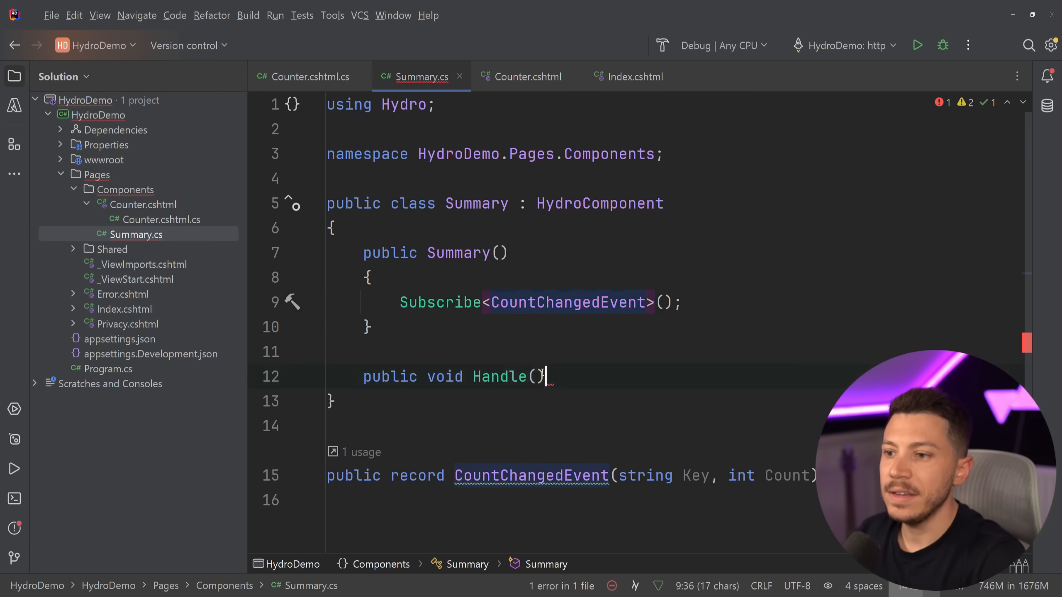
text(CountChangedEvent e)
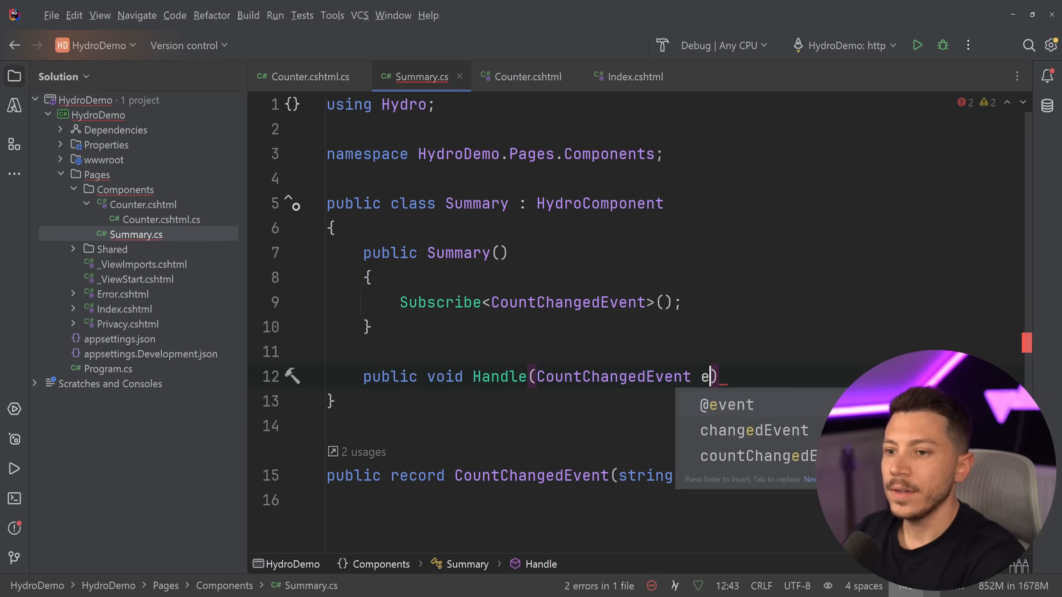
text(hangedEvent)
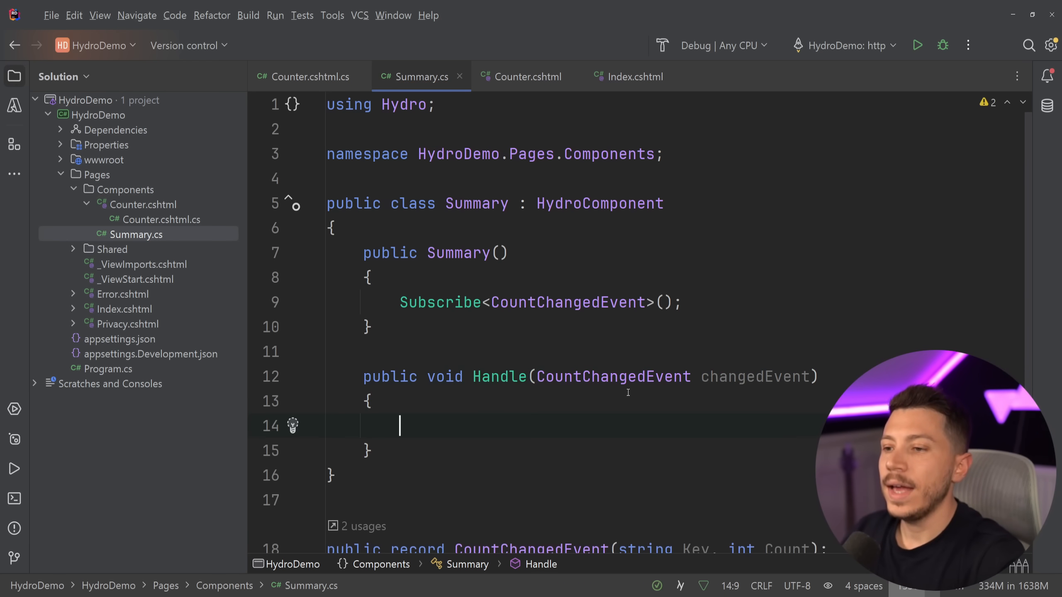
text(Handle)
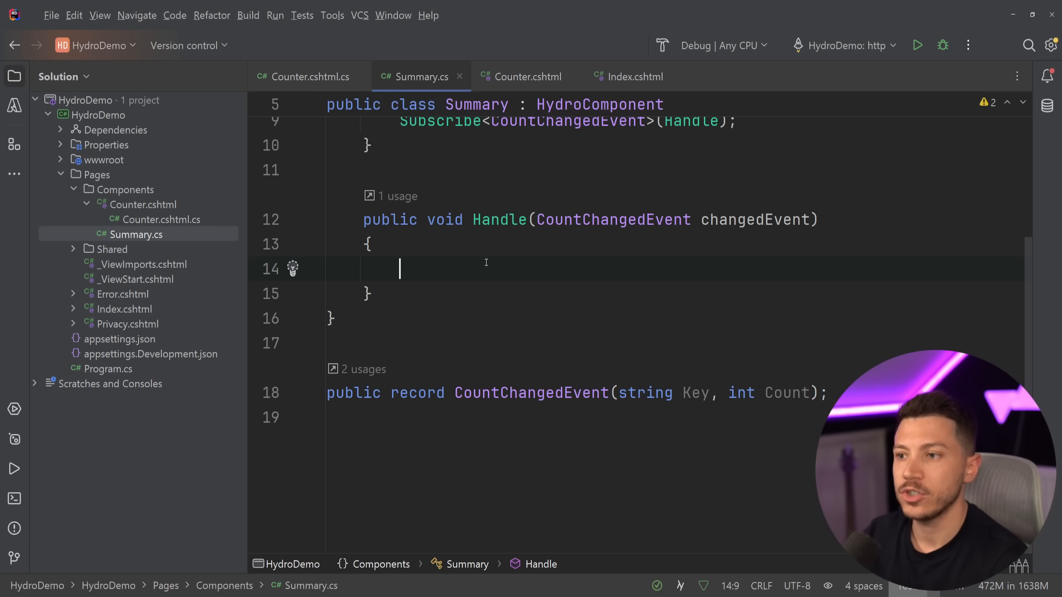
Give Summary a string Text property set in Handle to a 'You just clicked button' message with the event's Key and Count.
text(PrincipalPolicy)
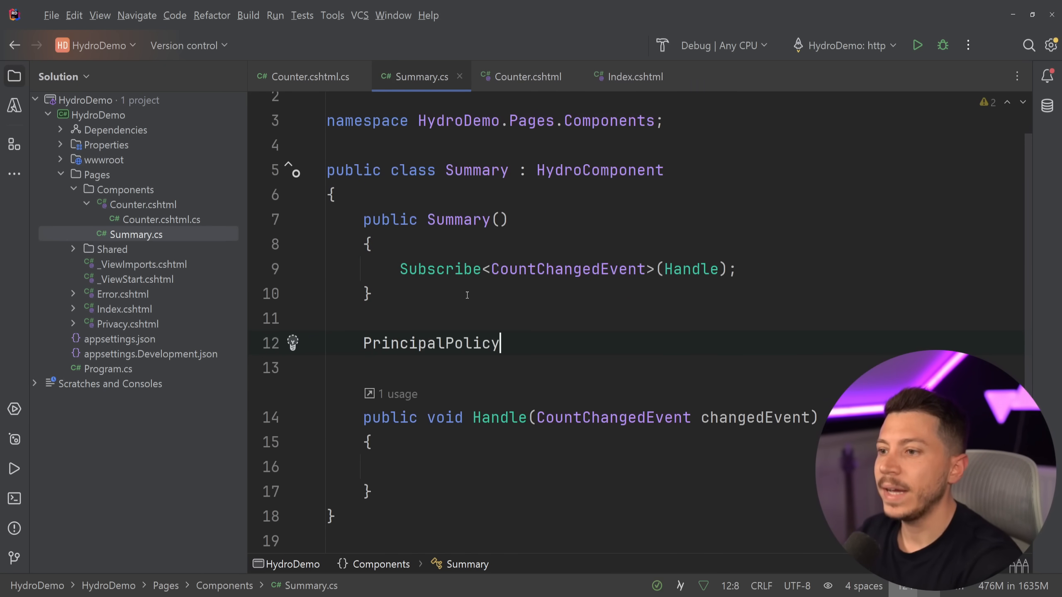
text(ServiceProviderOptions)
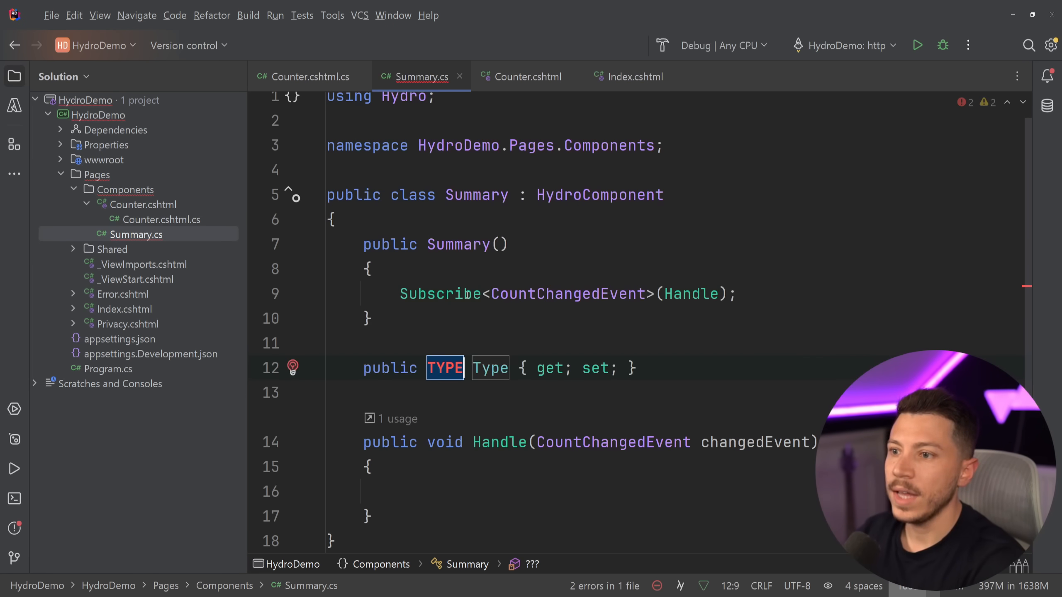
text(string)
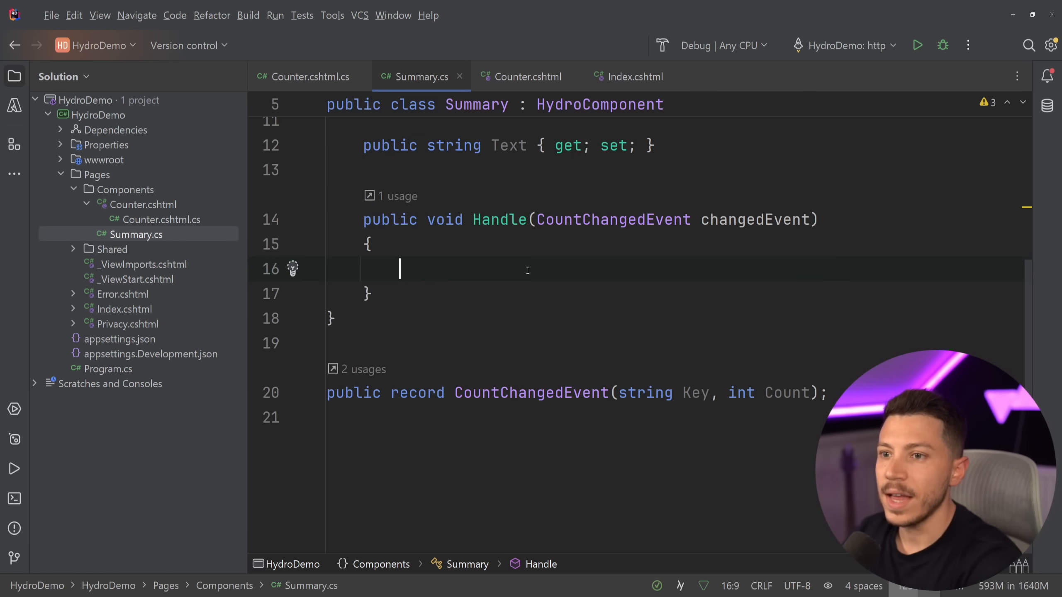
text(Text =)
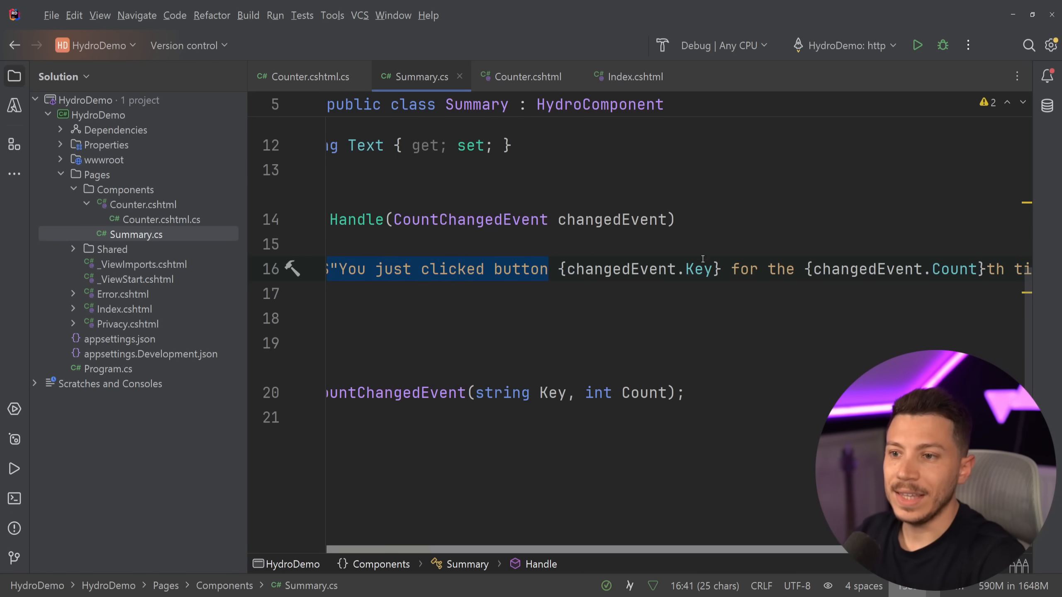
click(948, 269)
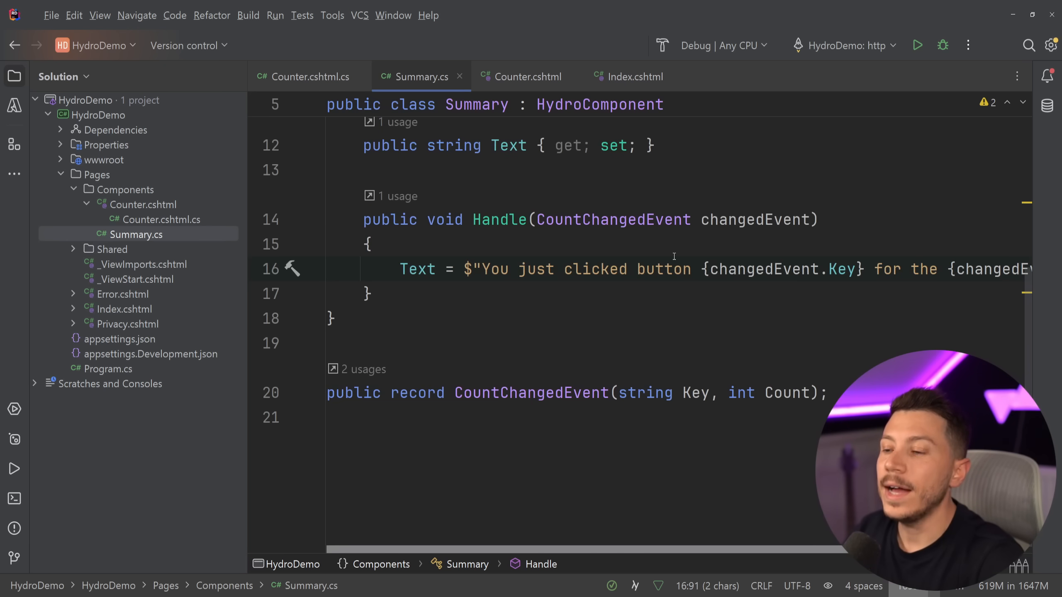
scroll(up, 3)
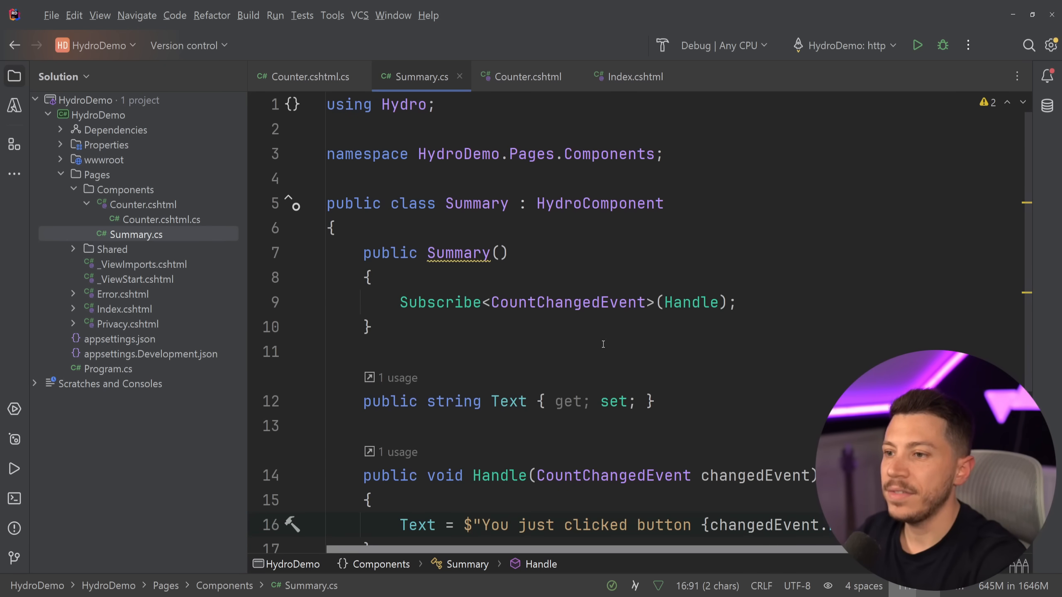
mouse_move(670, 354)
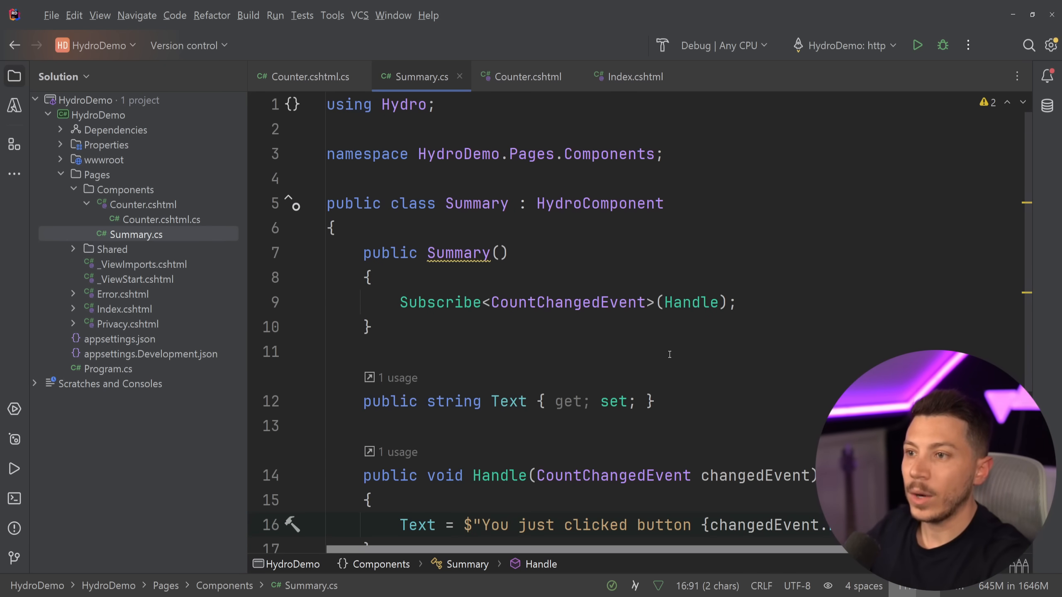
click(309, 75)
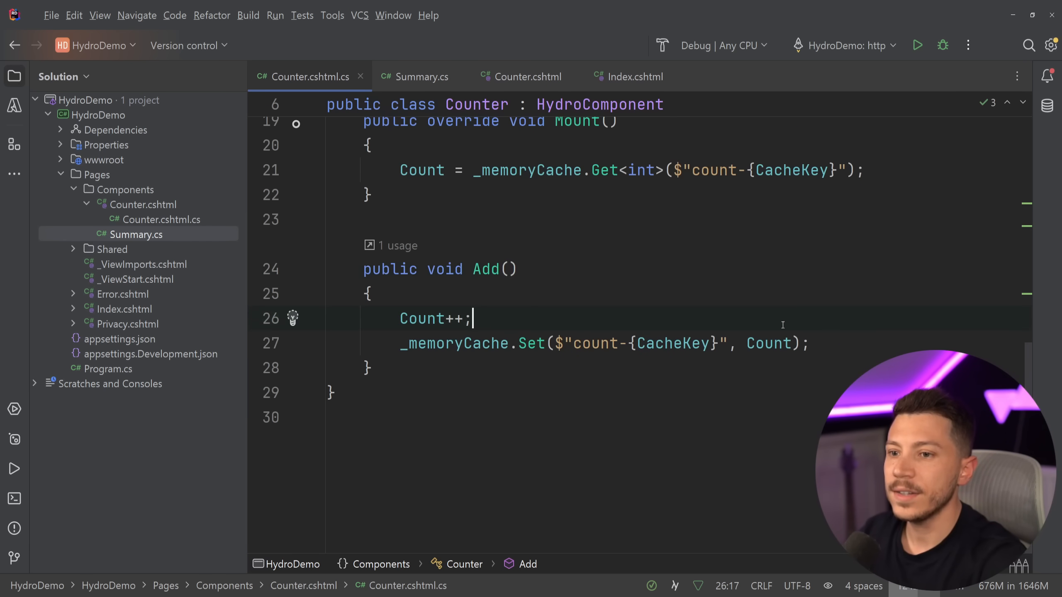
Make Counter's Add call DispatchGlobal(new CountChangedEvent(CacheKey, Count)).
text(Dispatch();)
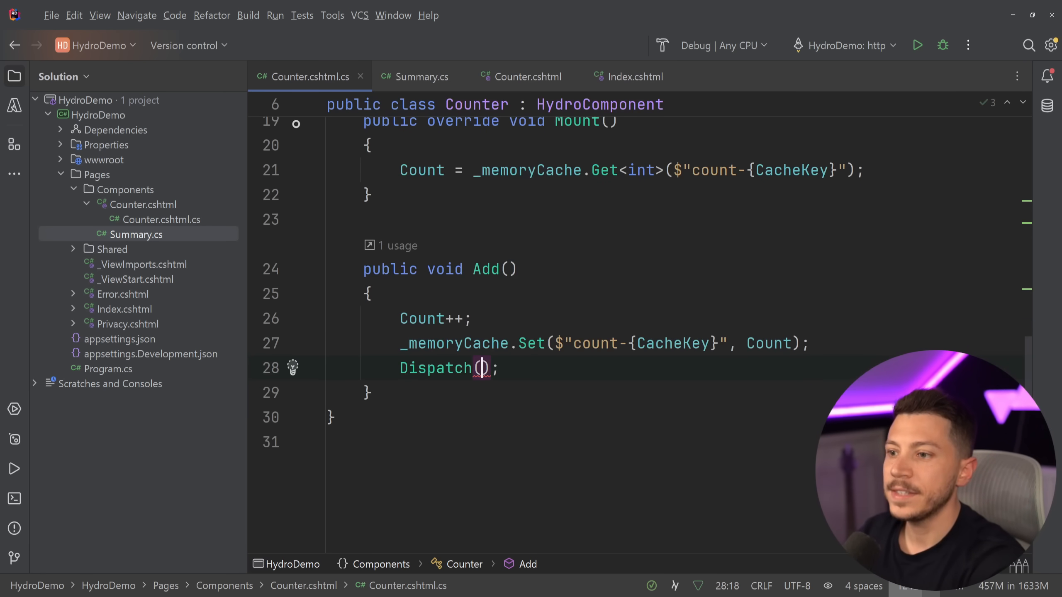
text(new Count)
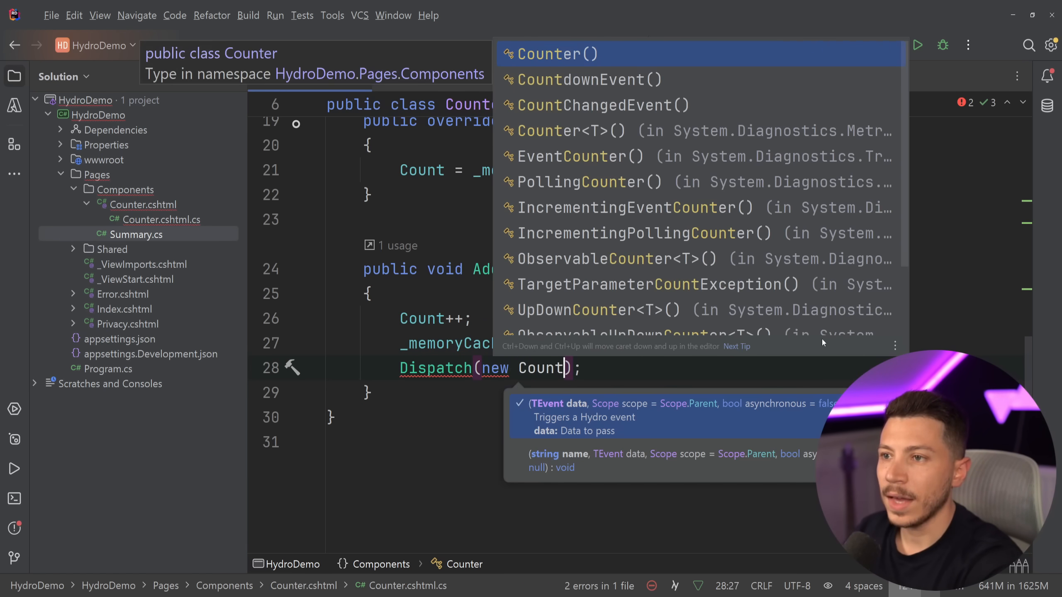
click(599, 106)
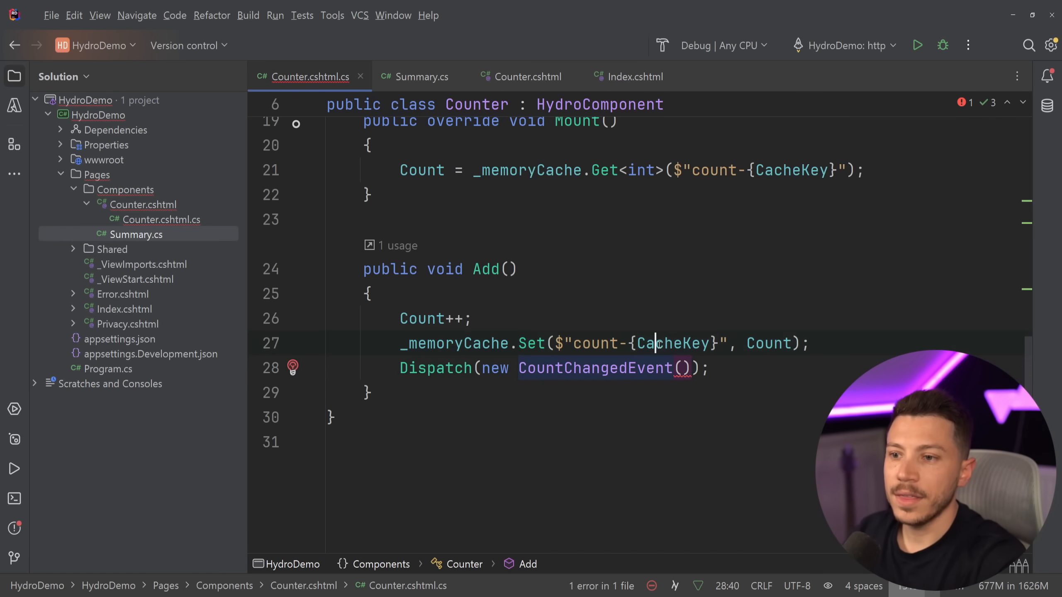
text(CacheKey, CountChanged)
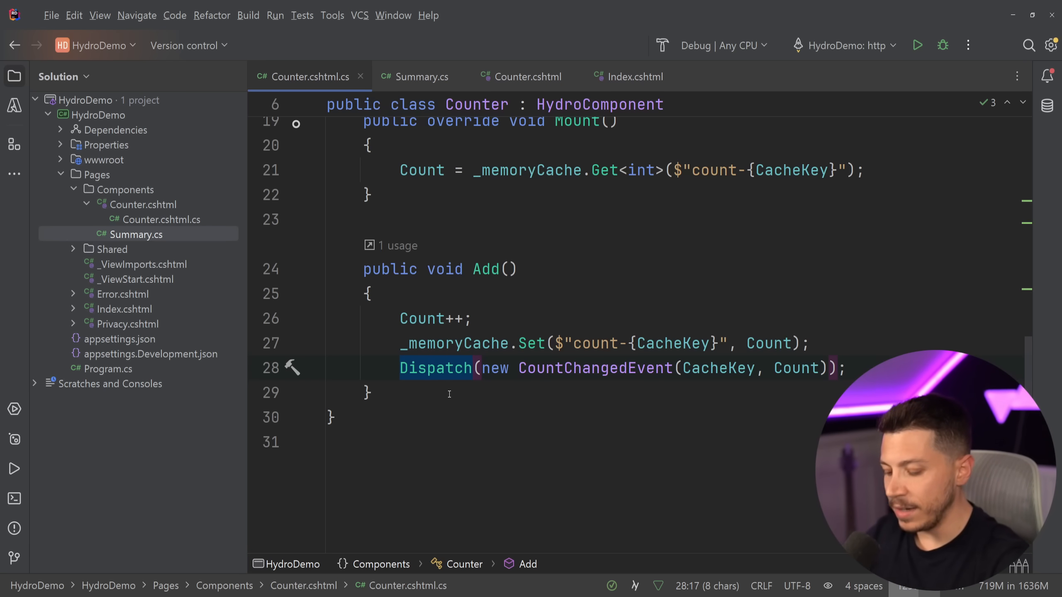
text(G)
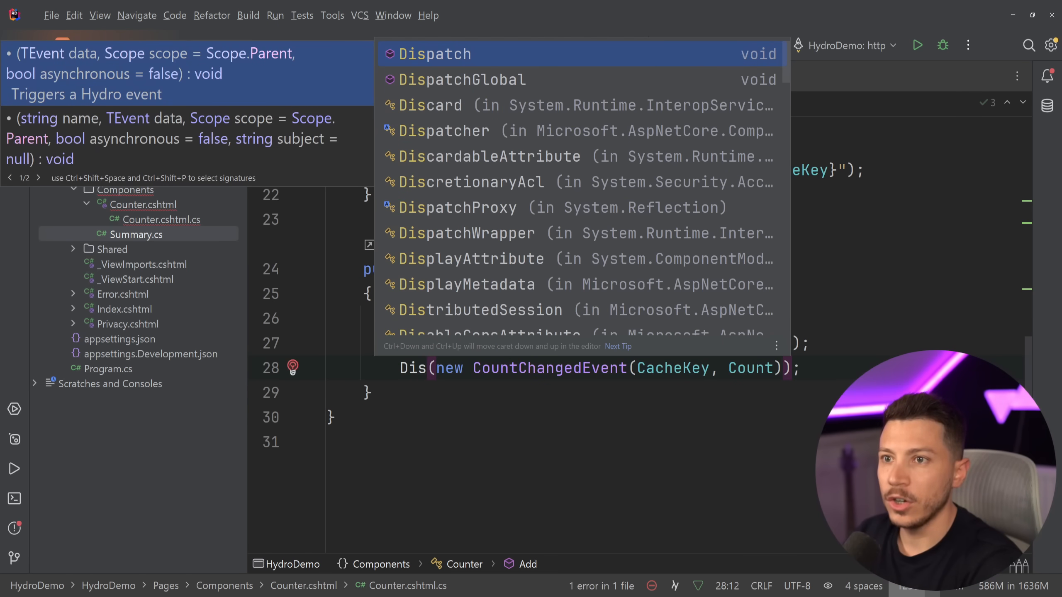
click(462, 79)
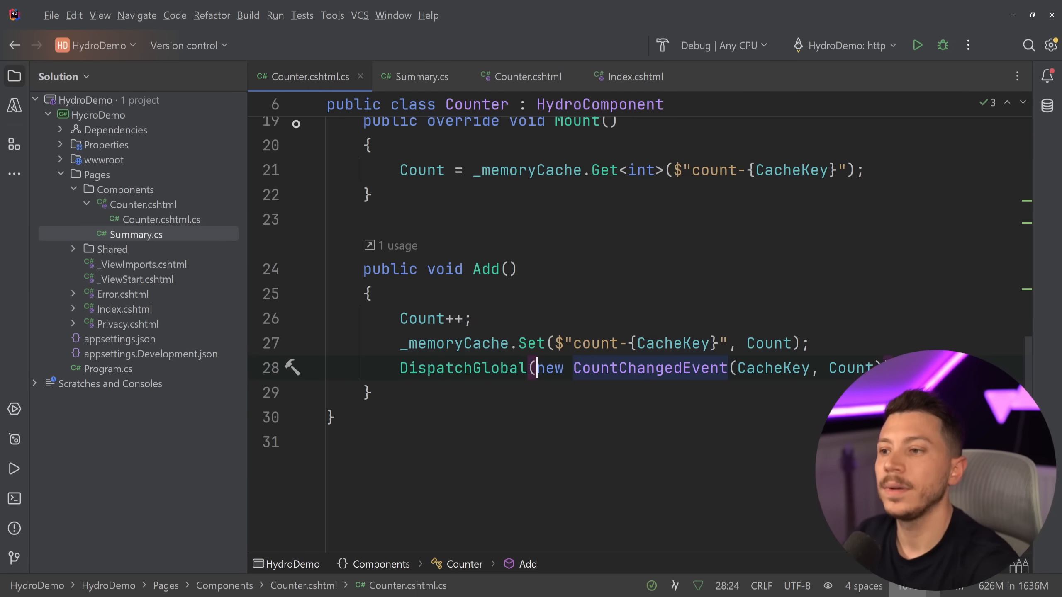
scroll(up, 3)
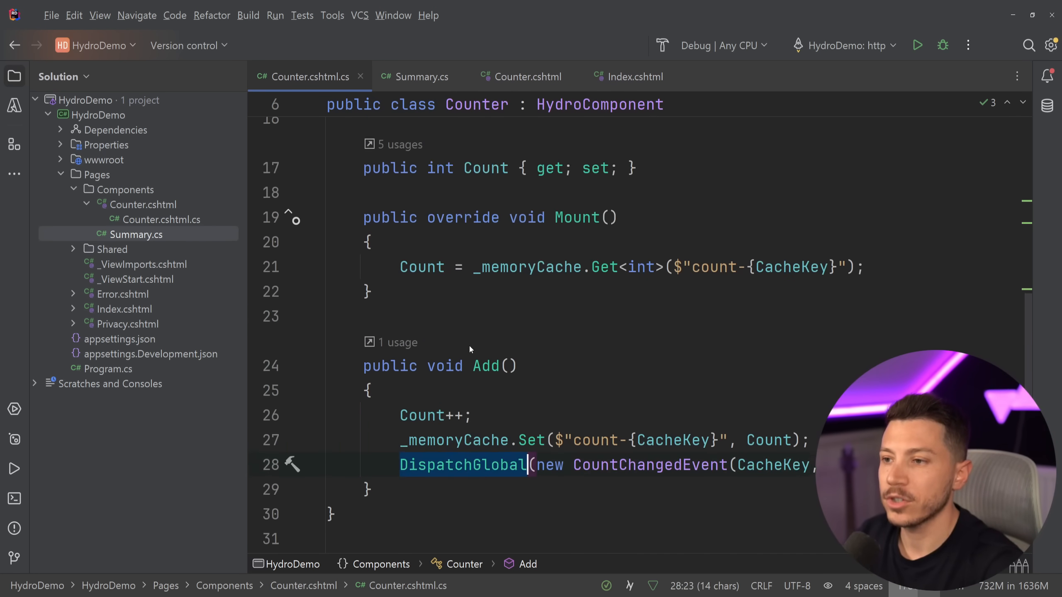
scroll(up, 3)
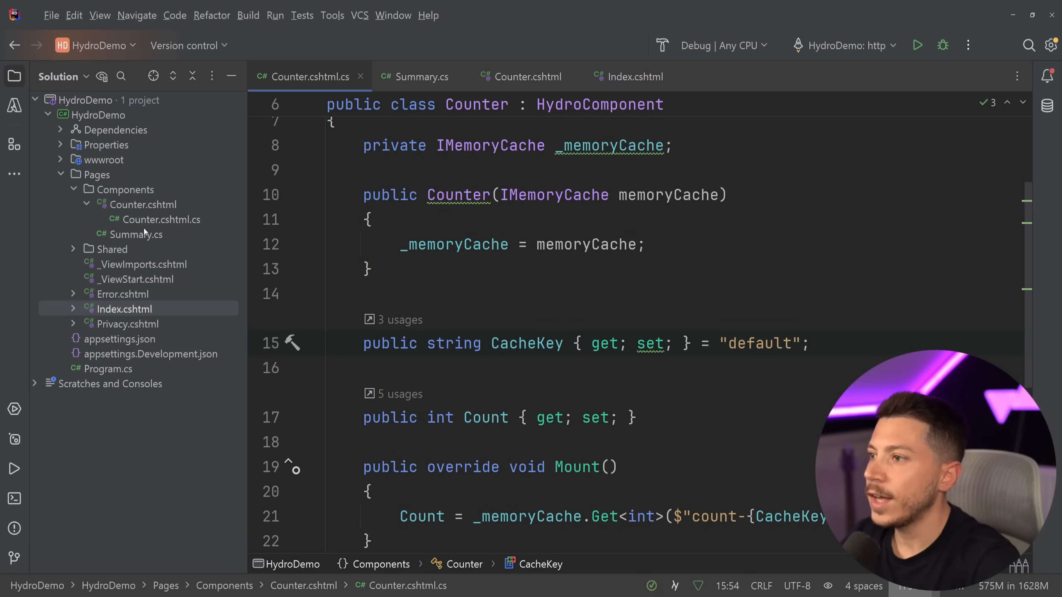
right_click(125, 190)
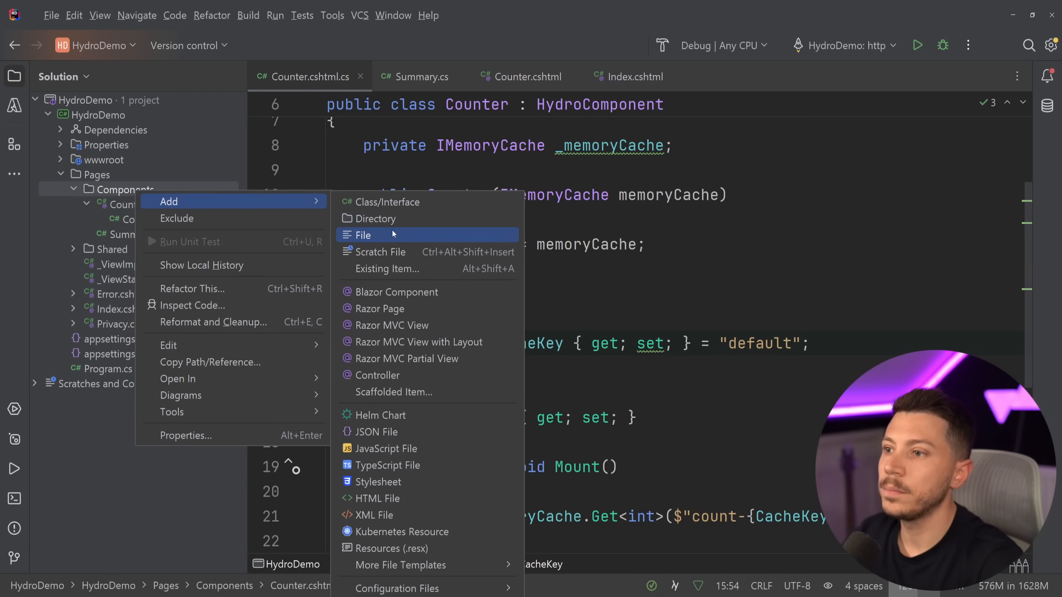
click(407, 358)
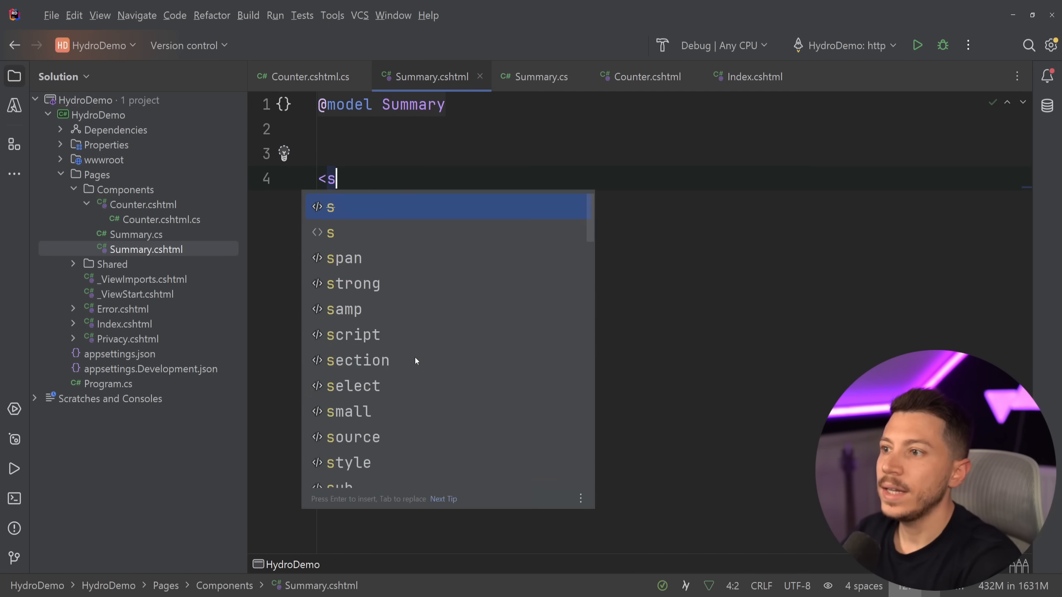
text(span>@Model</span>)
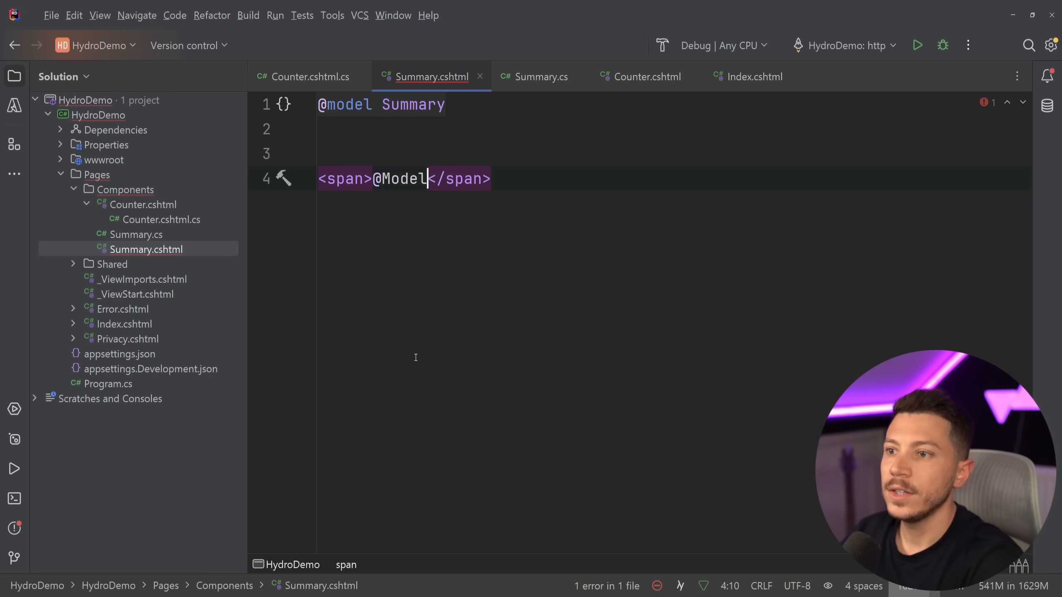
text(.Text)
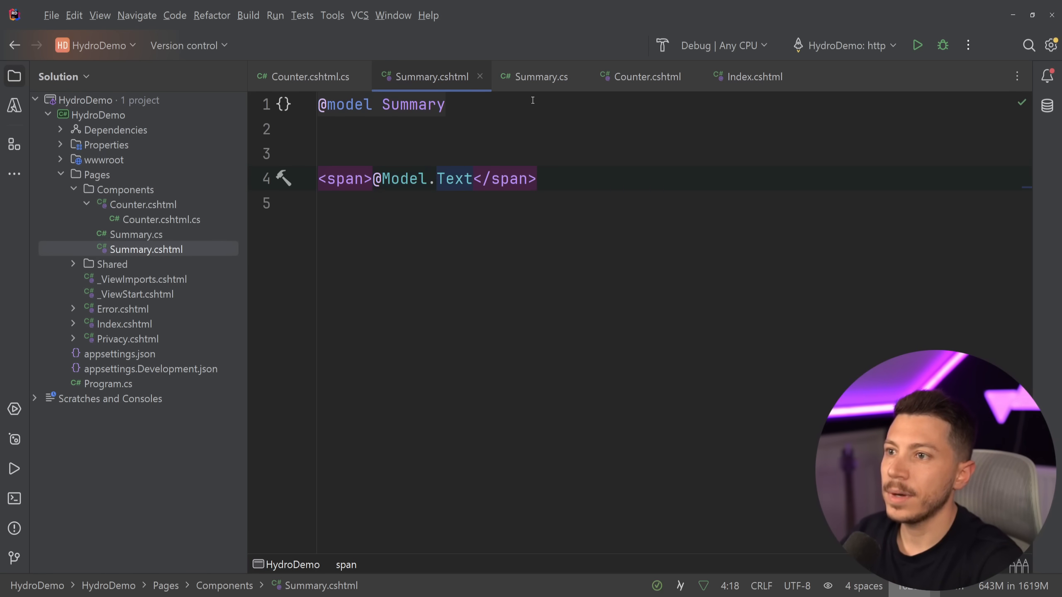
click(752, 75)
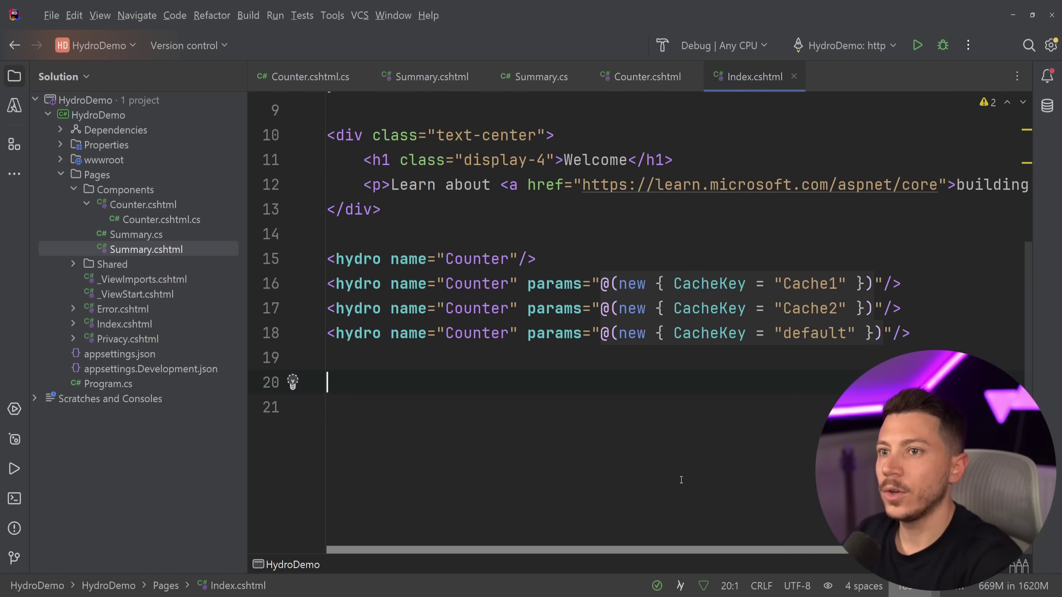
Replace the extra default Counter with a <hydro name="Summary"/> tag and launch the app.
text(<hydro name="Summary"/>)
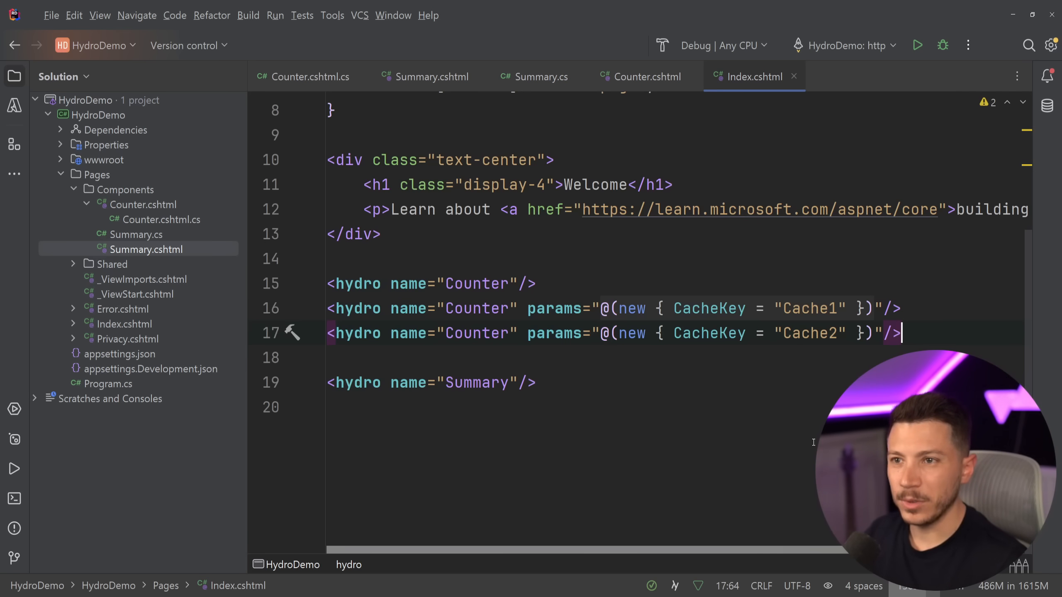
mouse_move(567, 381)
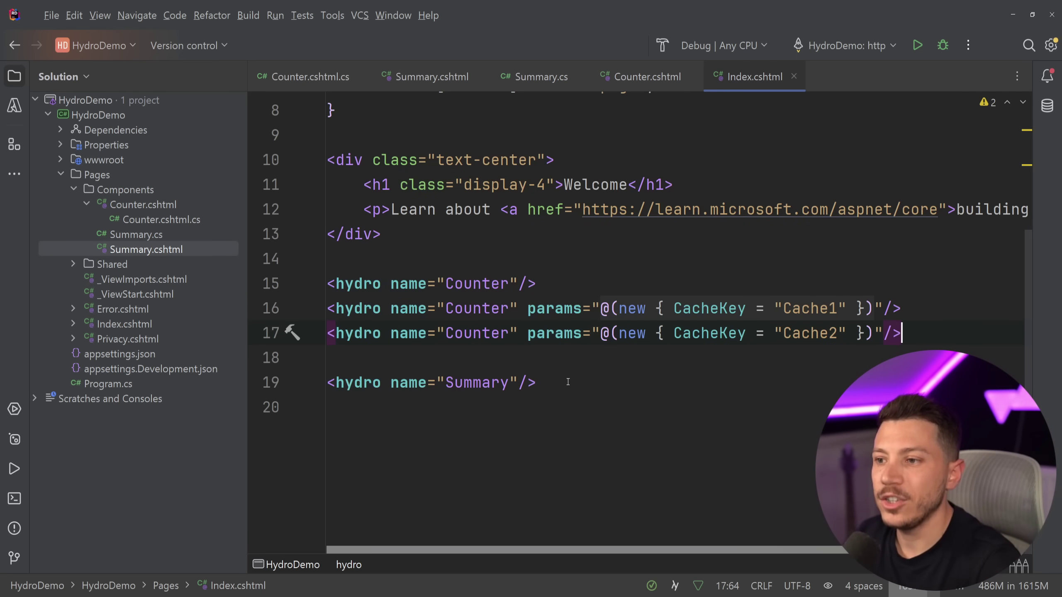
click(919, 45)
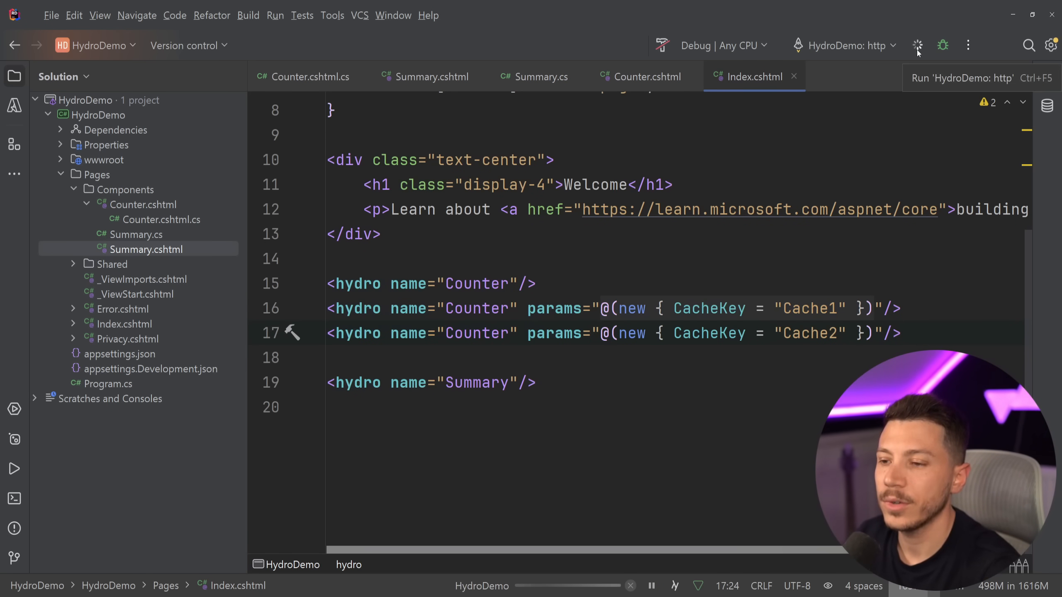
Increment the three counters repeatedly in Chrome until they read 10, 16 and 11 and the summary updates.
click(917, 46)
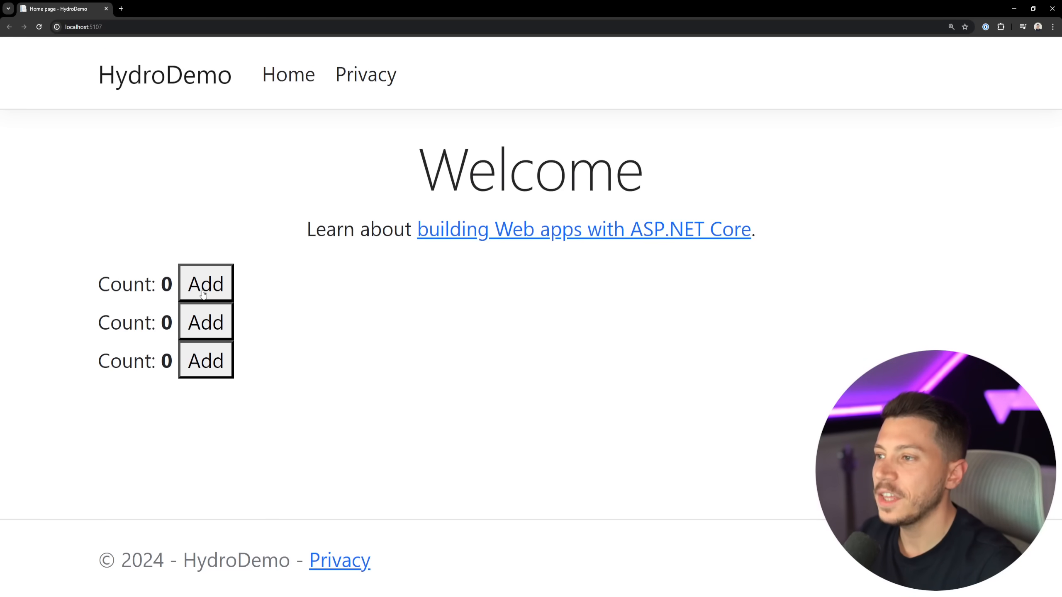
click(205, 284)
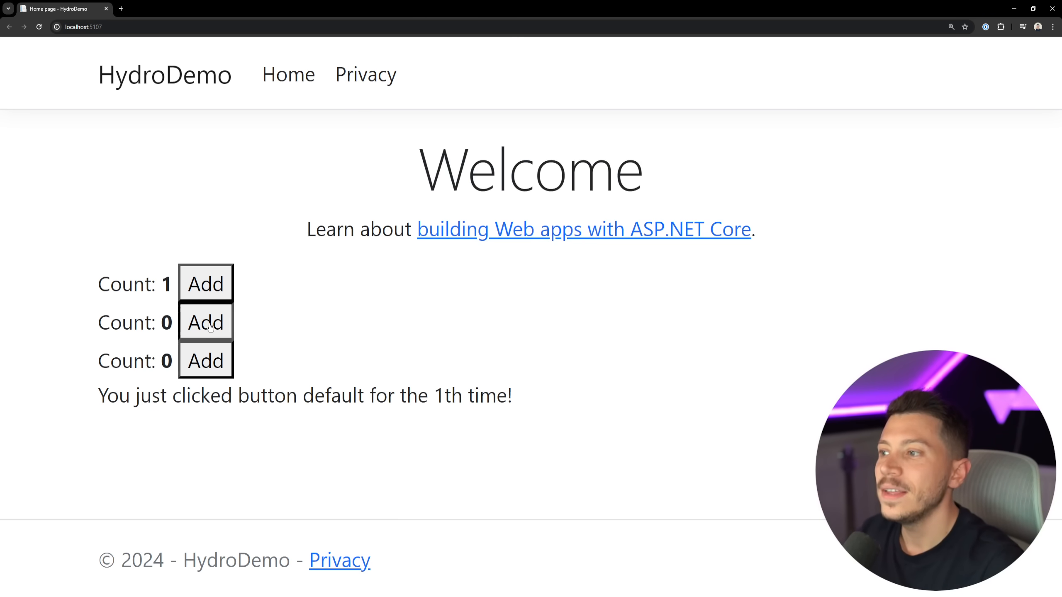
click(205, 360)
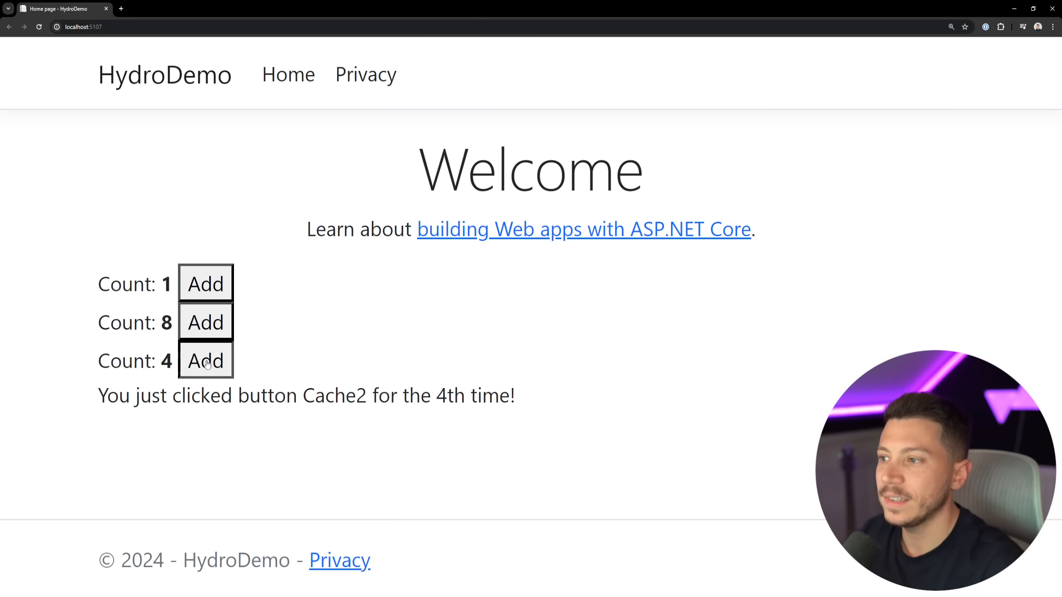
click(206, 284)
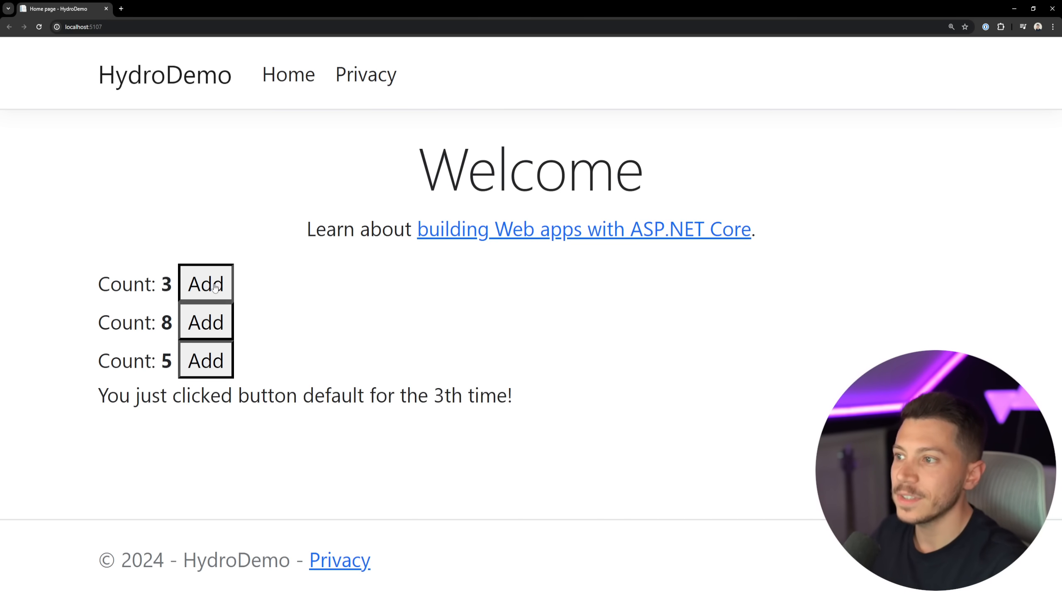
click(216, 322)
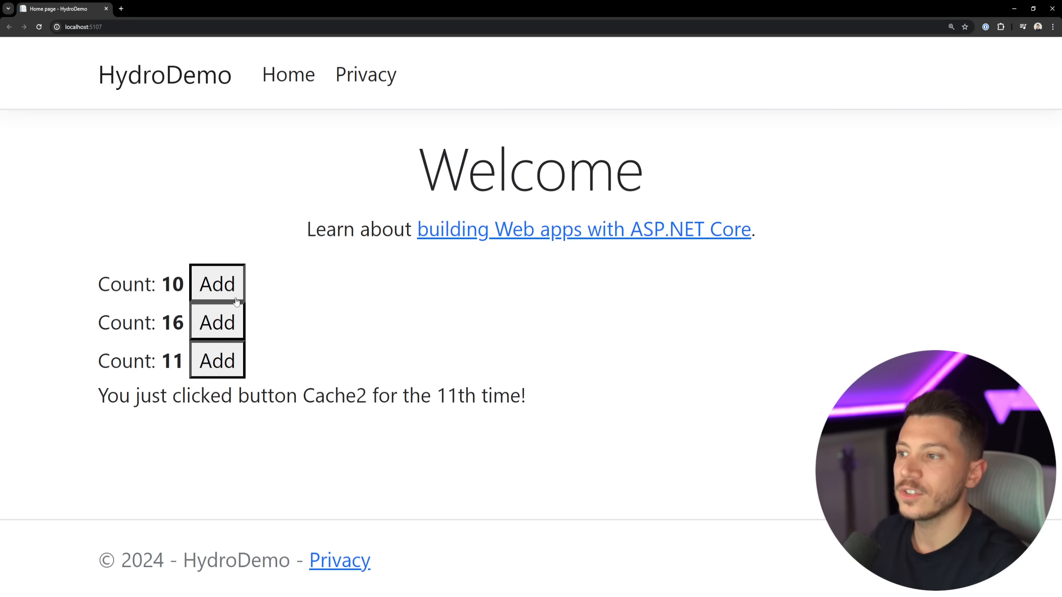
click(217, 284)
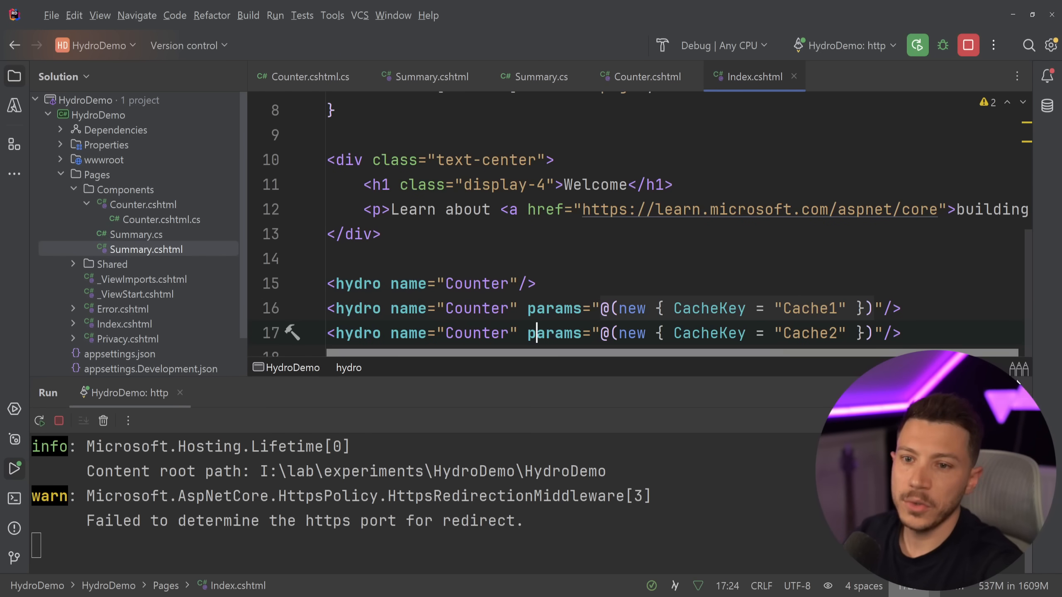
Rename Summary.cs to Summary.cshtml.cs so it nests under Summary.cshtml.
click(540, 76)
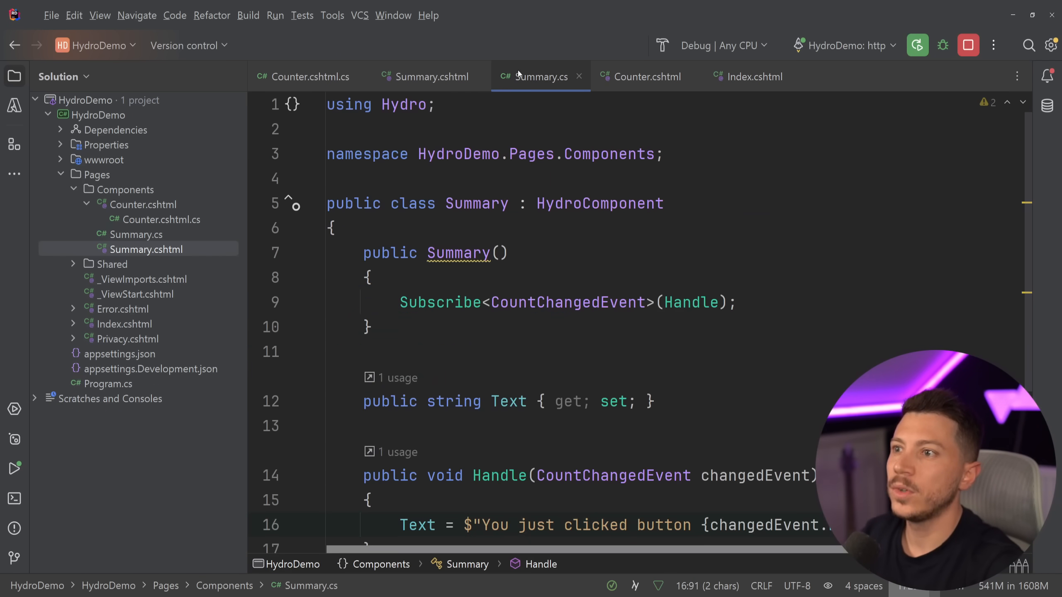
click(646, 76)
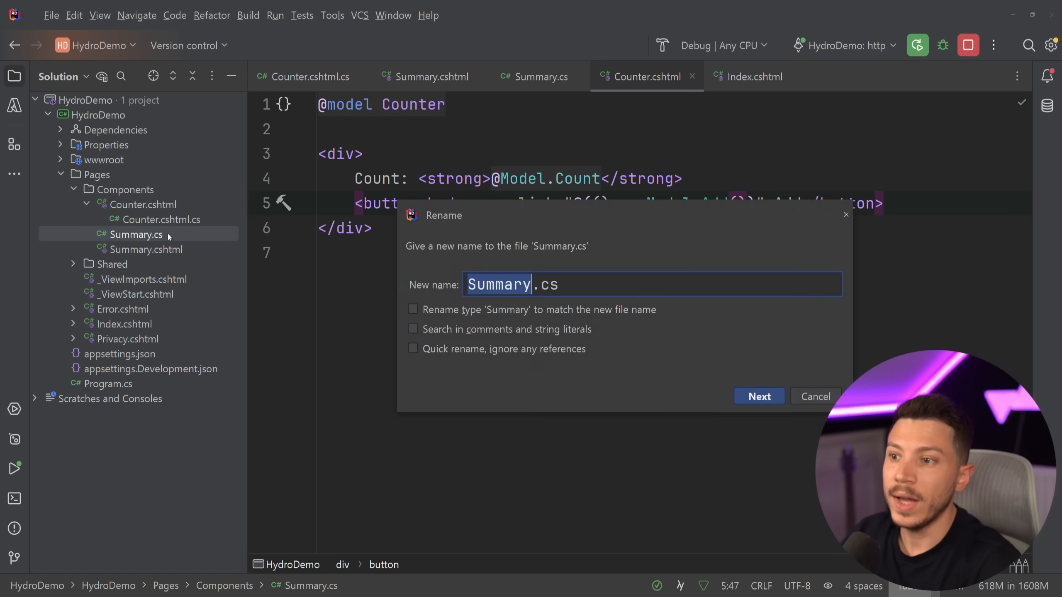
text(cshtml.cs)
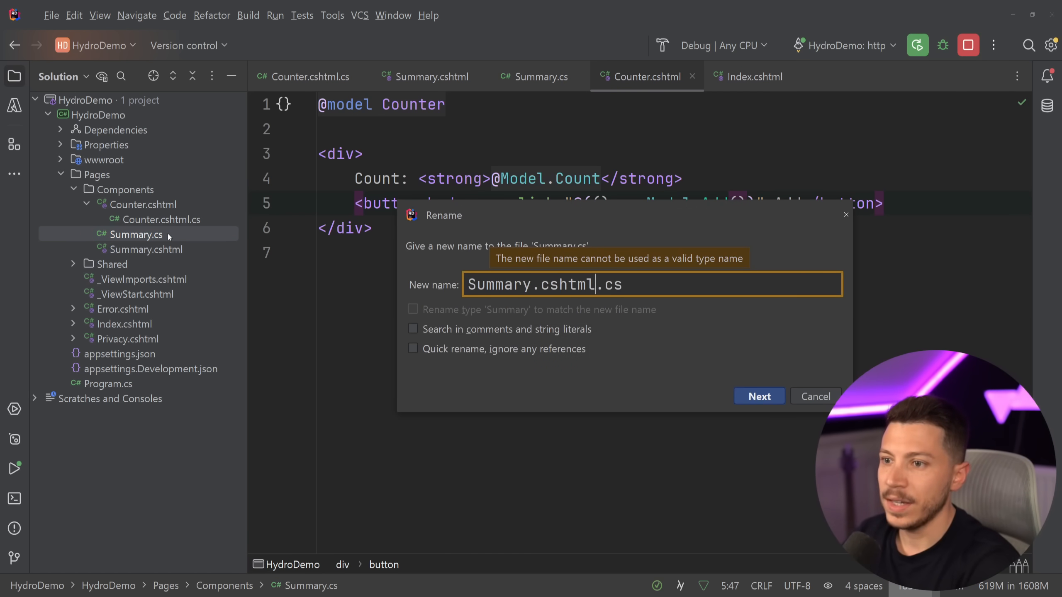
click(757, 397)
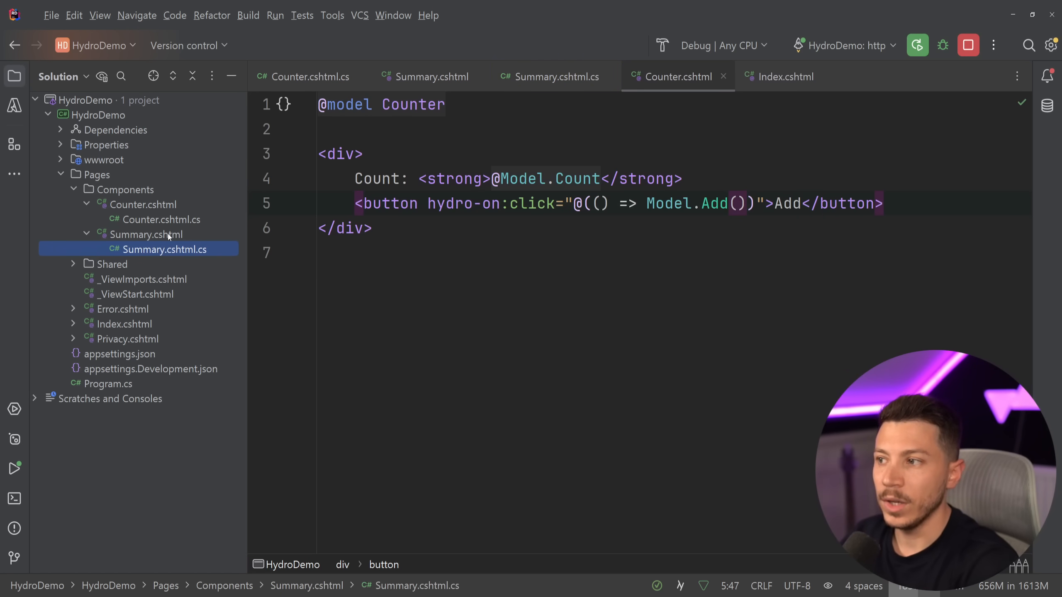